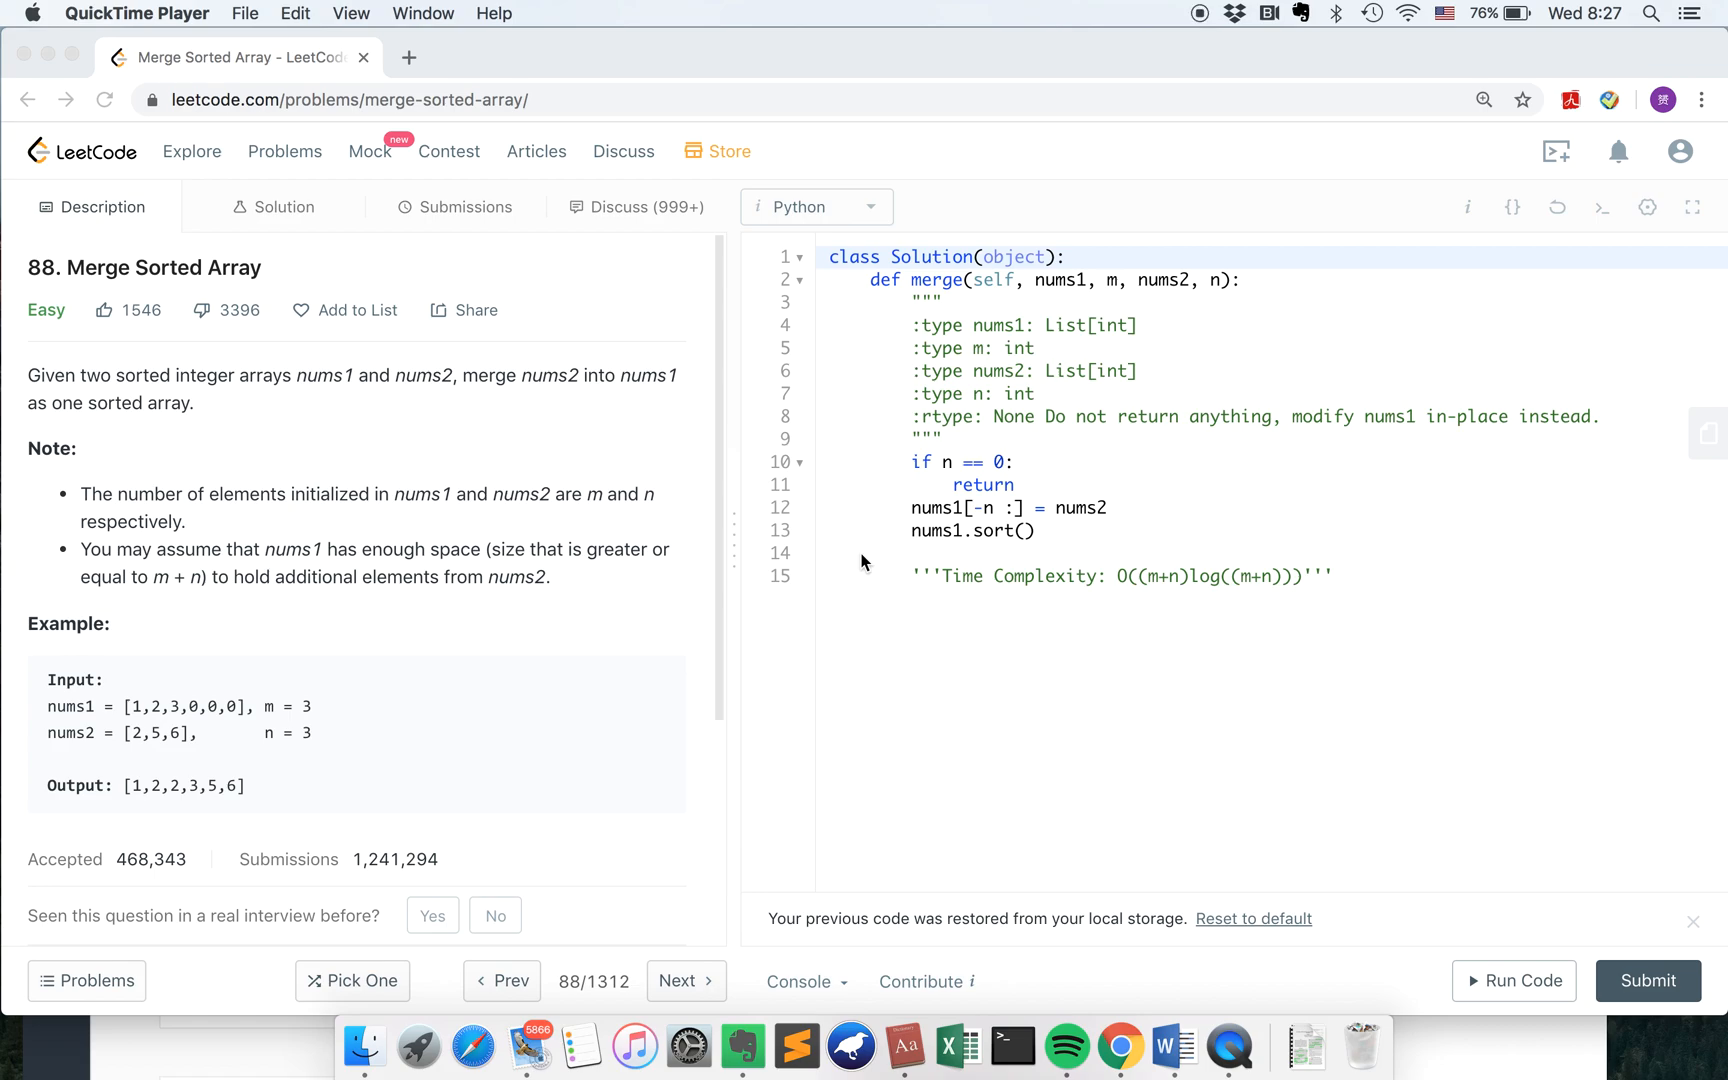
mouse_move(540, 396)
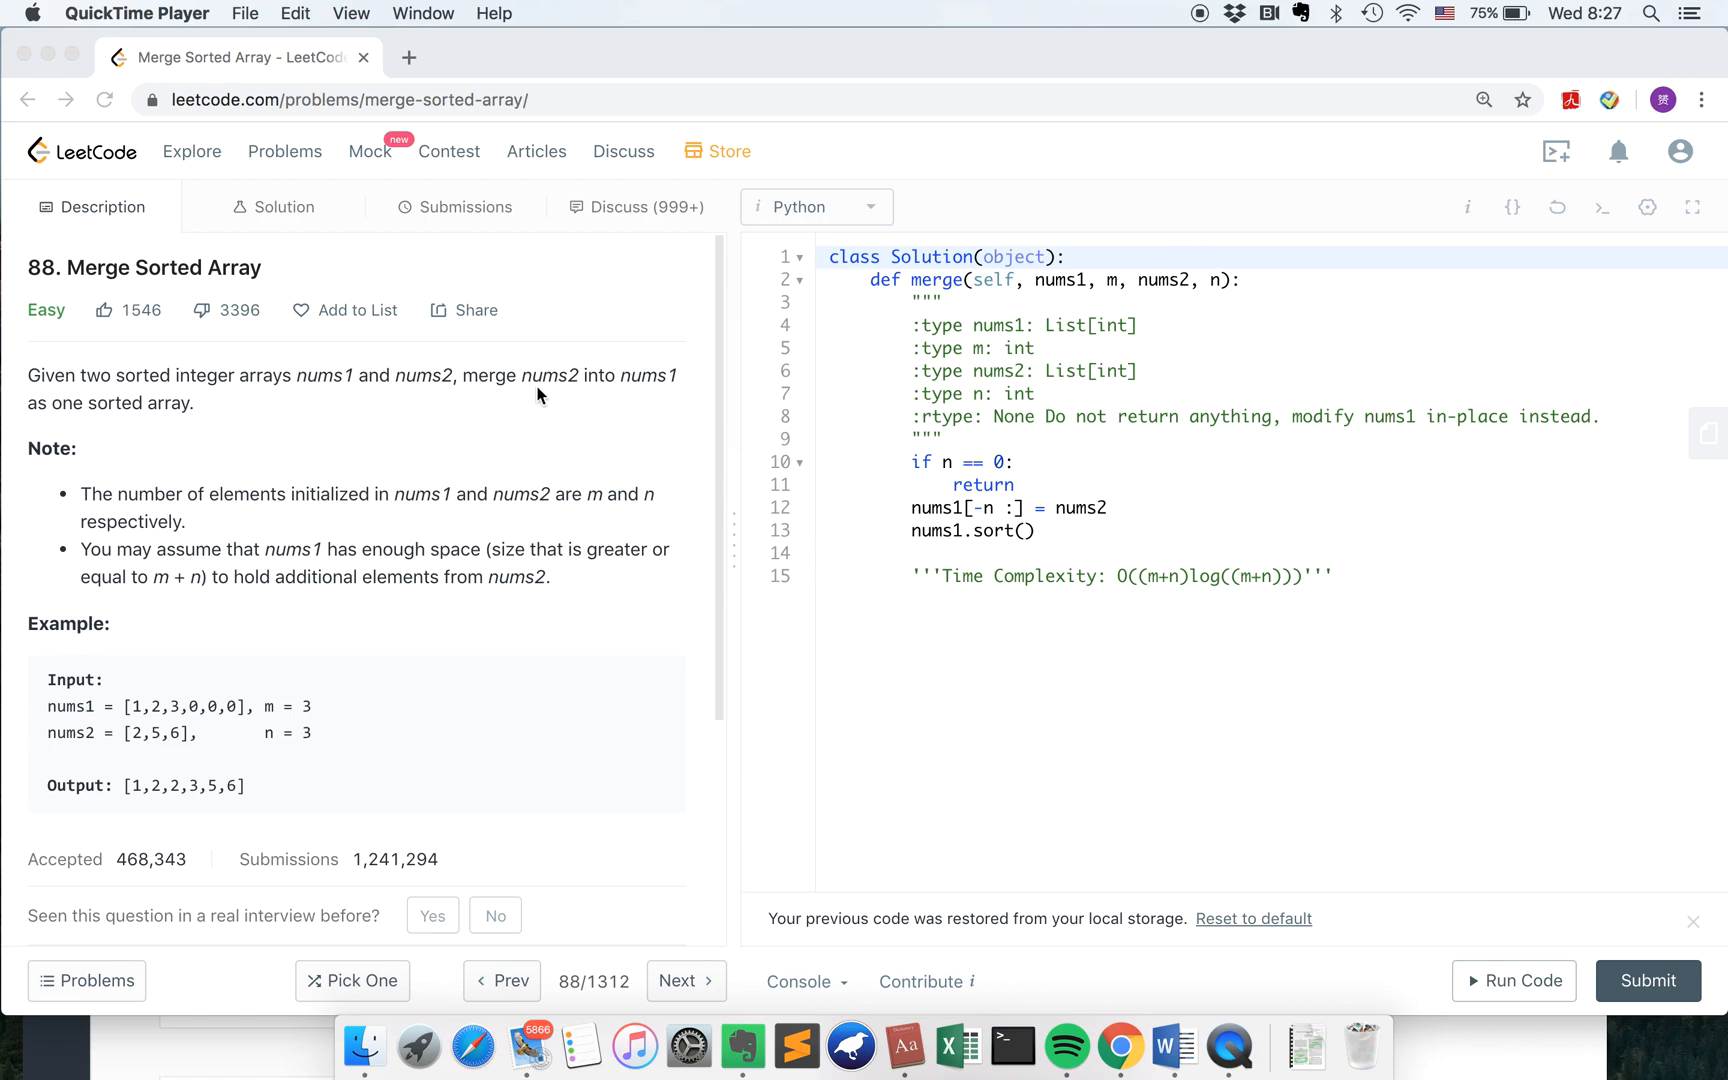
mouse_move(154, 284)
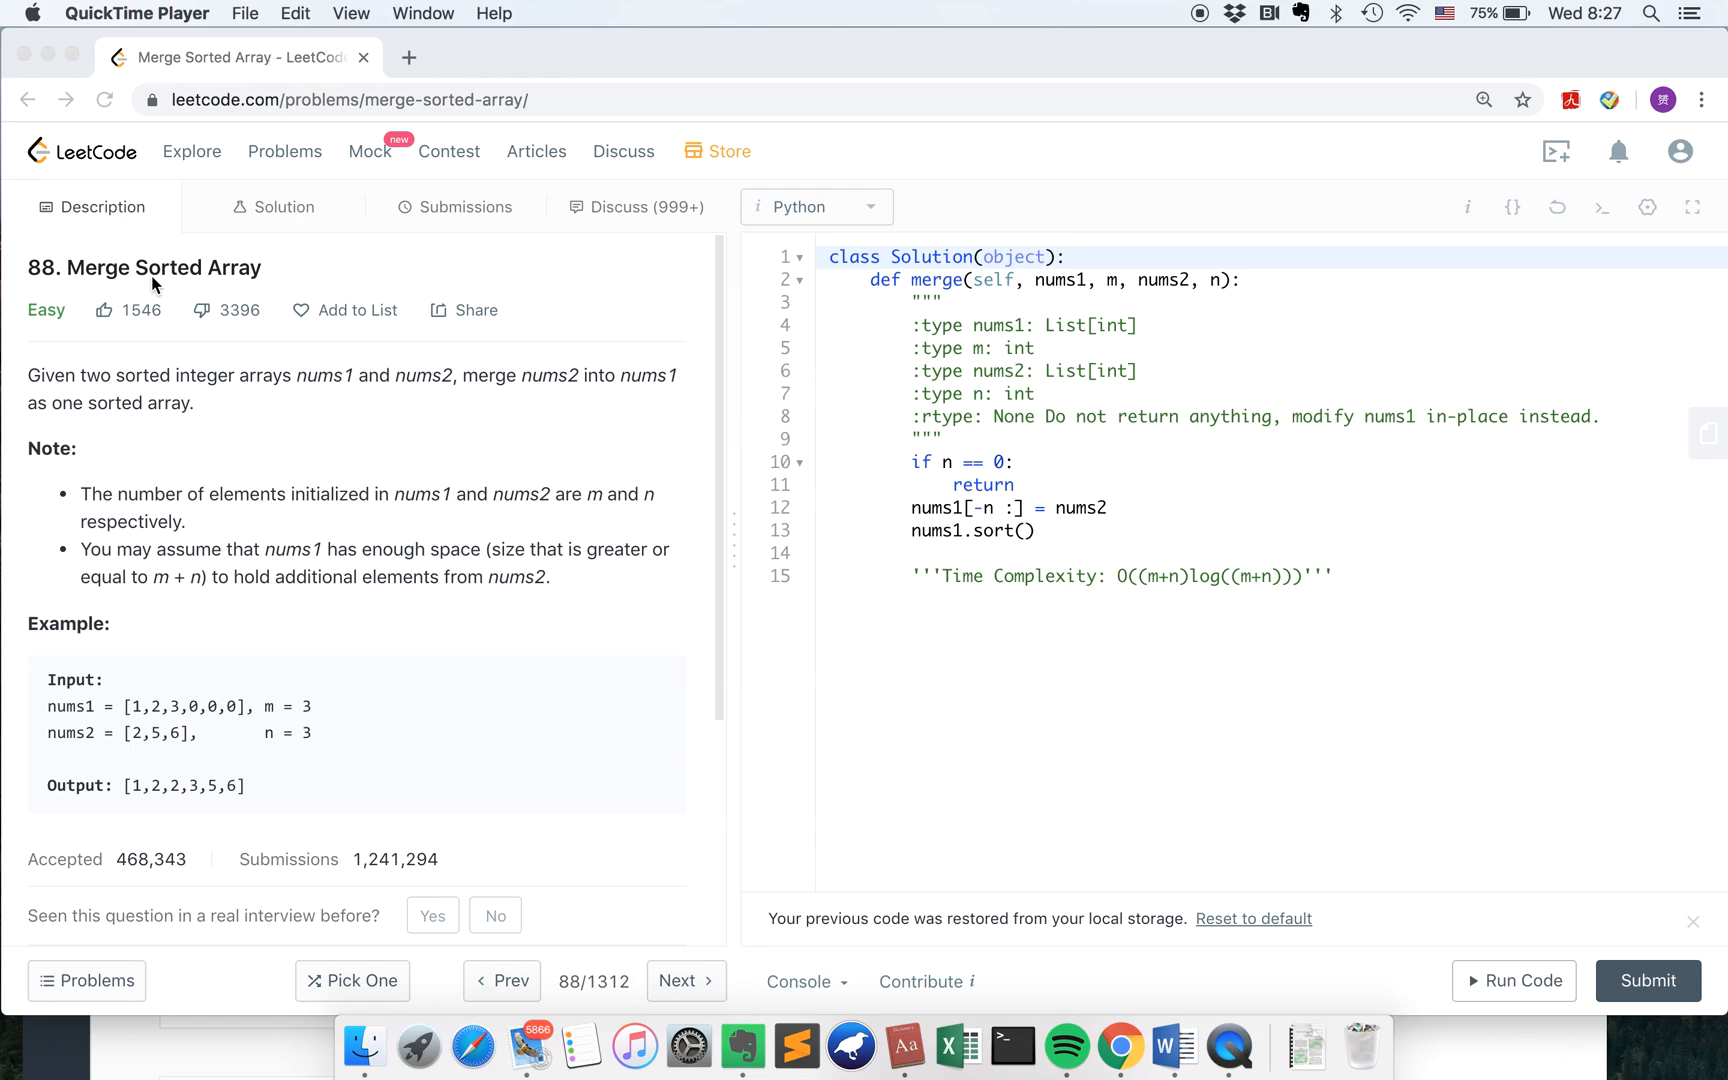
mouse_move(151, 393)
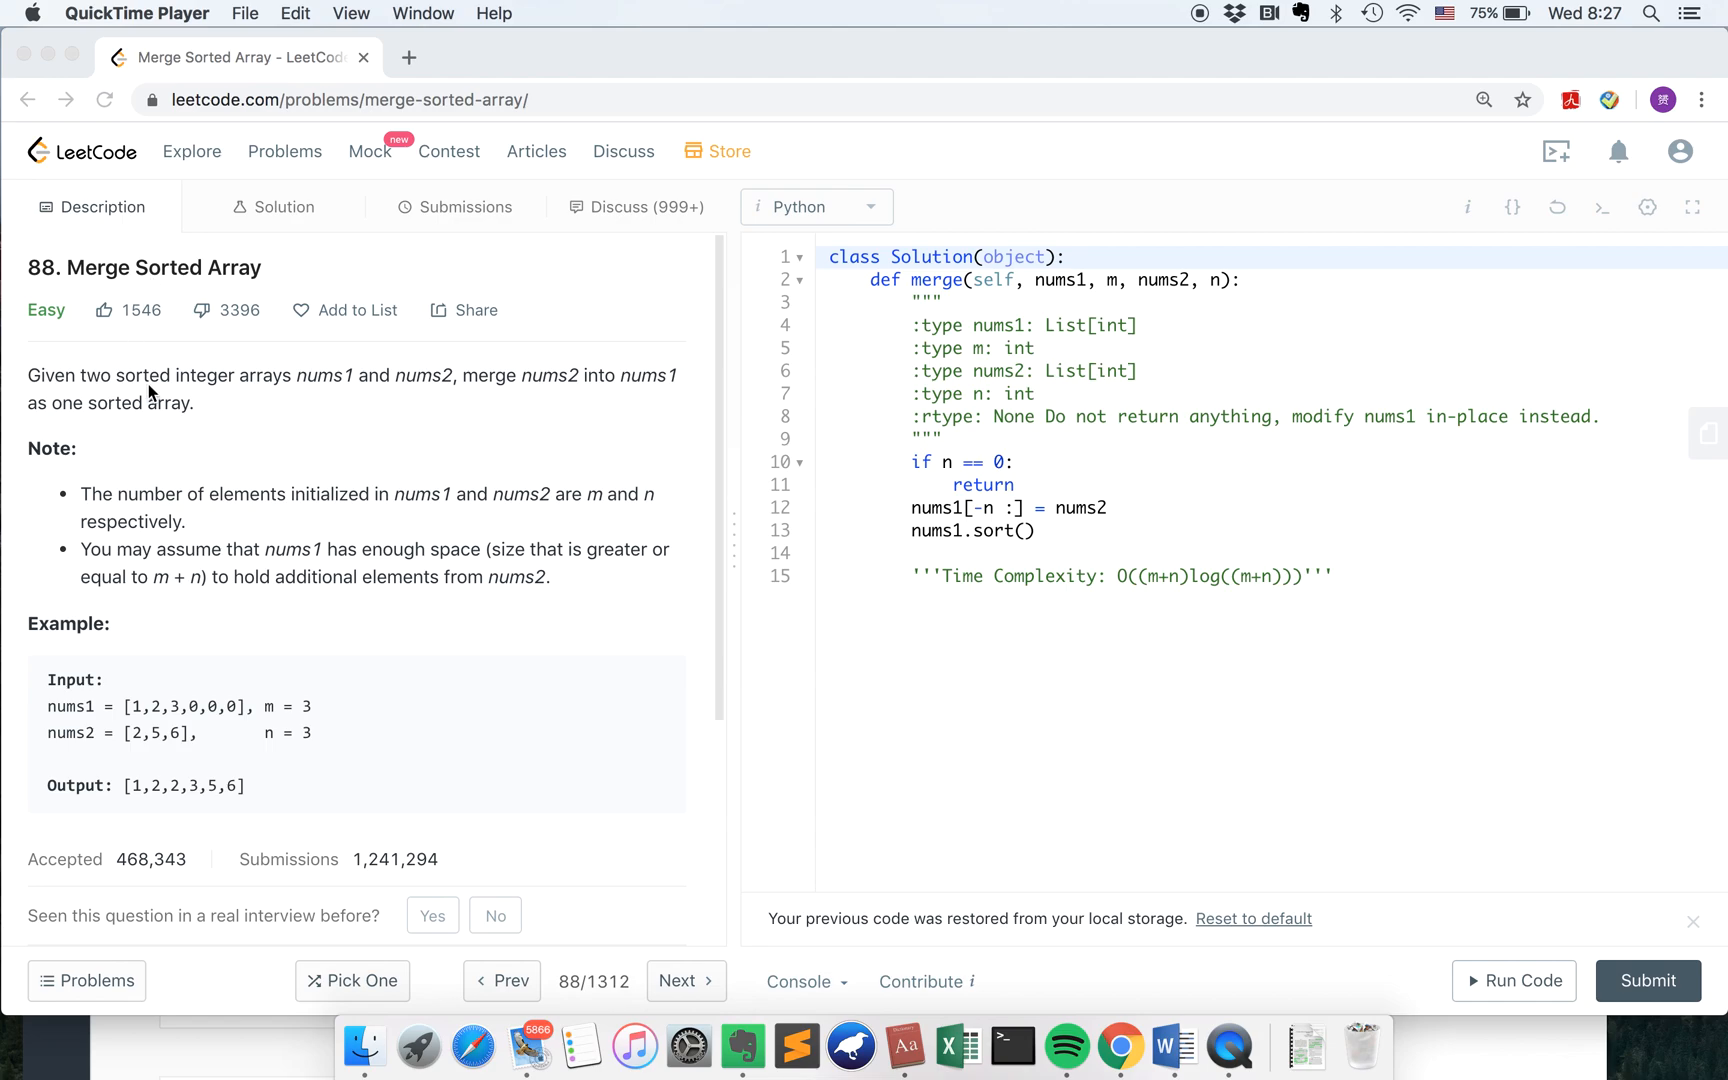
mouse_move(48, 388)
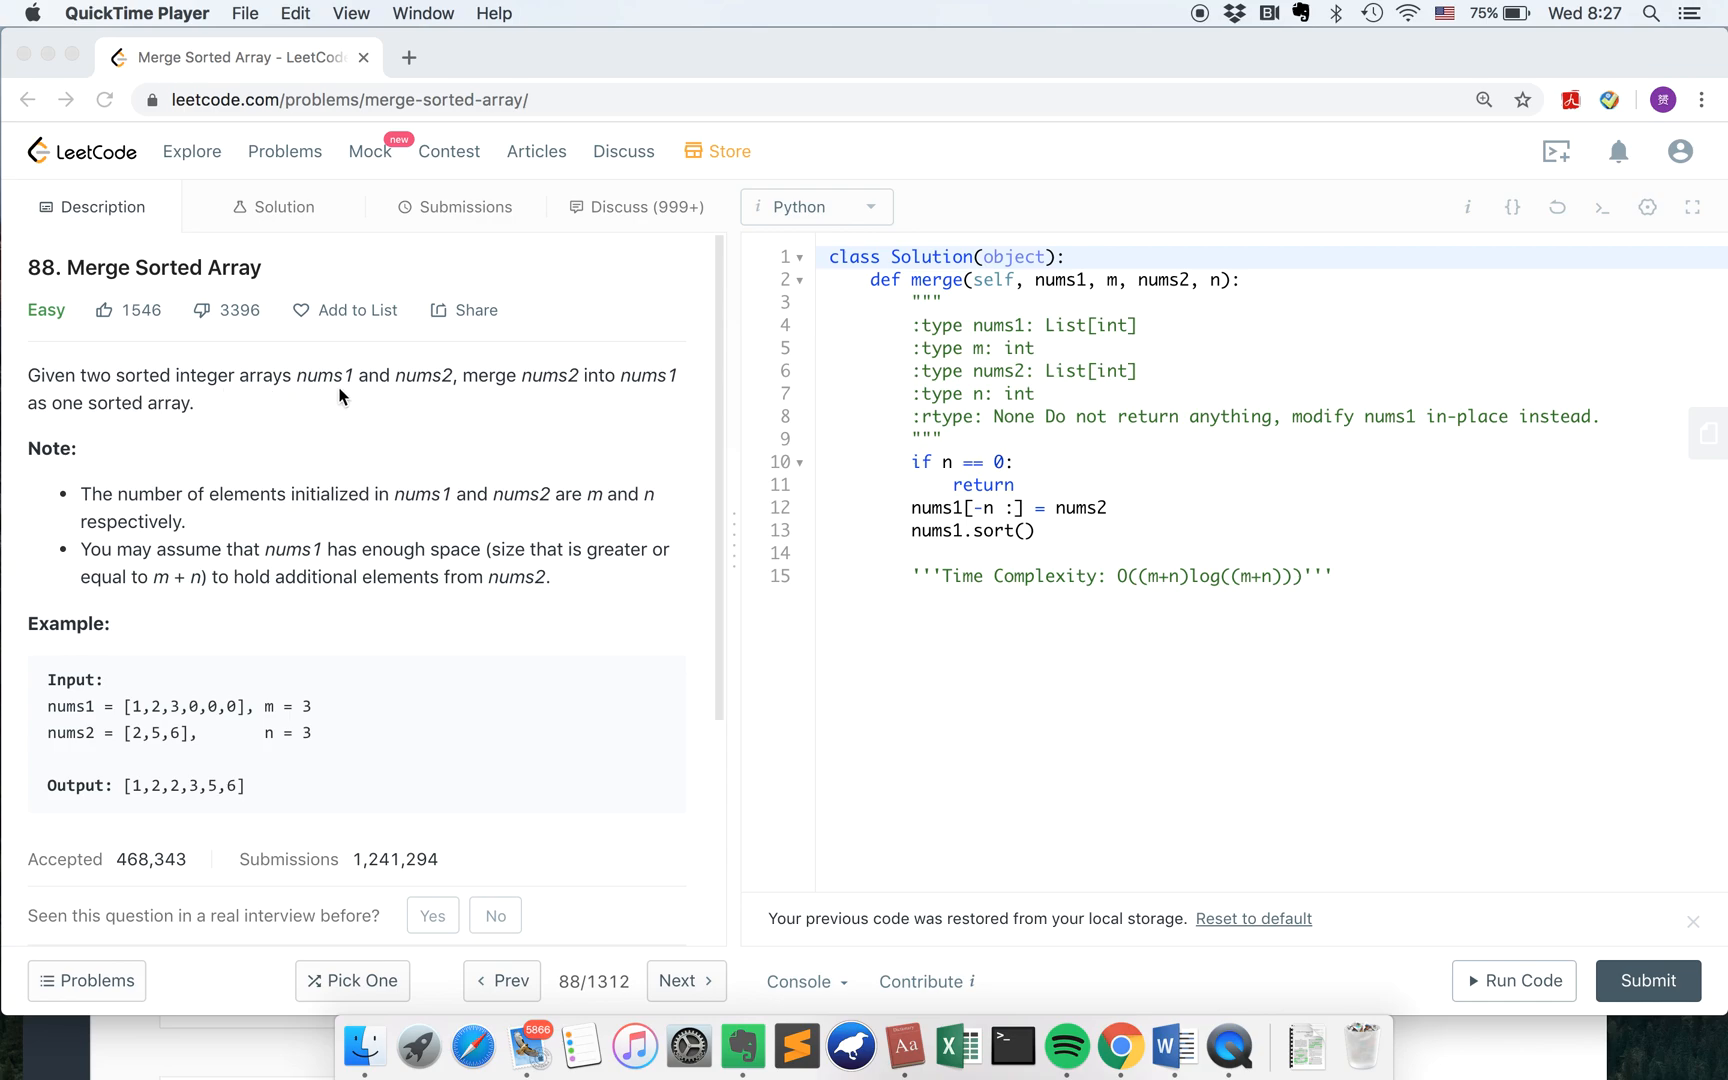
mouse_move(441, 388)
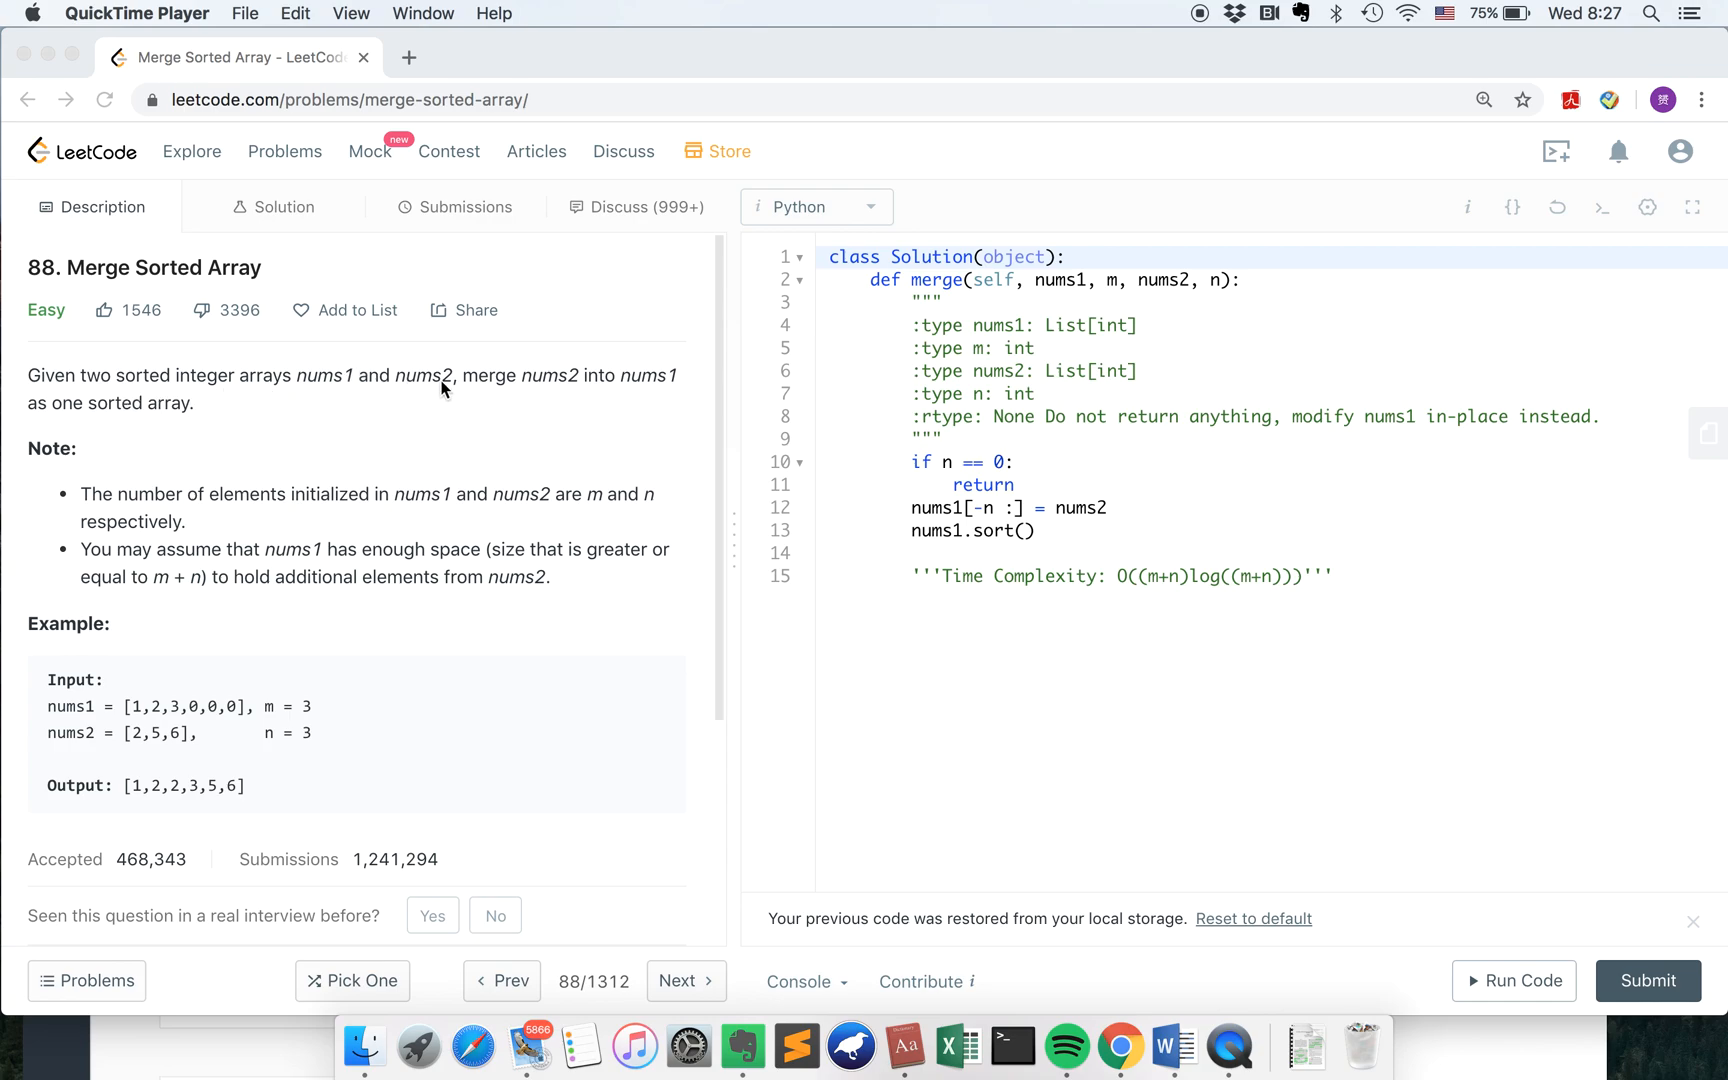
mouse_move(595, 386)
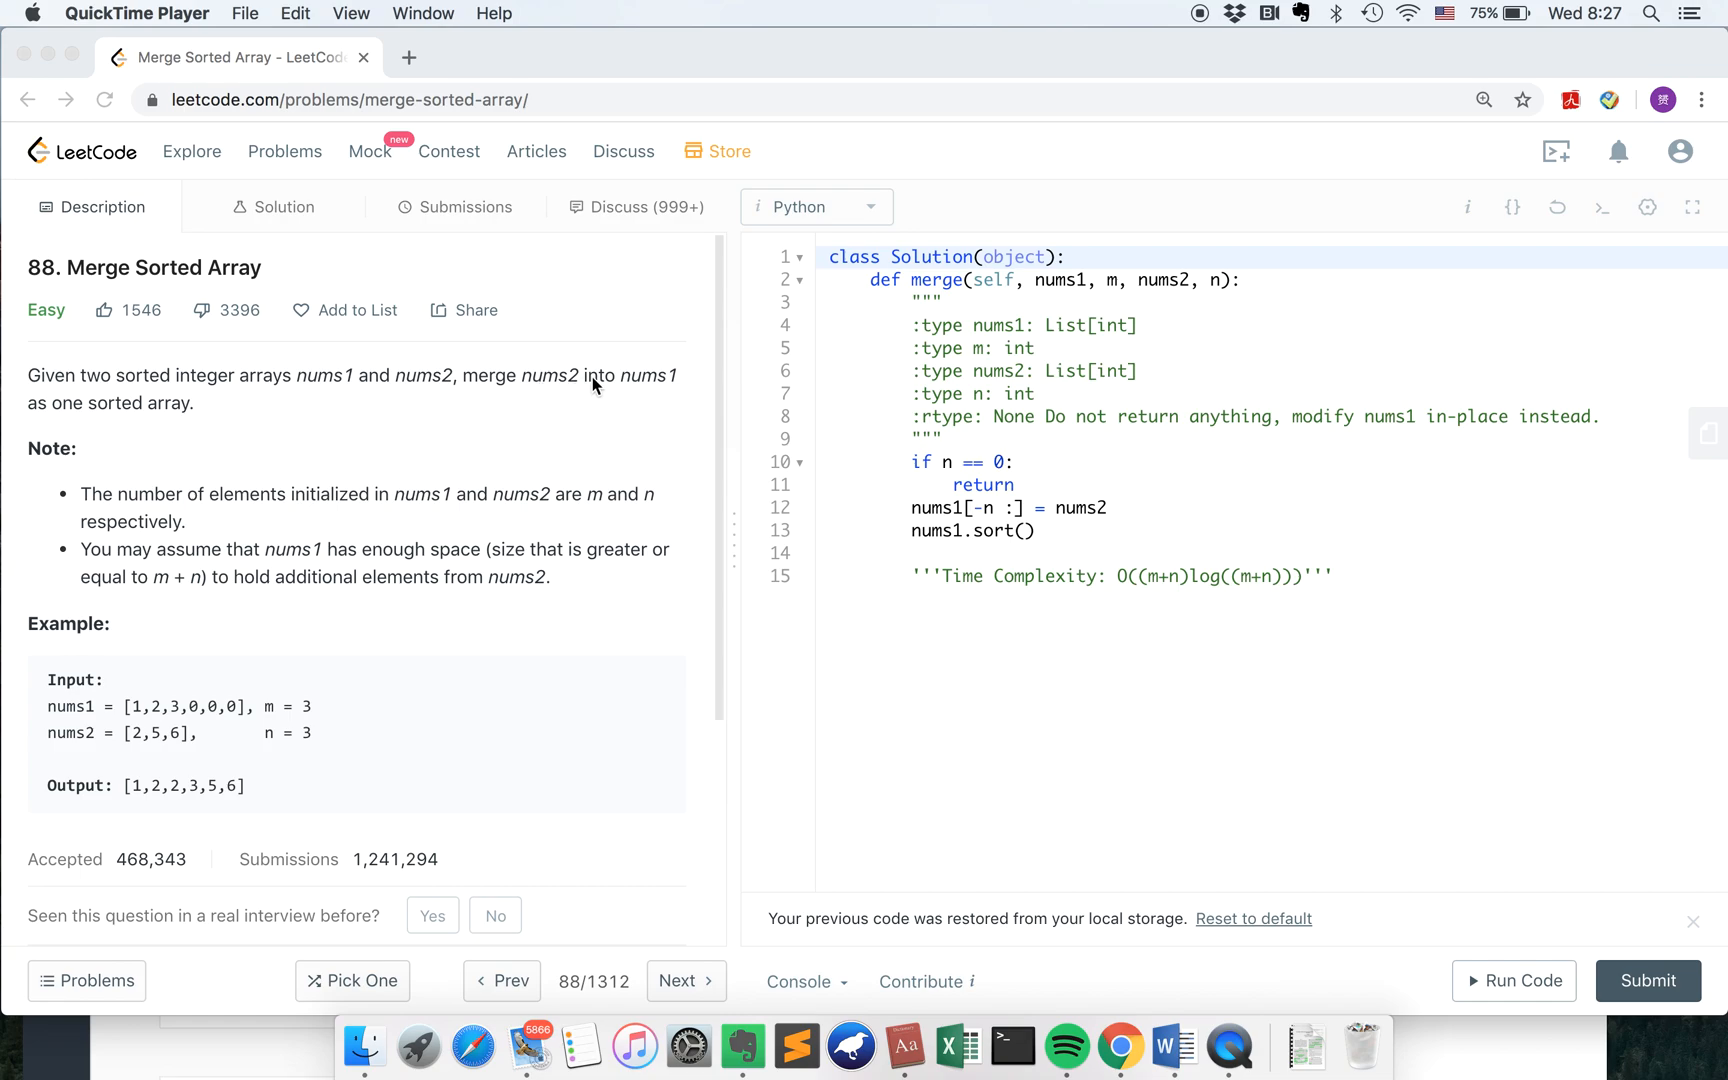
mouse_move(140, 423)
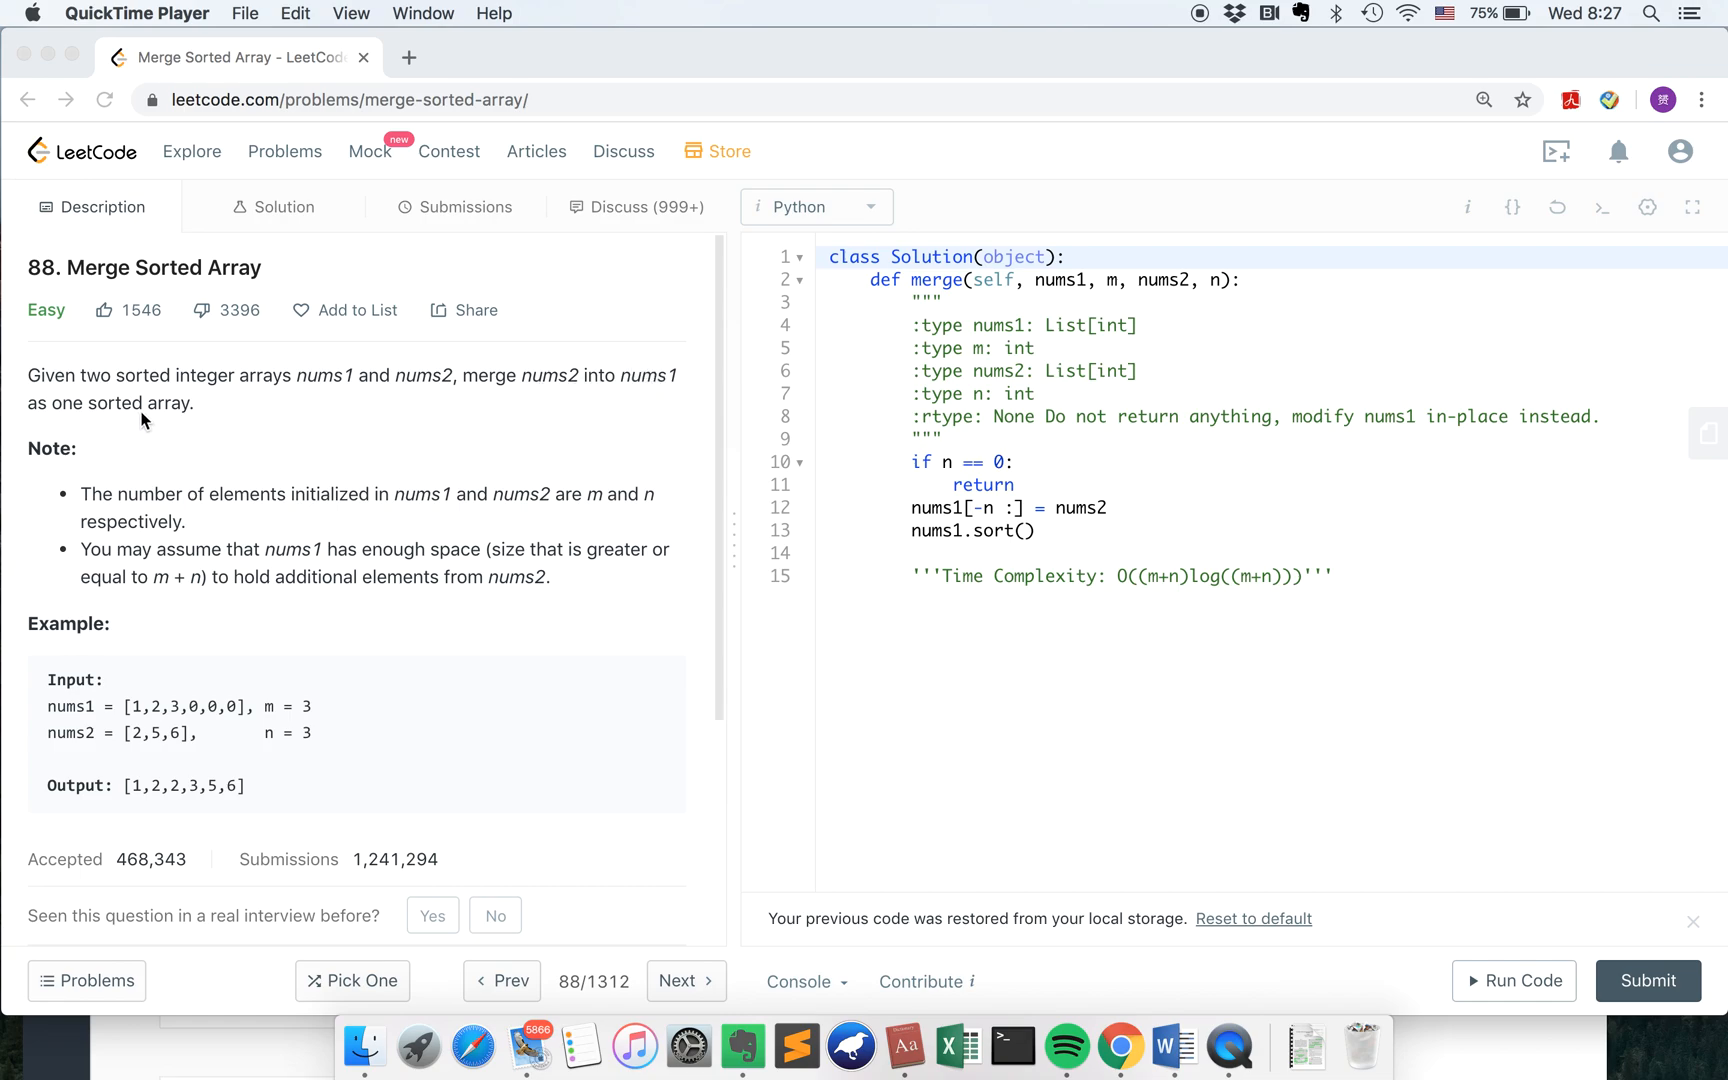
mouse_move(1036, 295)
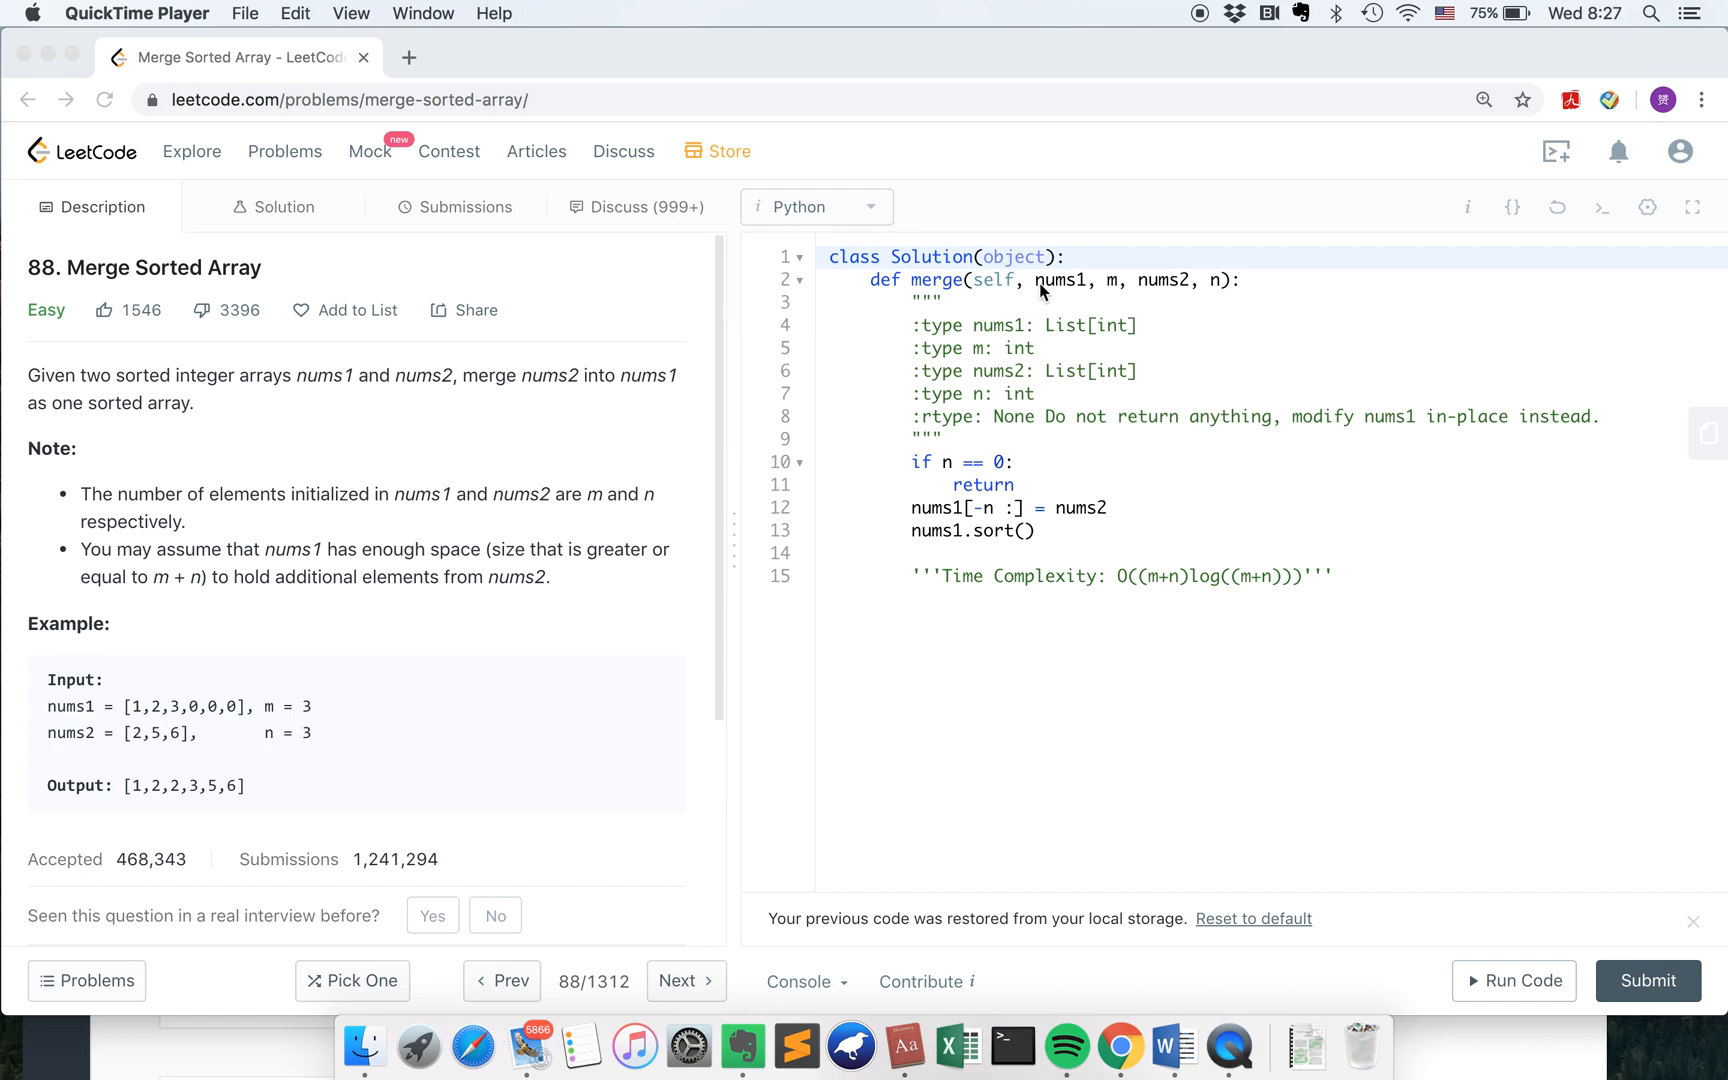
mouse_move(1115, 298)
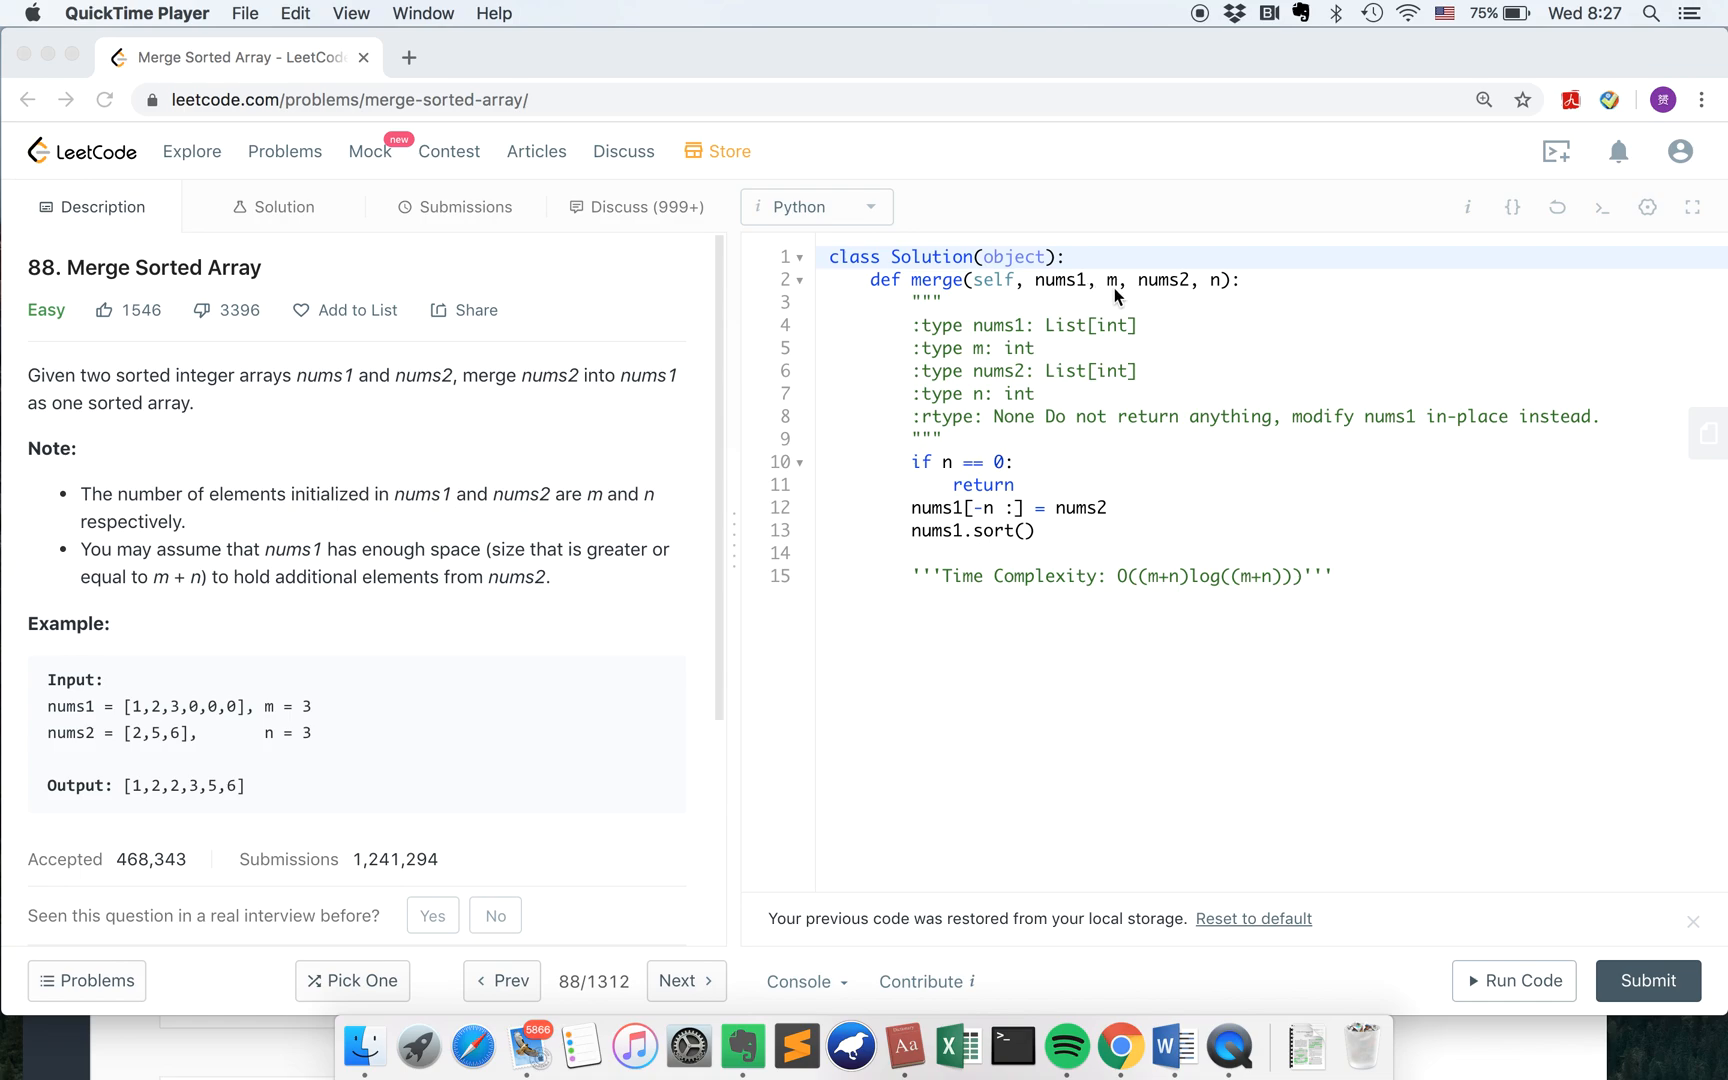
mouse_move(1185, 292)
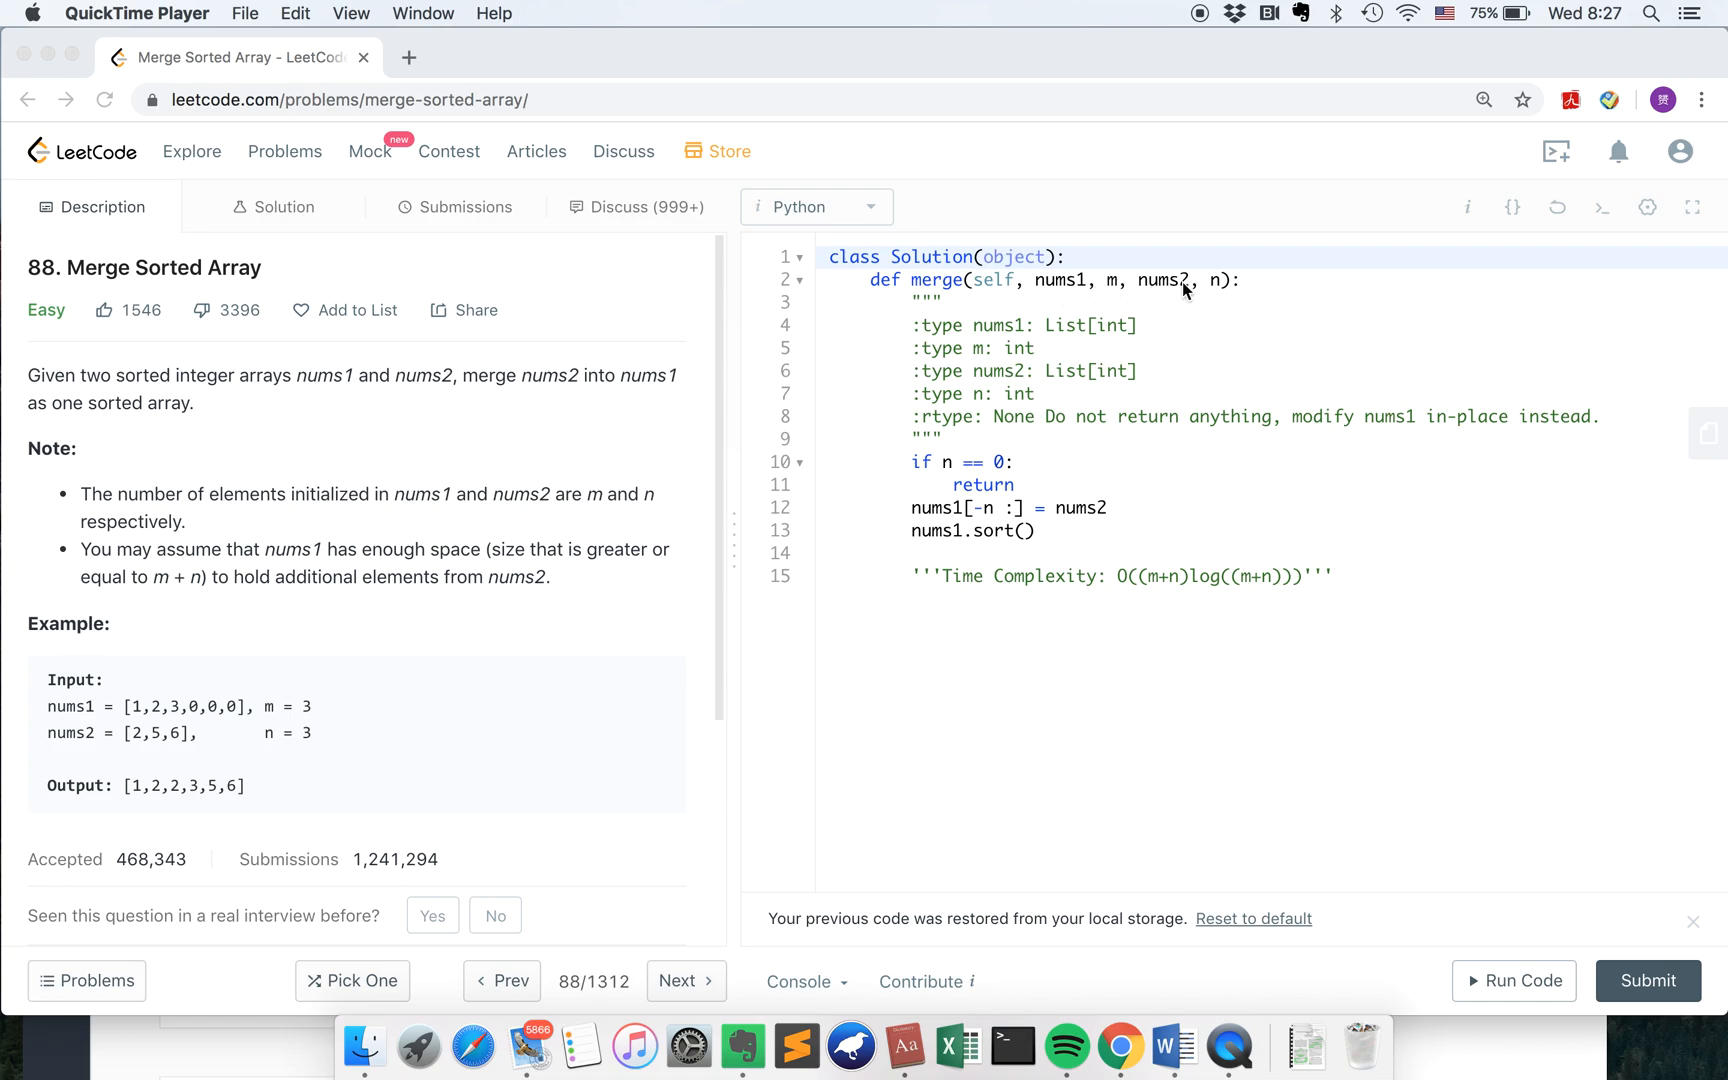
mouse_move(1174, 290)
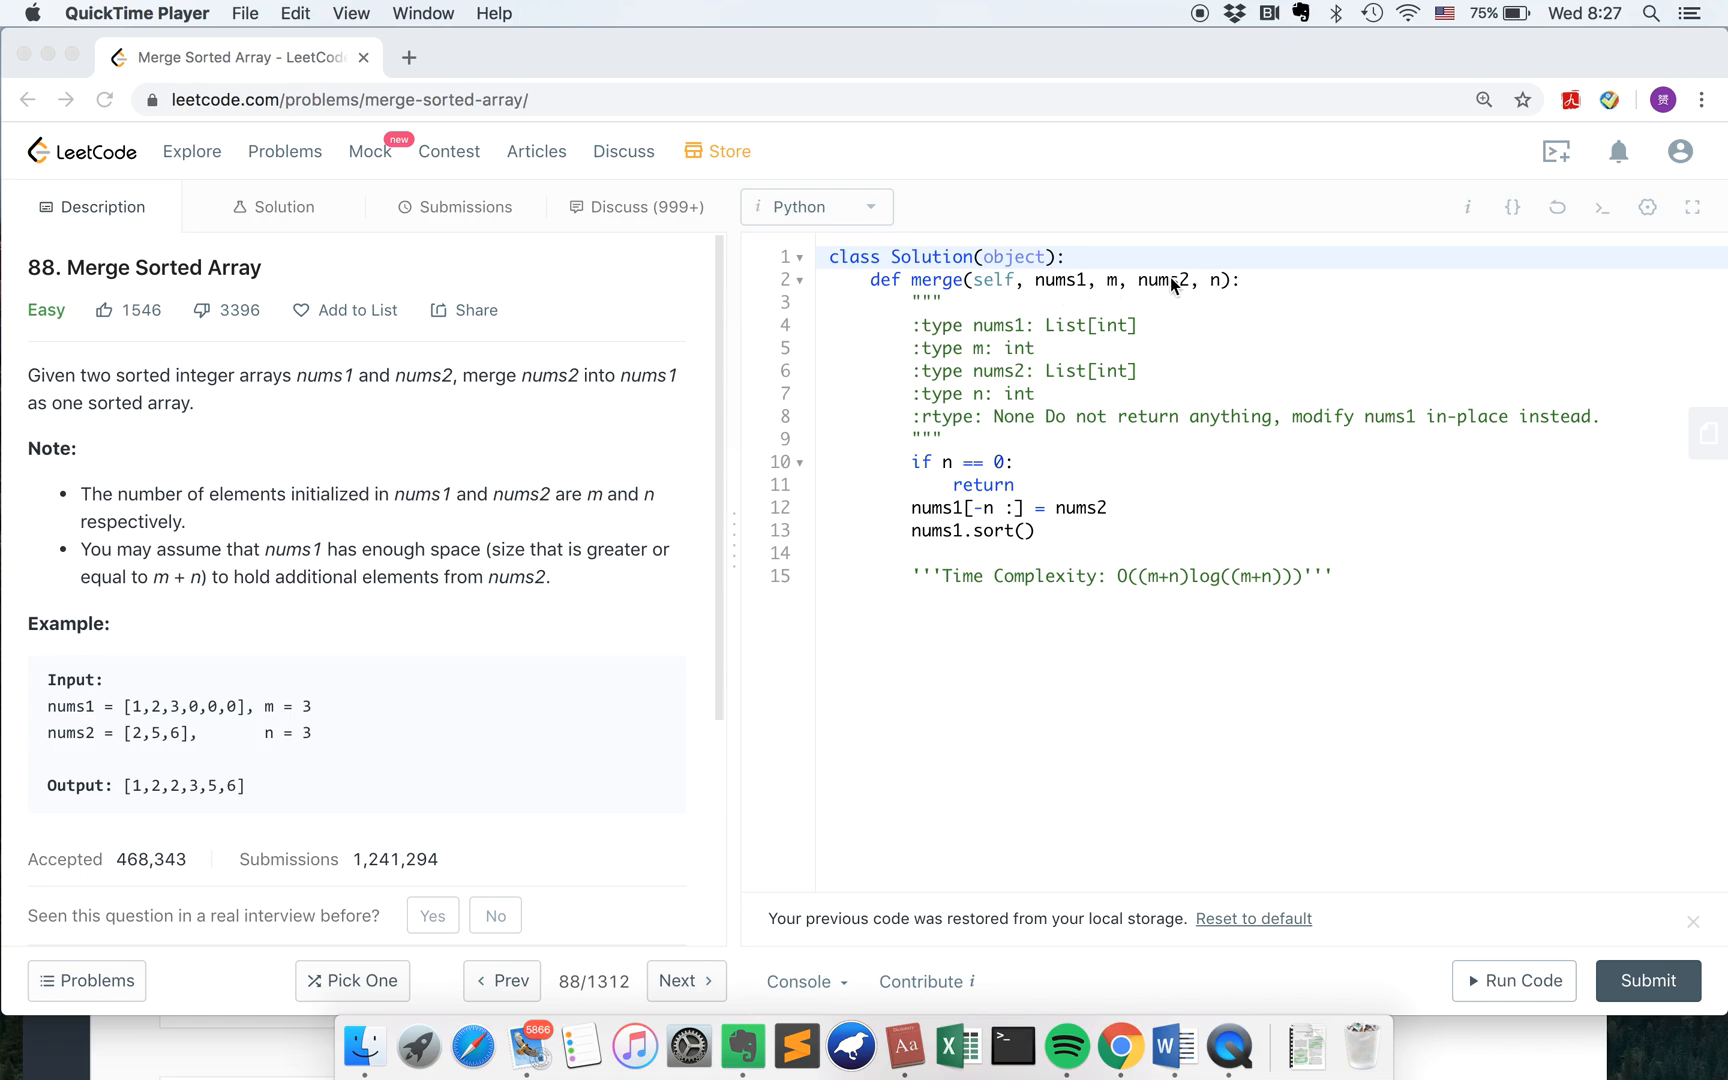
mouse_move(1157, 287)
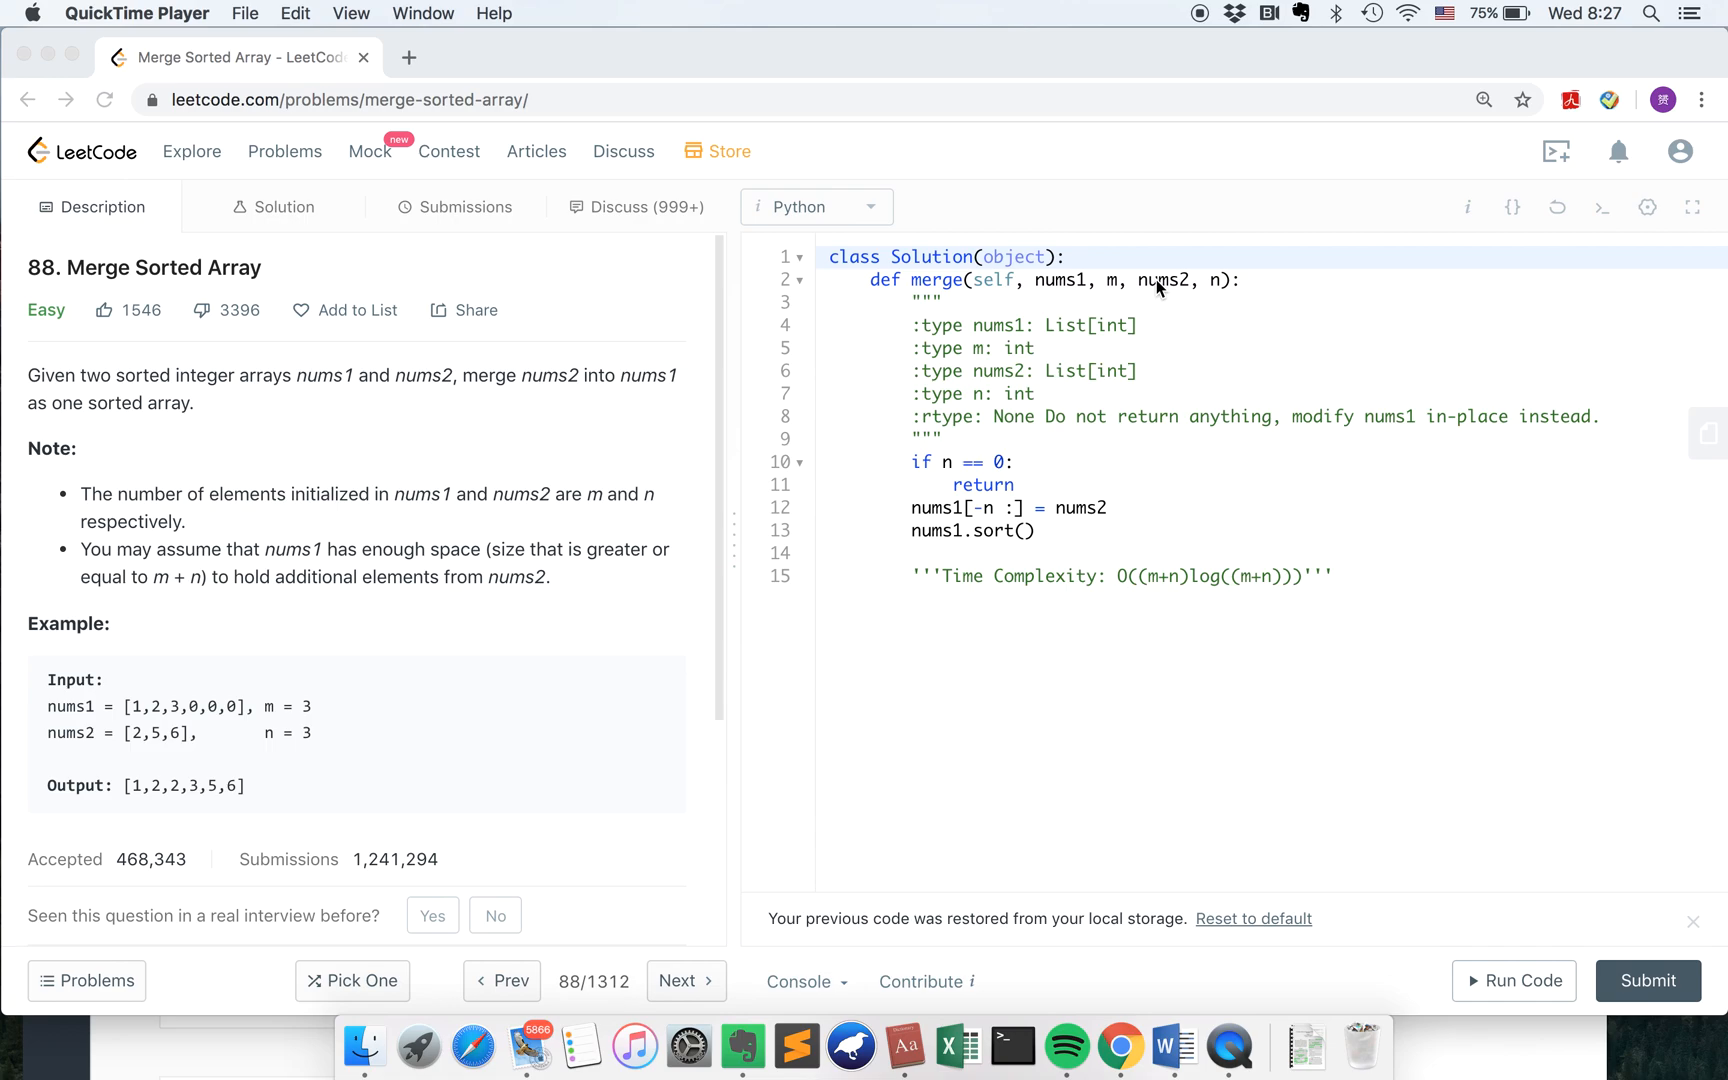
mouse_move(953, 430)
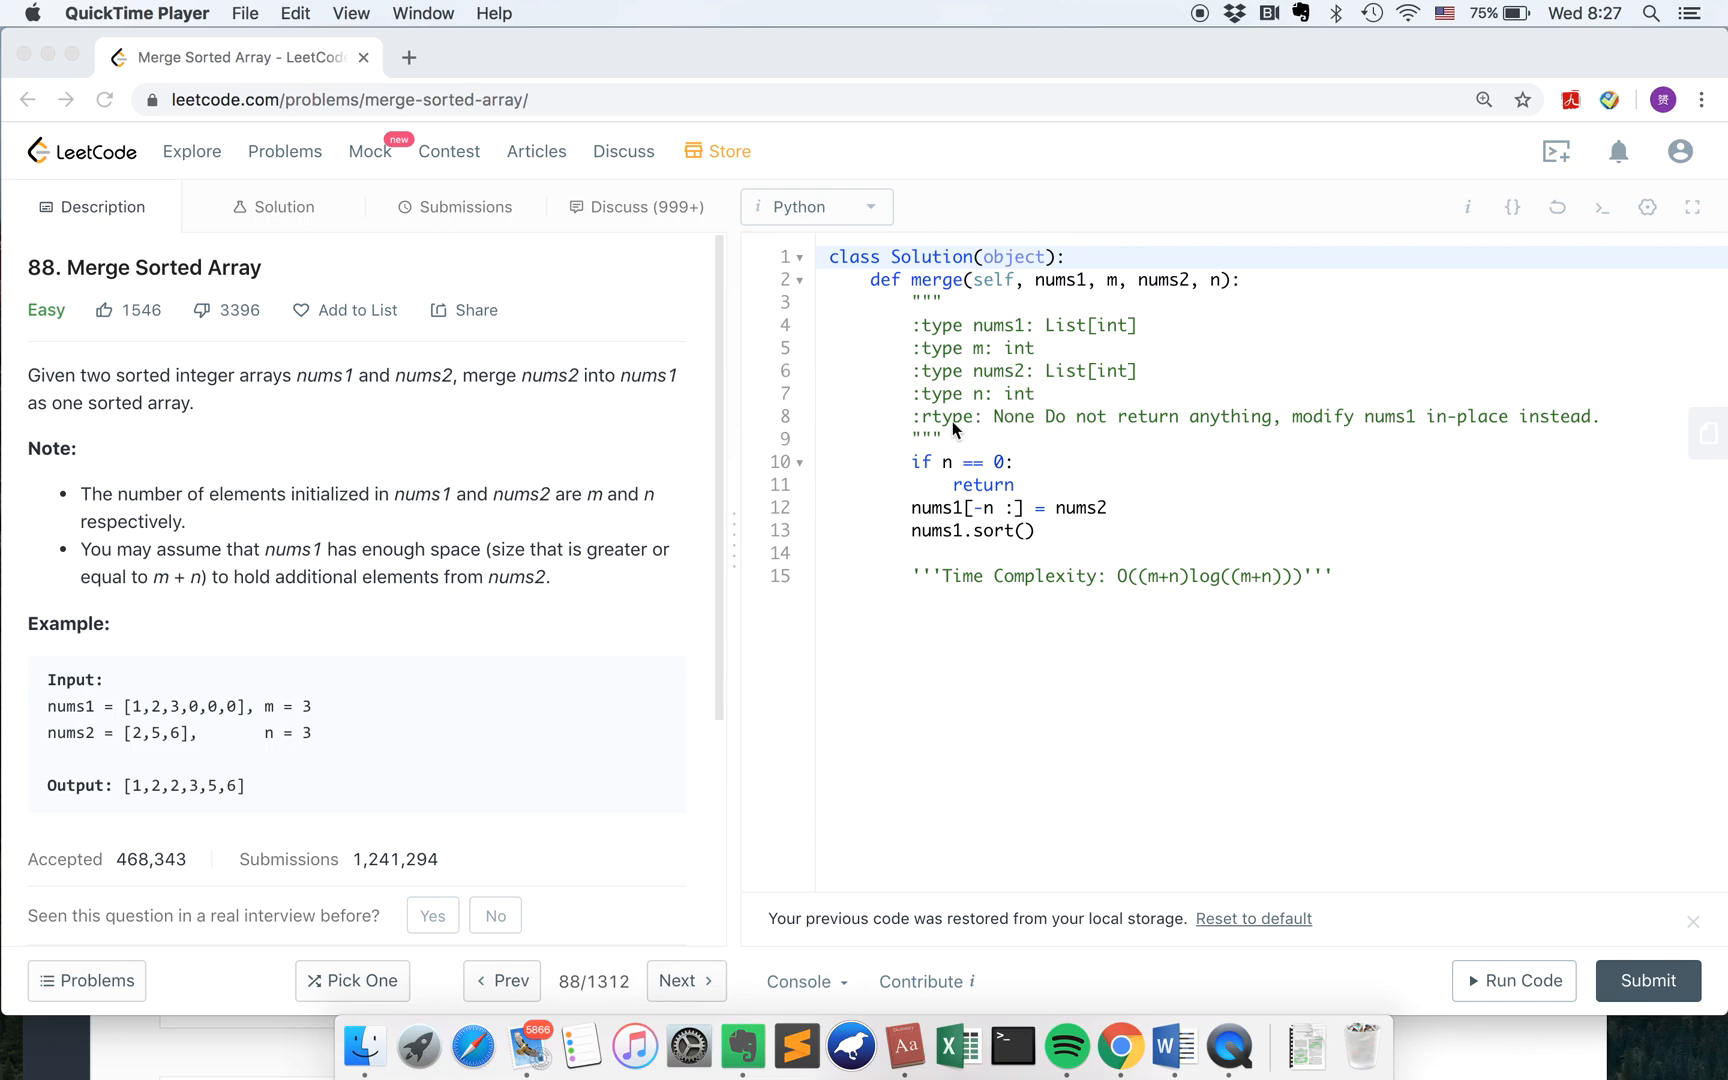
mouse_move(997, 434)
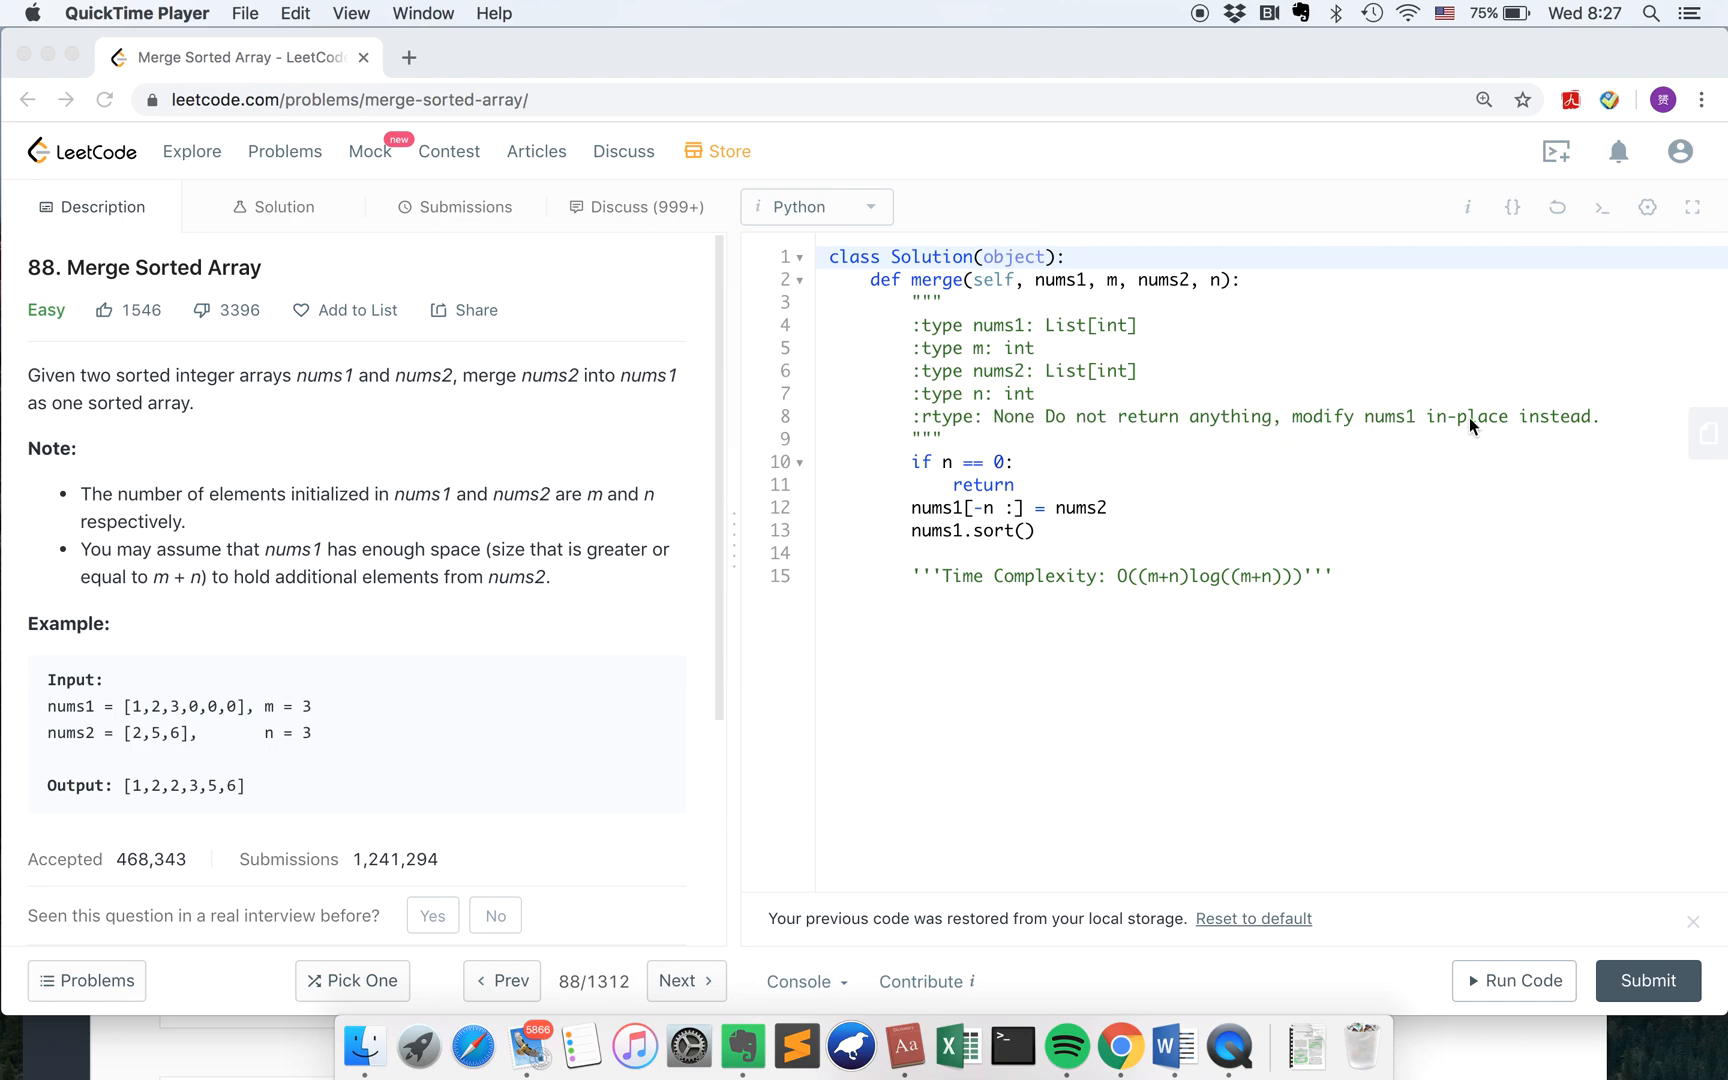
mouse_move(1559, 428)
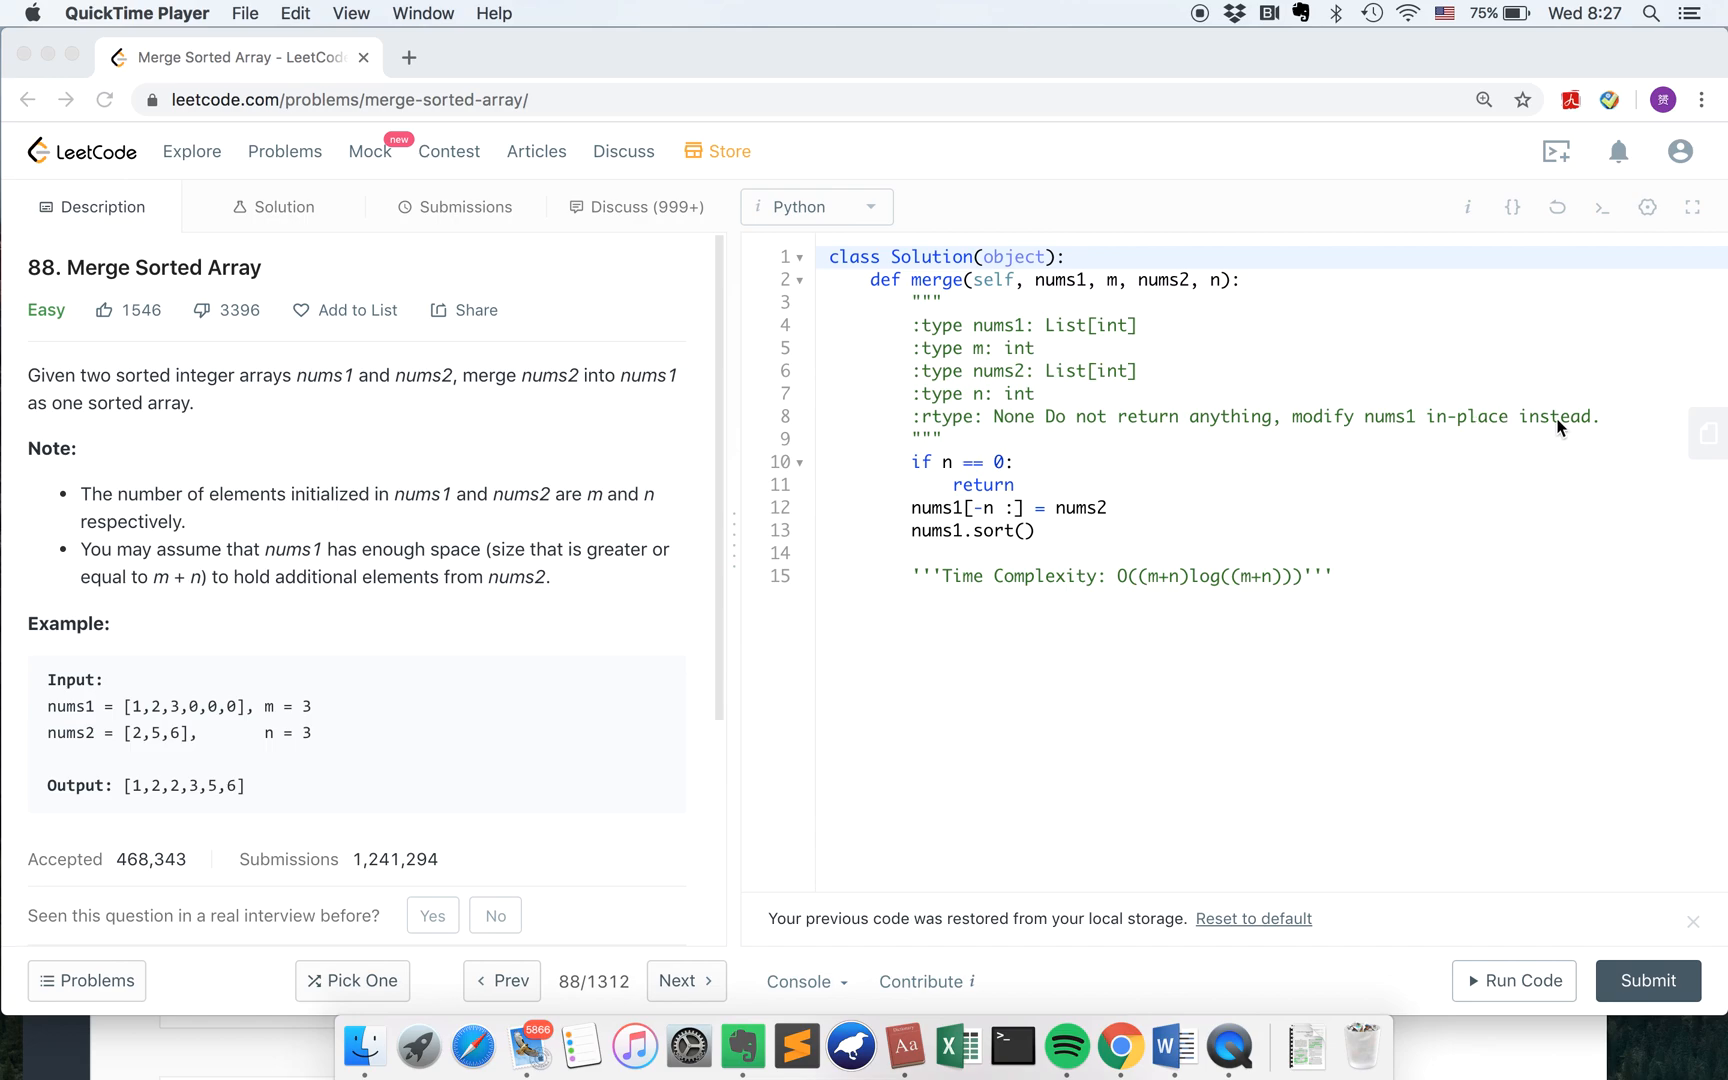
mouse_move(1324, 422)
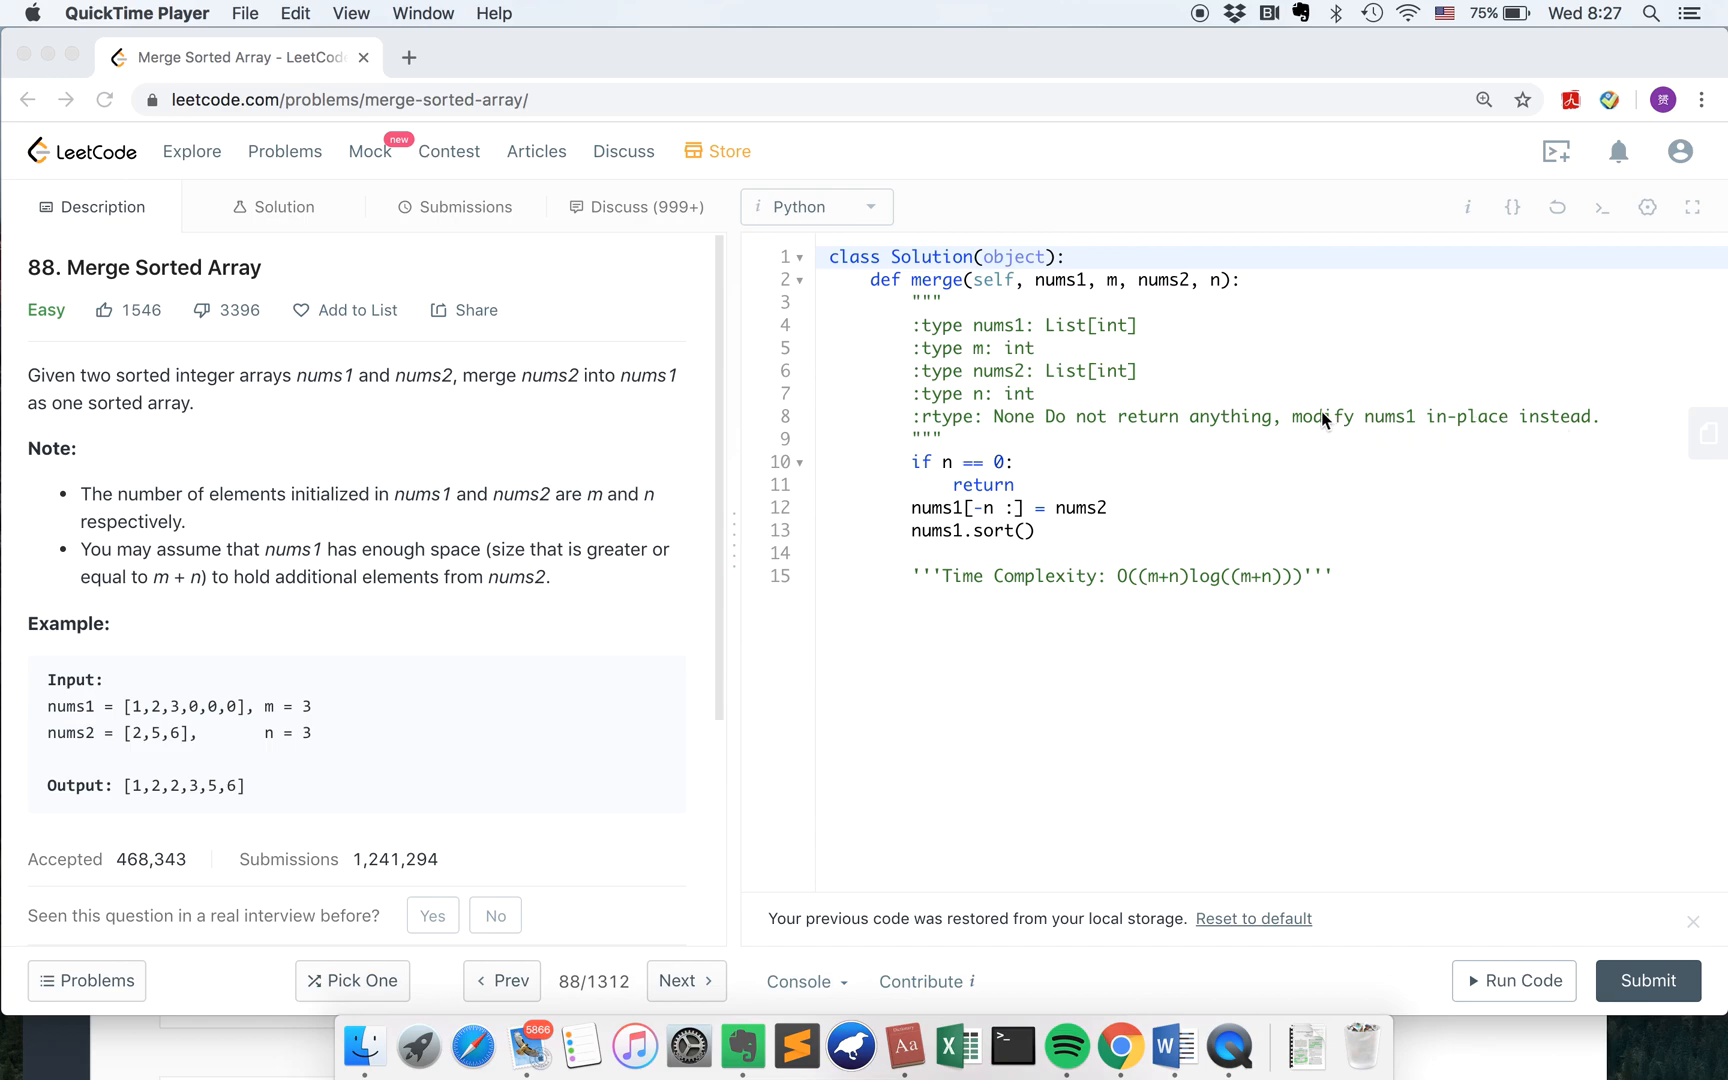
mouse_move(277, 592)
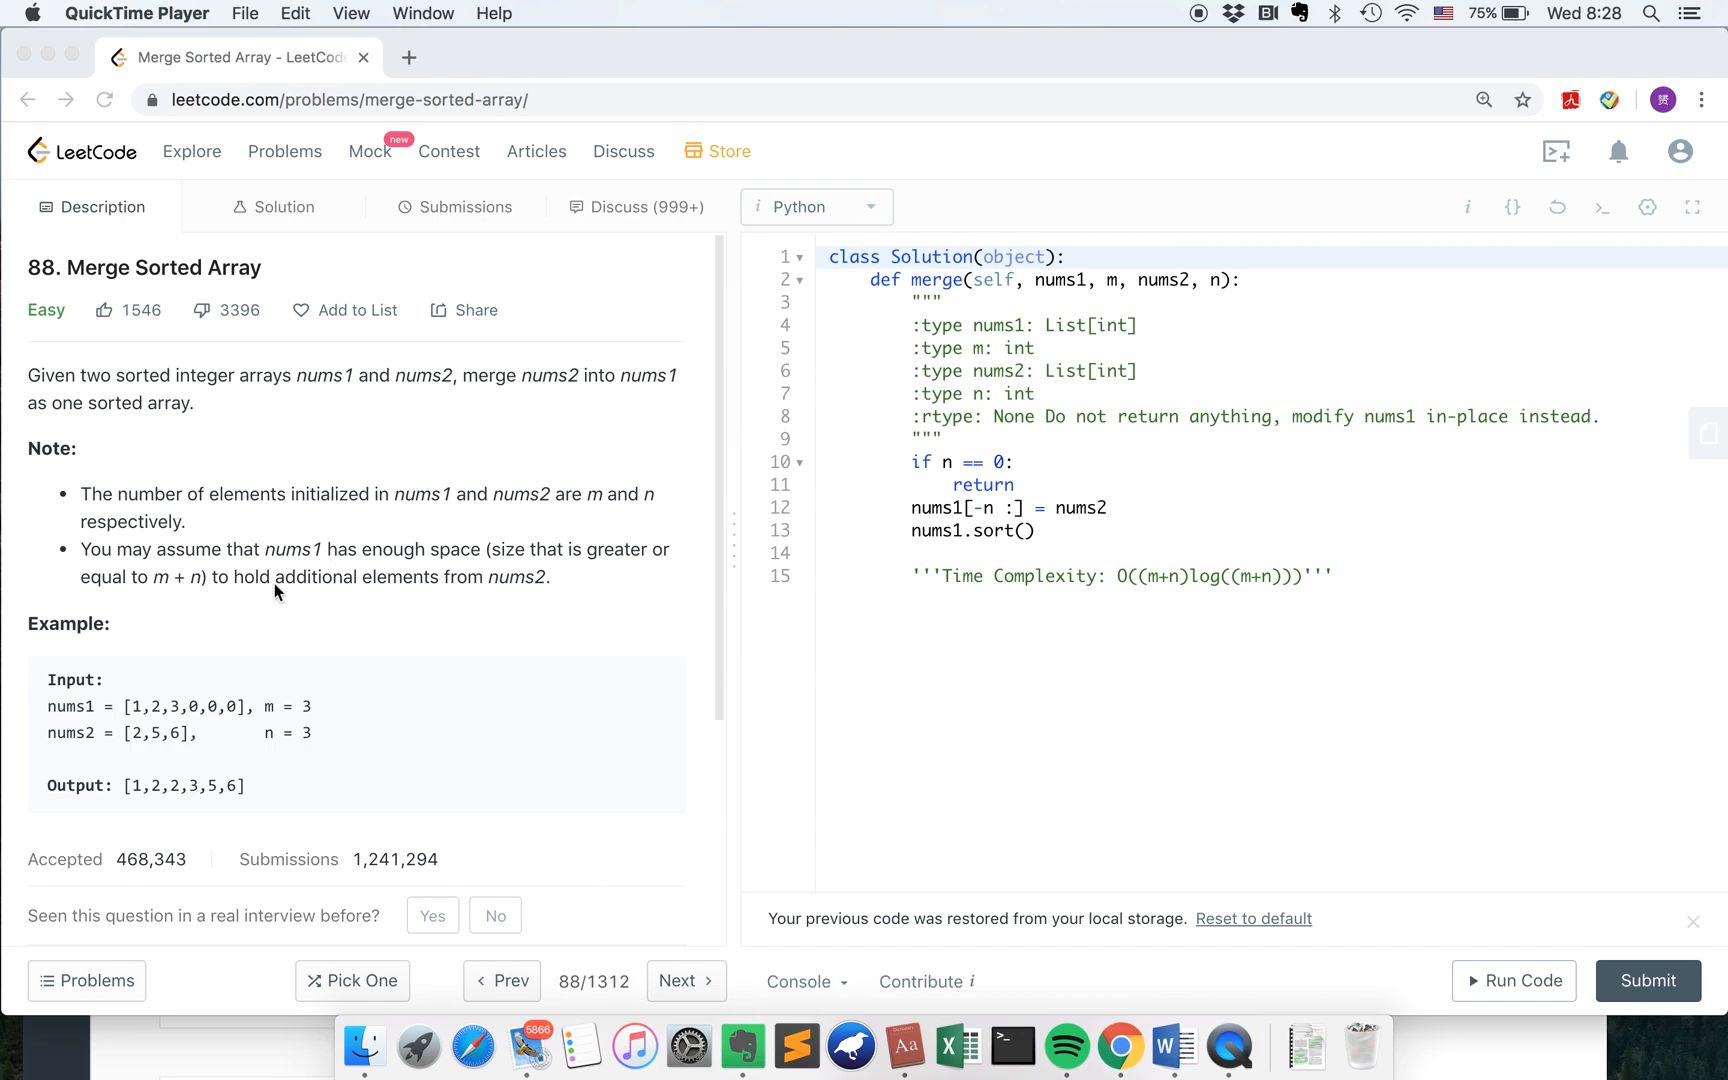
Enter the Python3 two-pointer merge using nums1_save, index1 and index2 in the editor
scroll("down", 3)
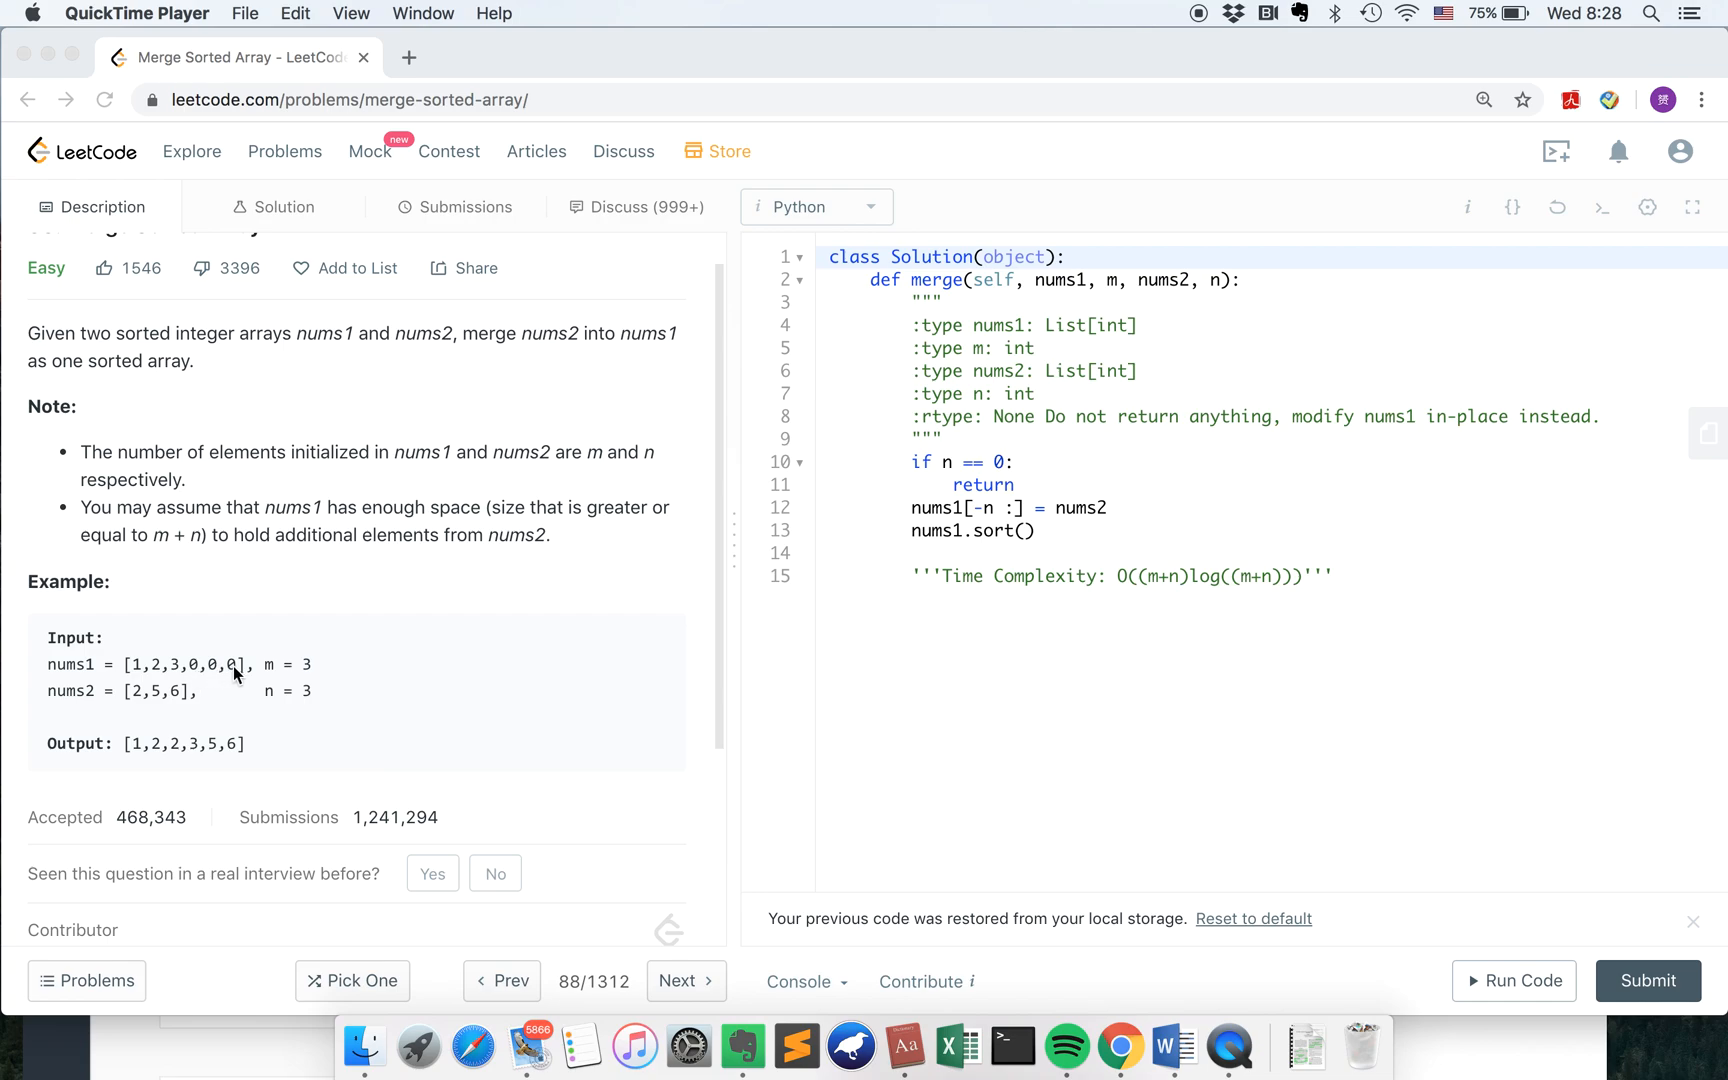
mouse_move(153, 701)
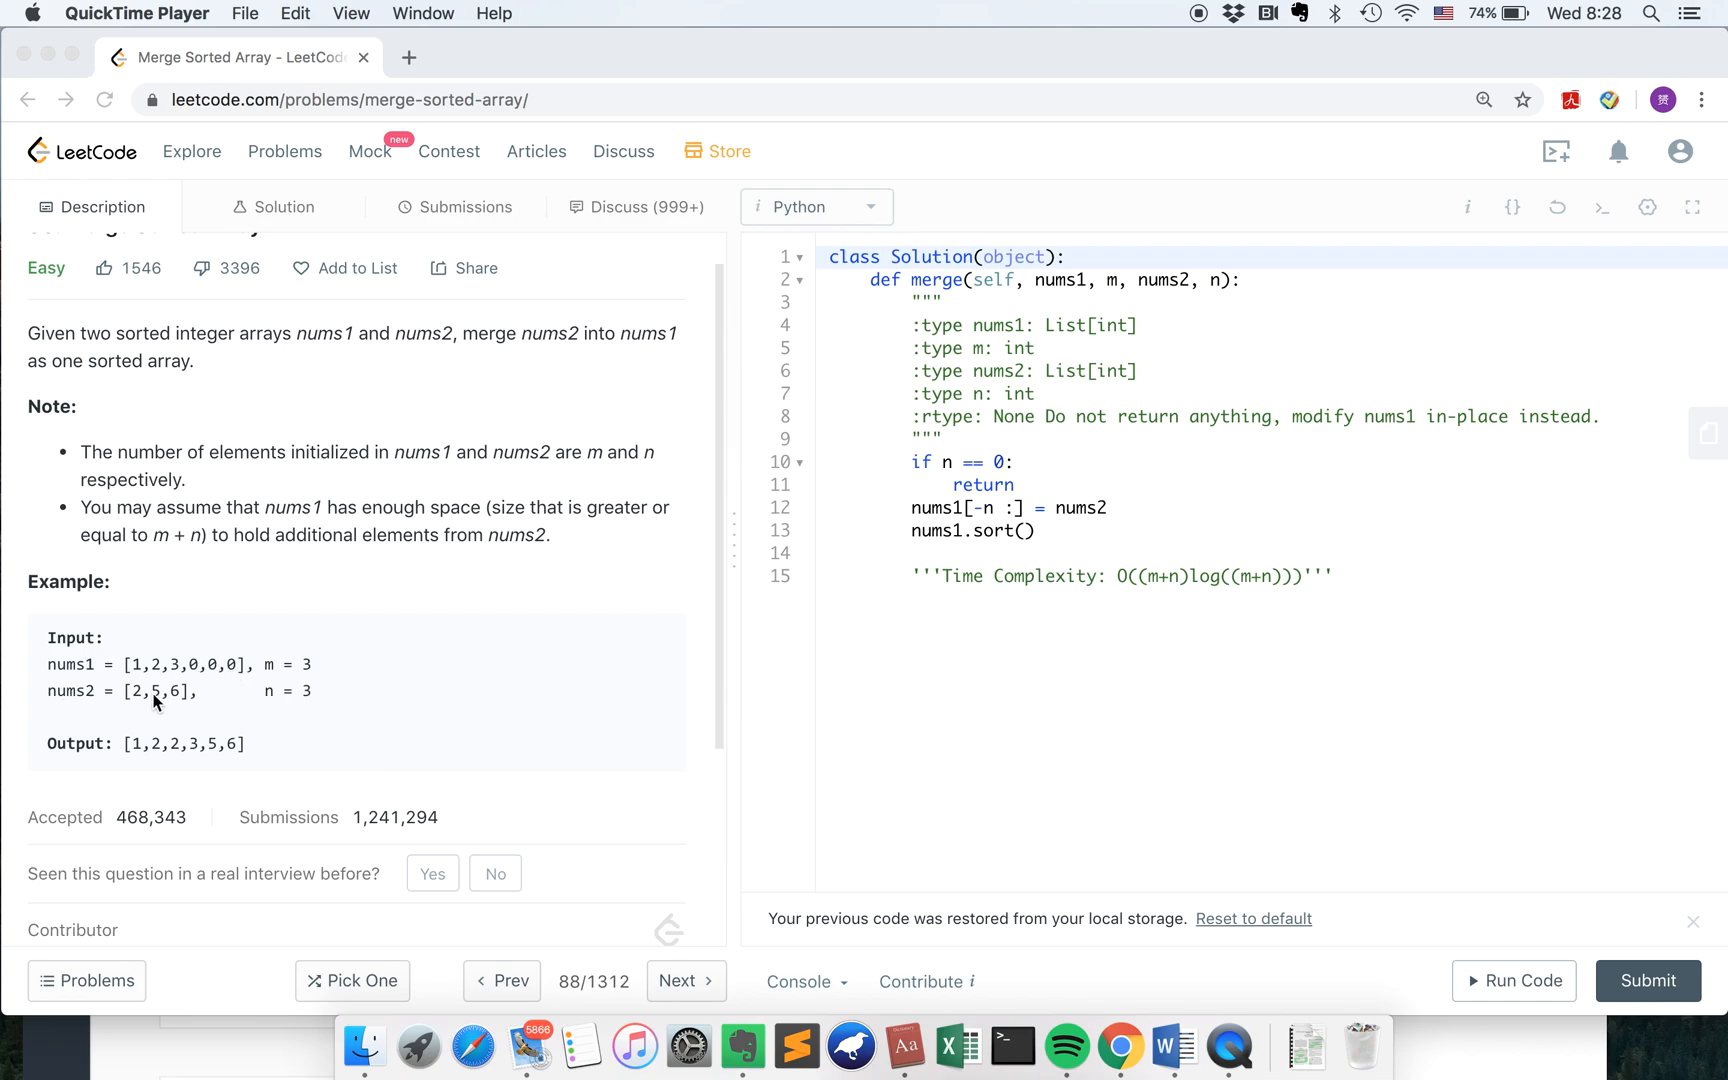
mouse_move(140, 674)
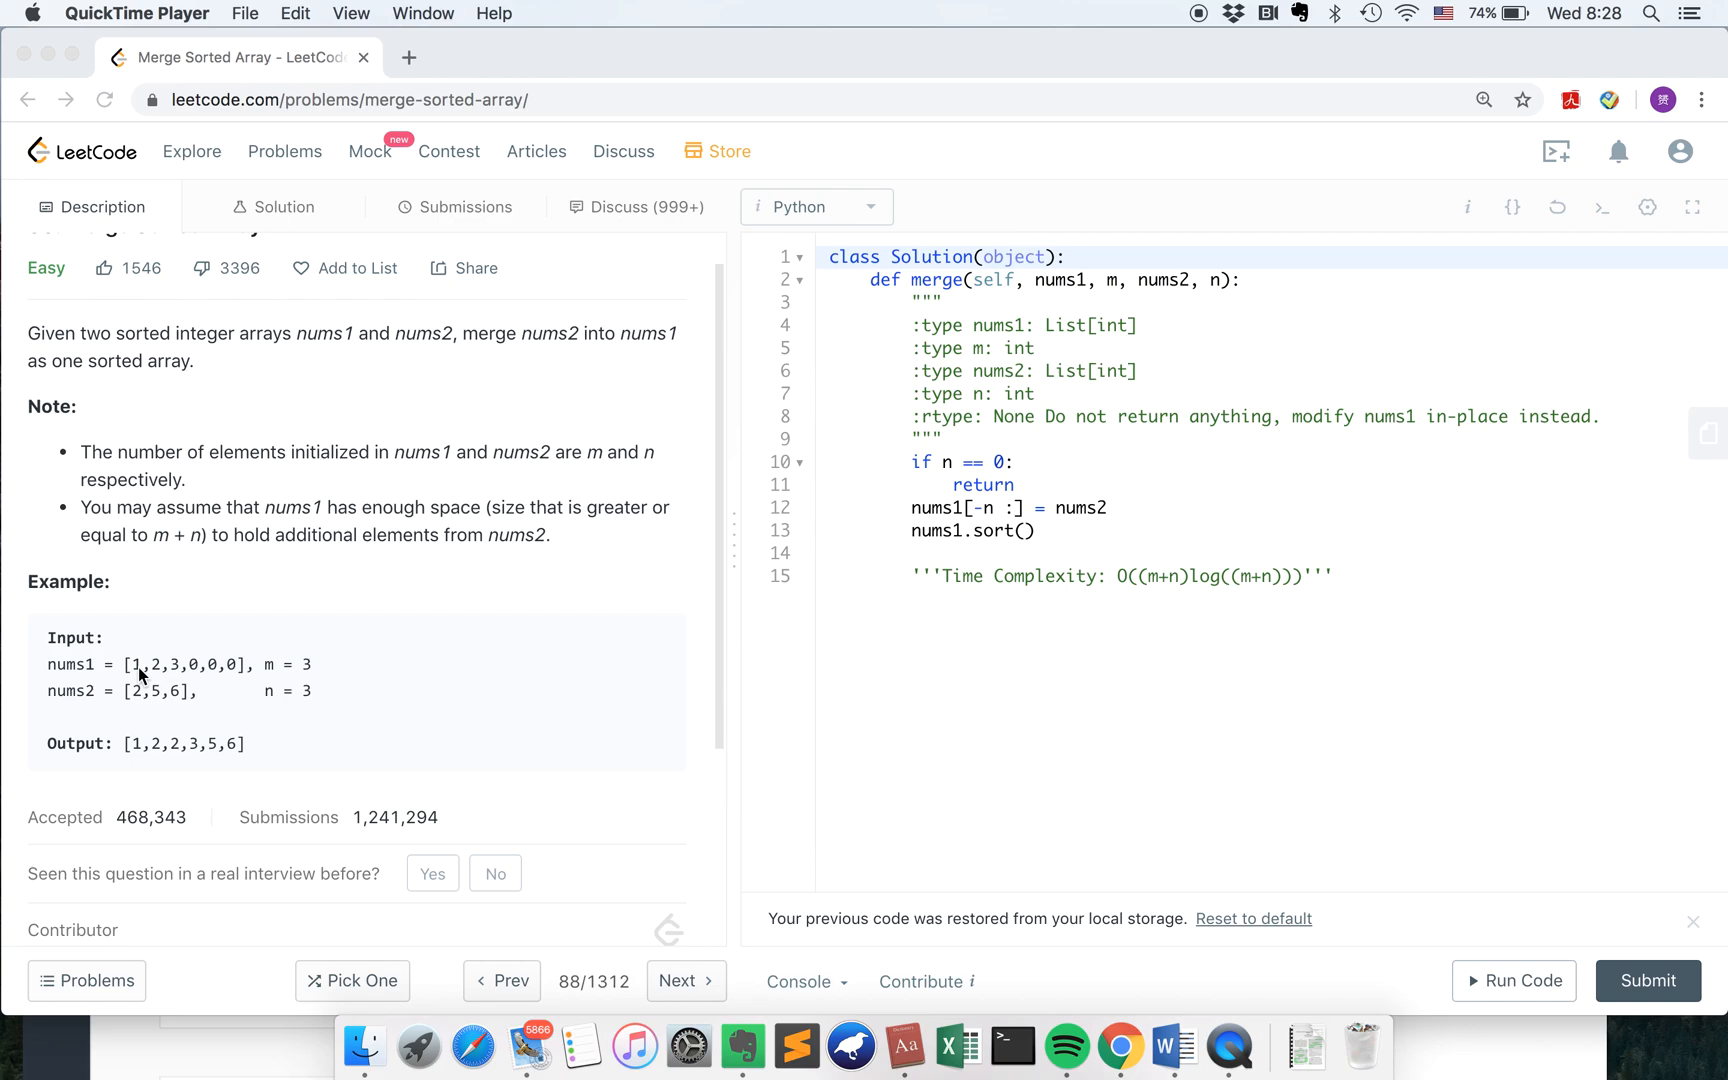
mouse_move(188, 688)
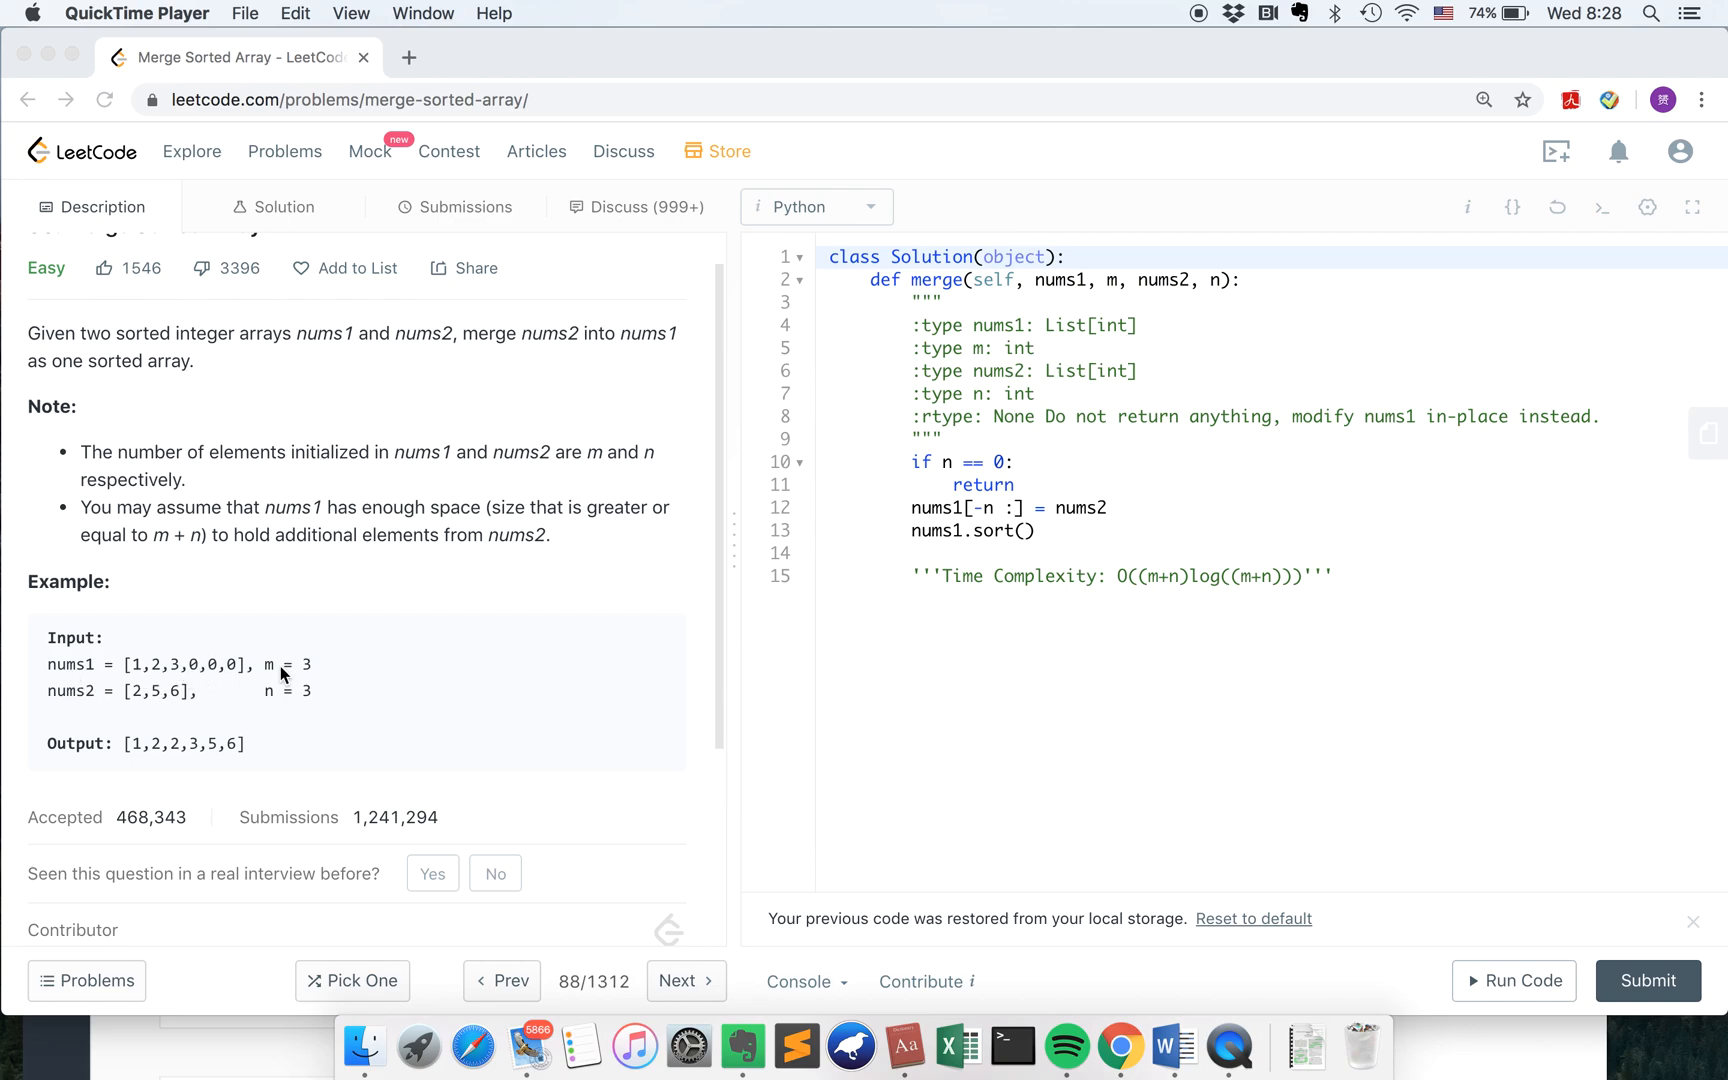
mouse_move(149, 735)
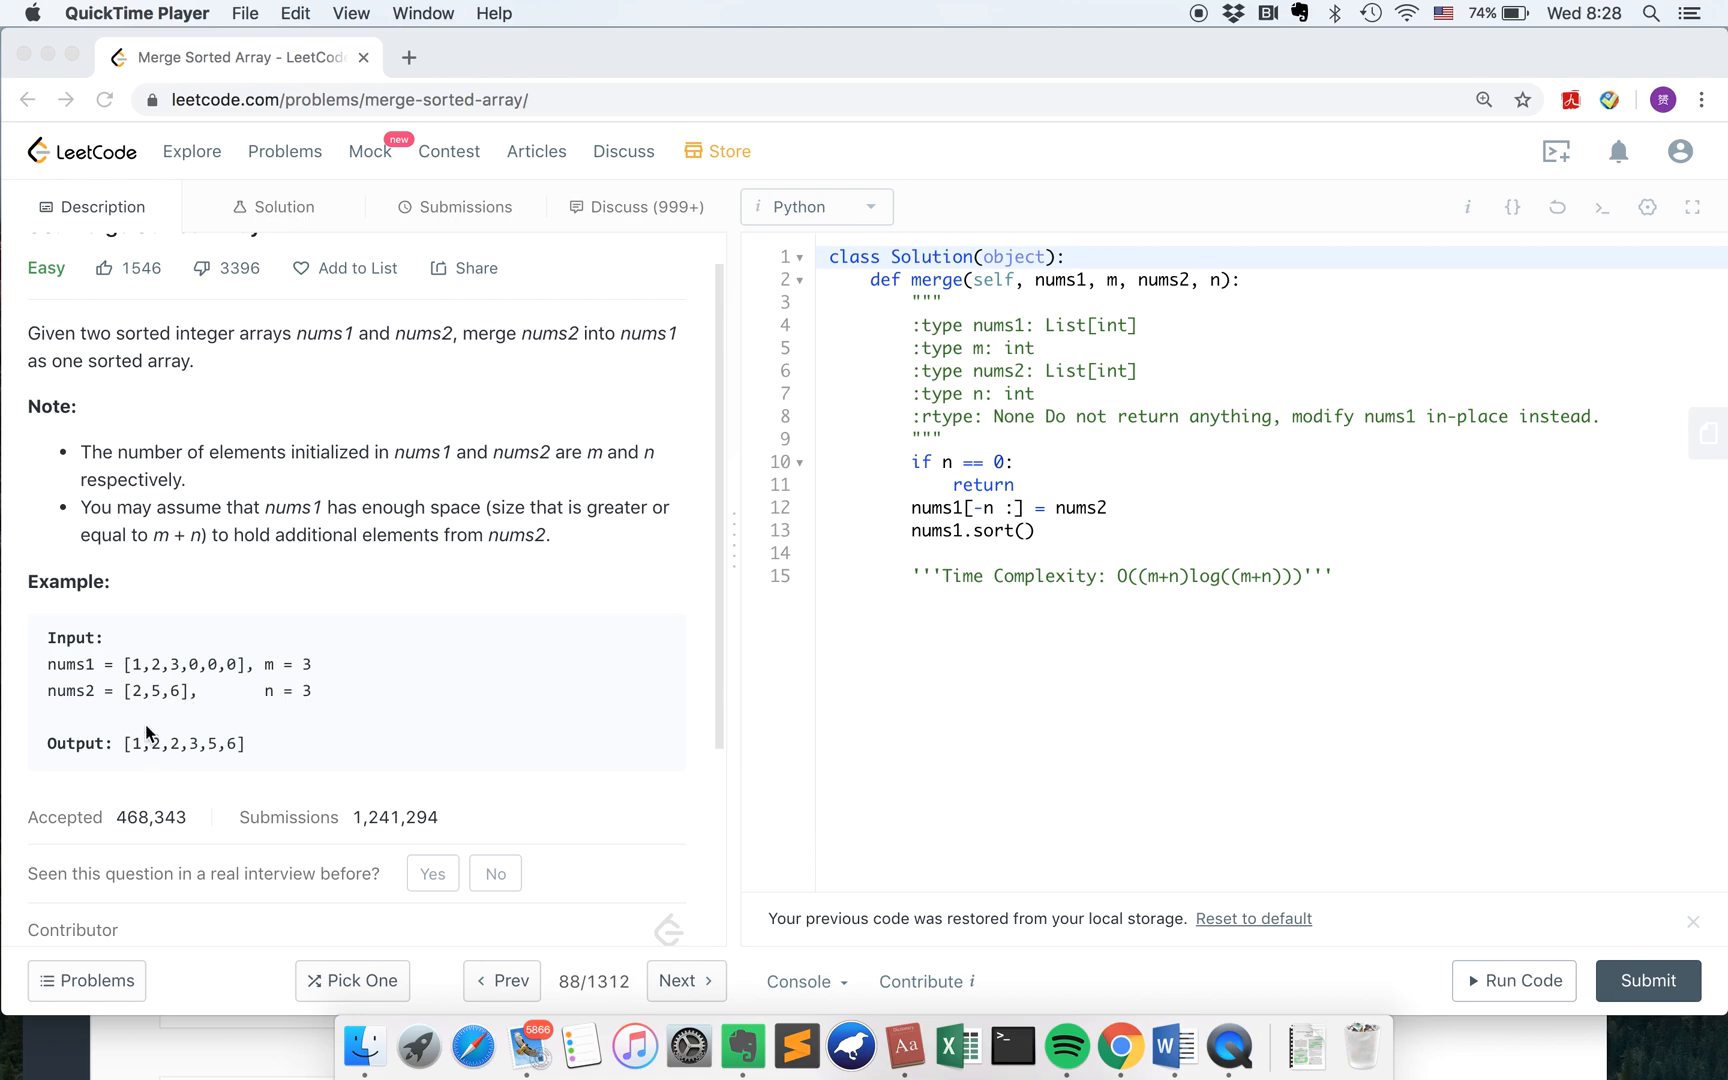
mouse_move(50, 677)
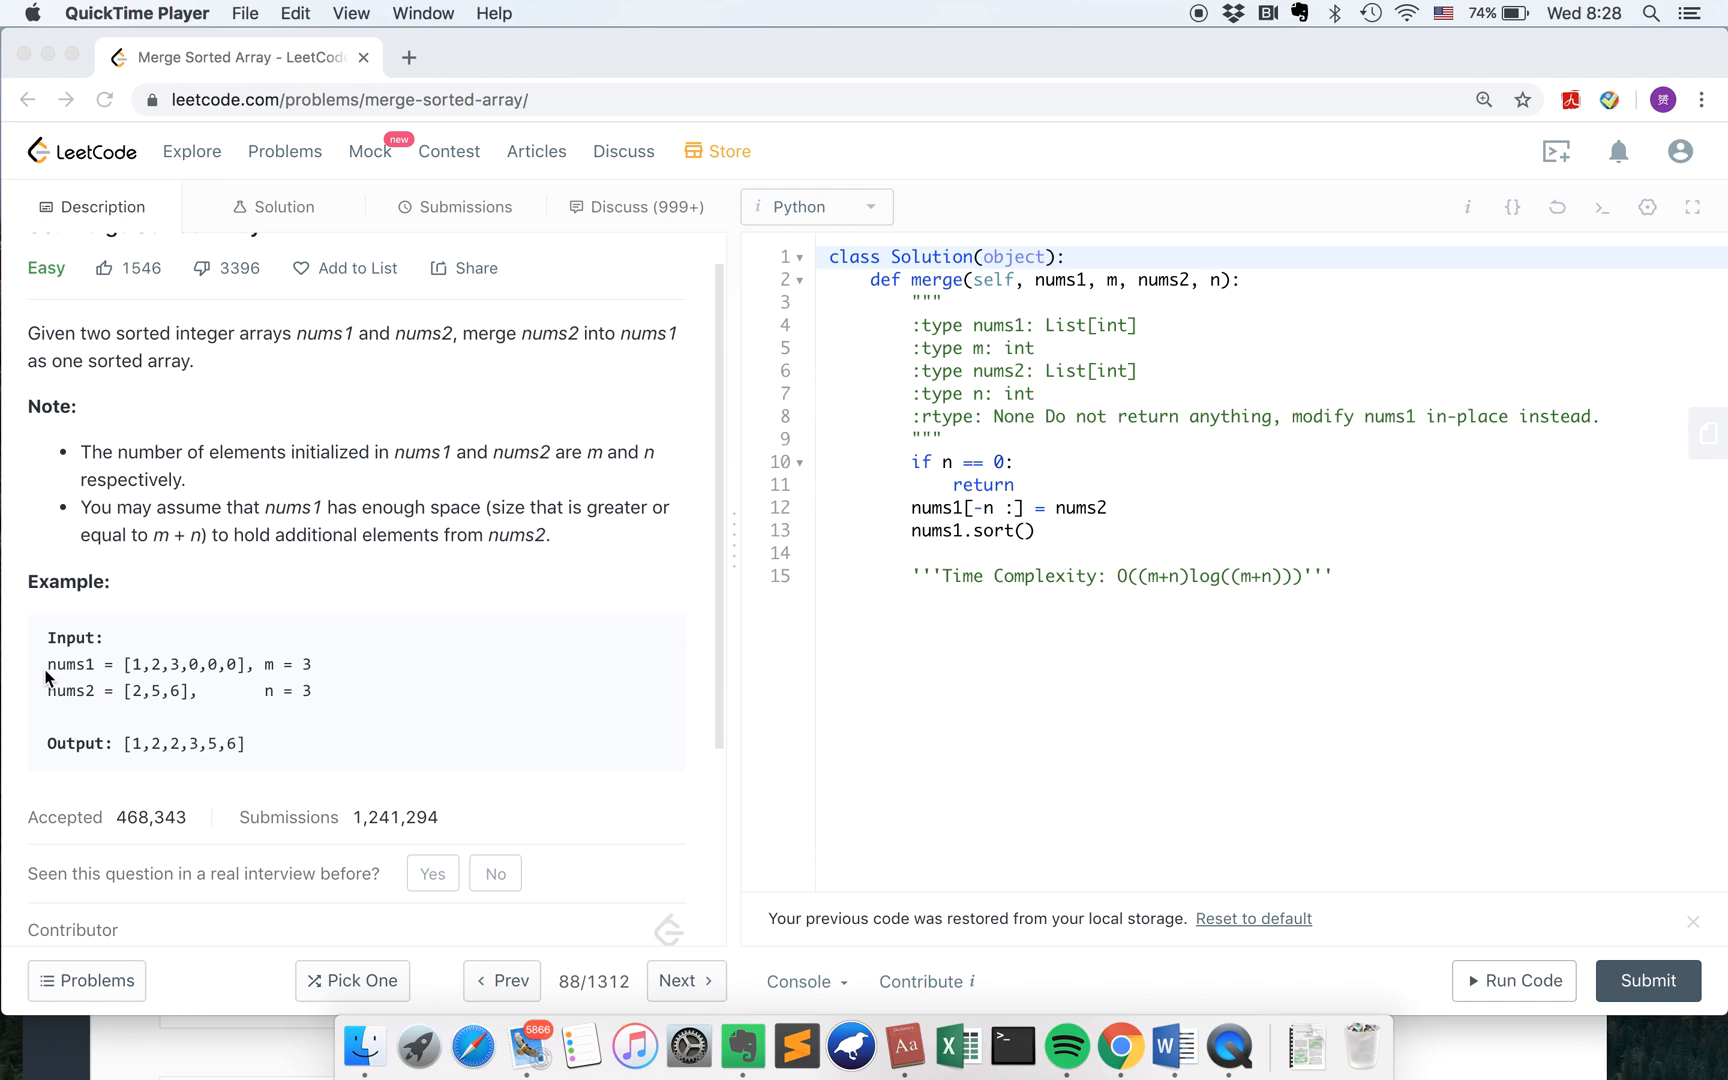
mouse_move(79, 677)
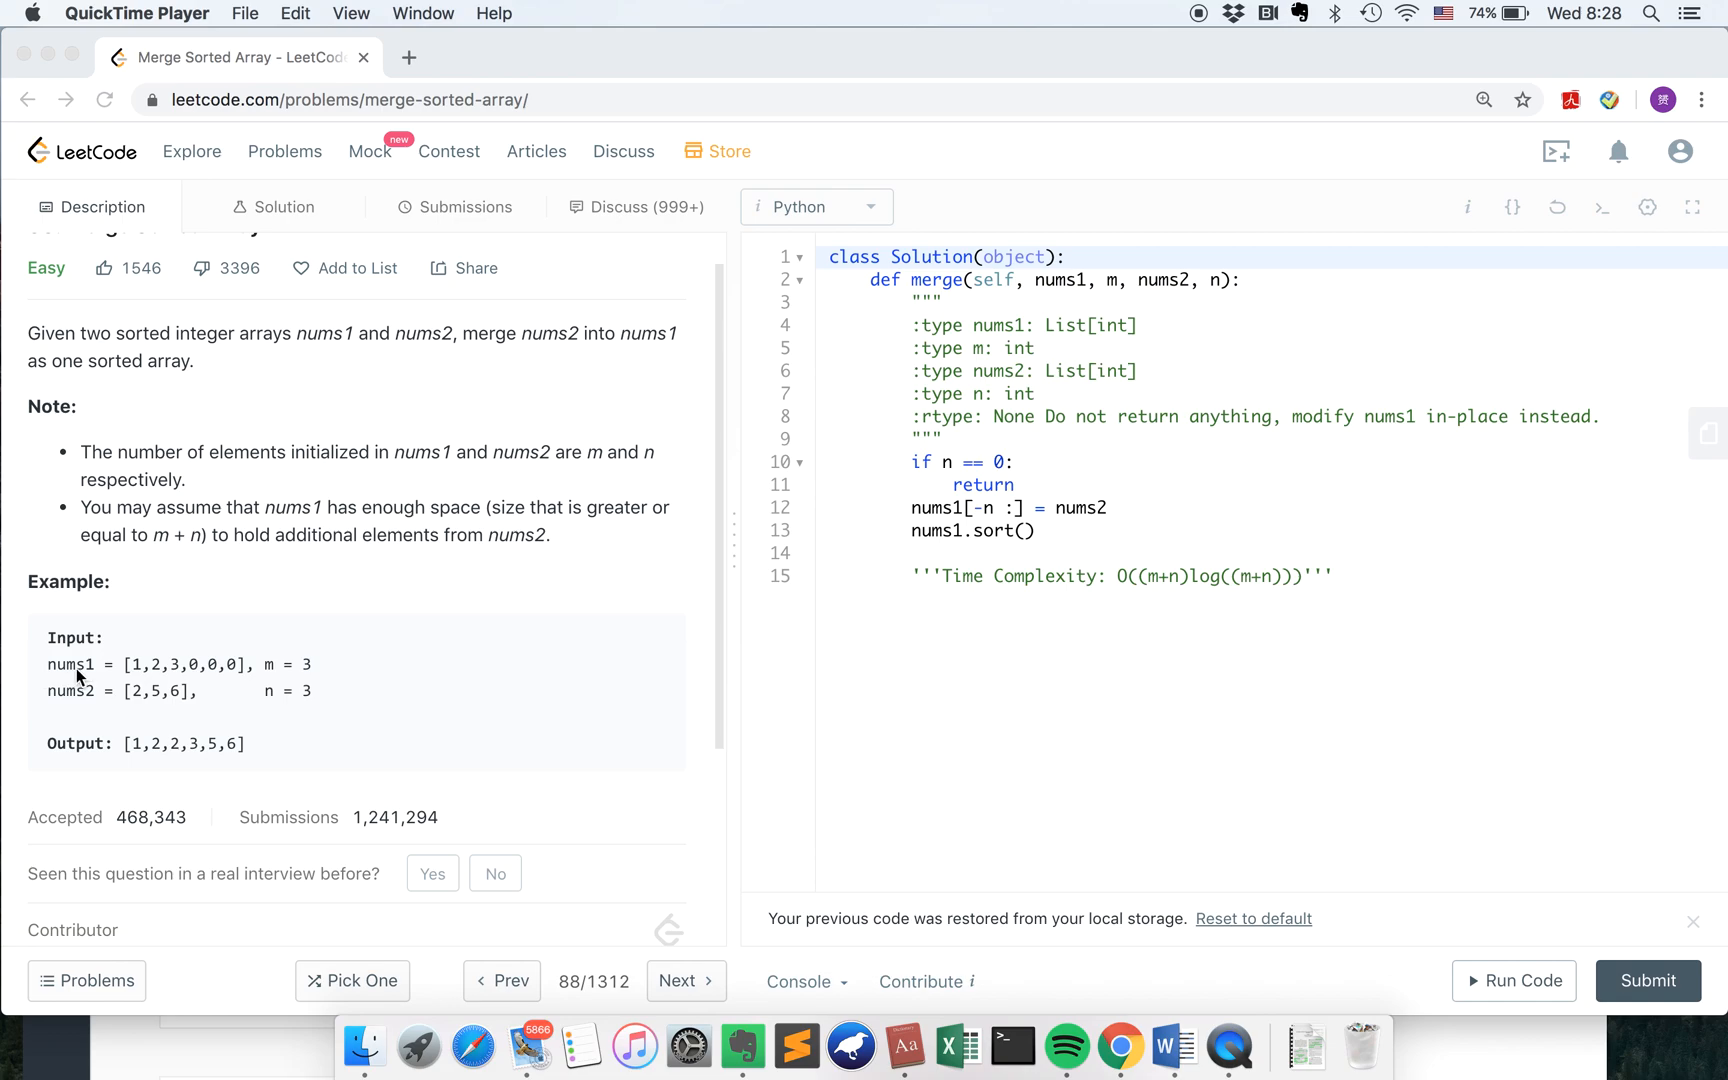
mouse_move(83, 683)
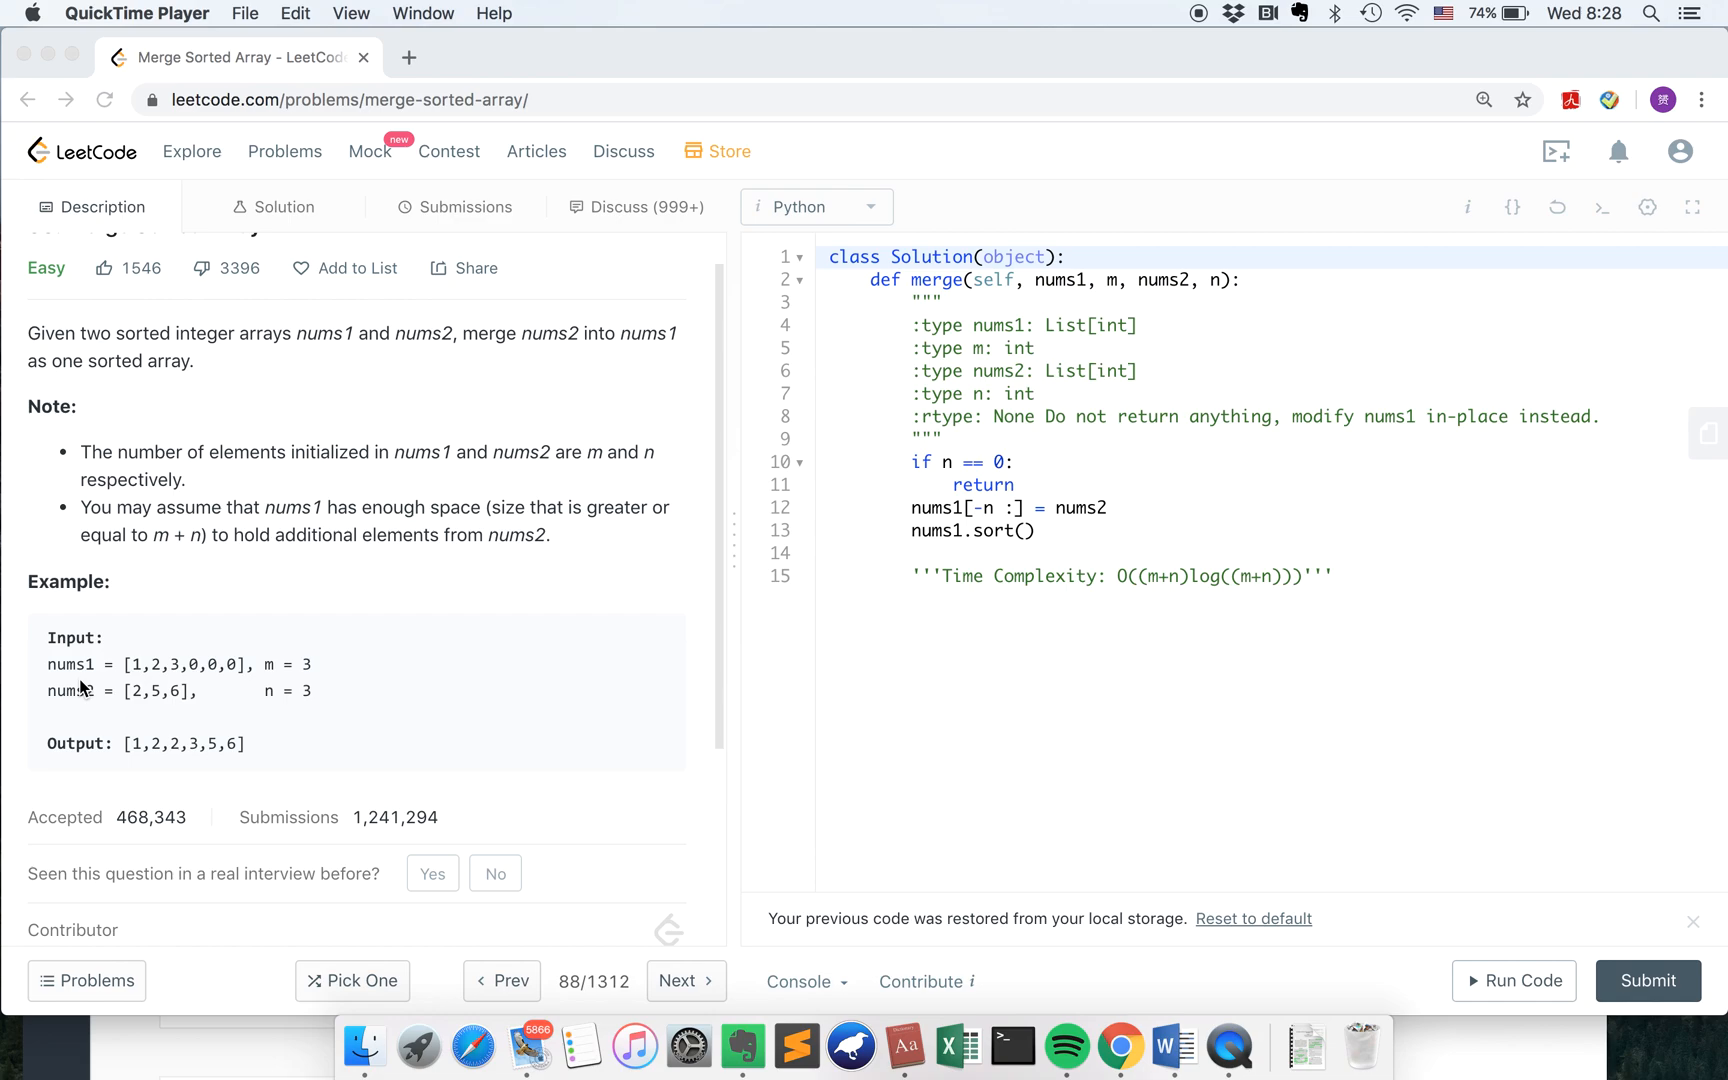
mouse_move(872, 295)
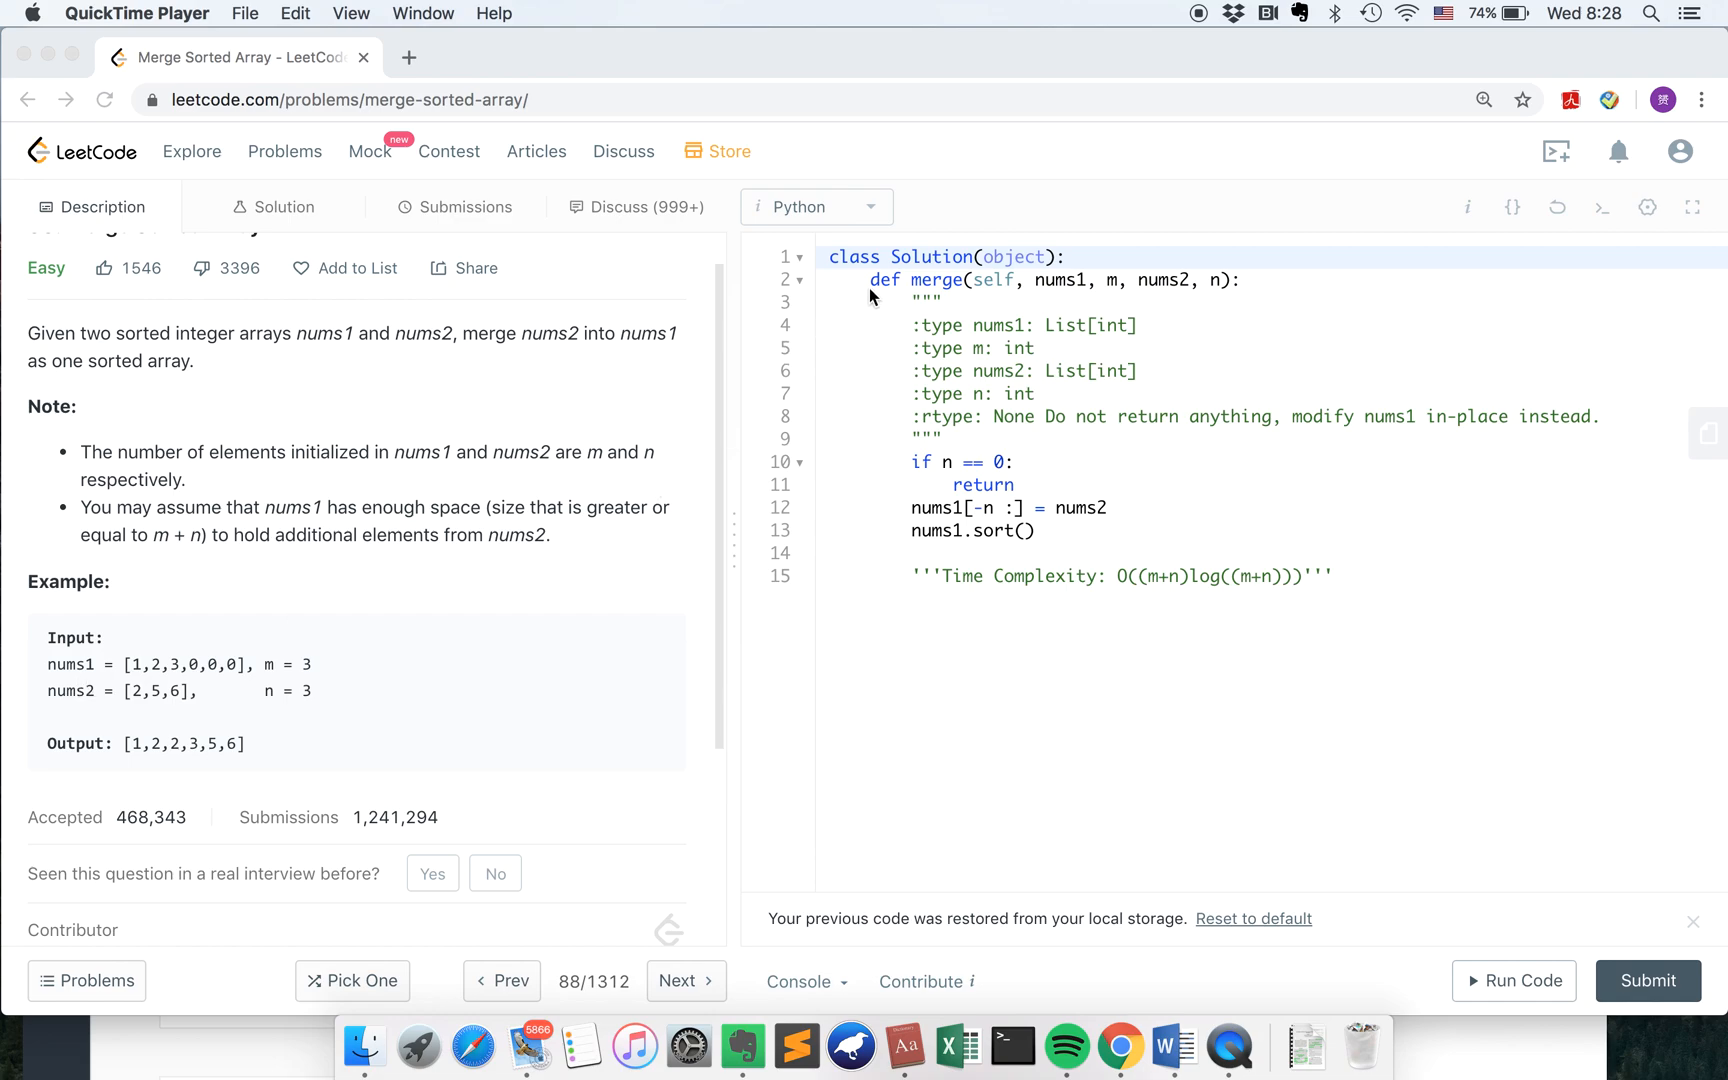
mouse_move(1218, 291)
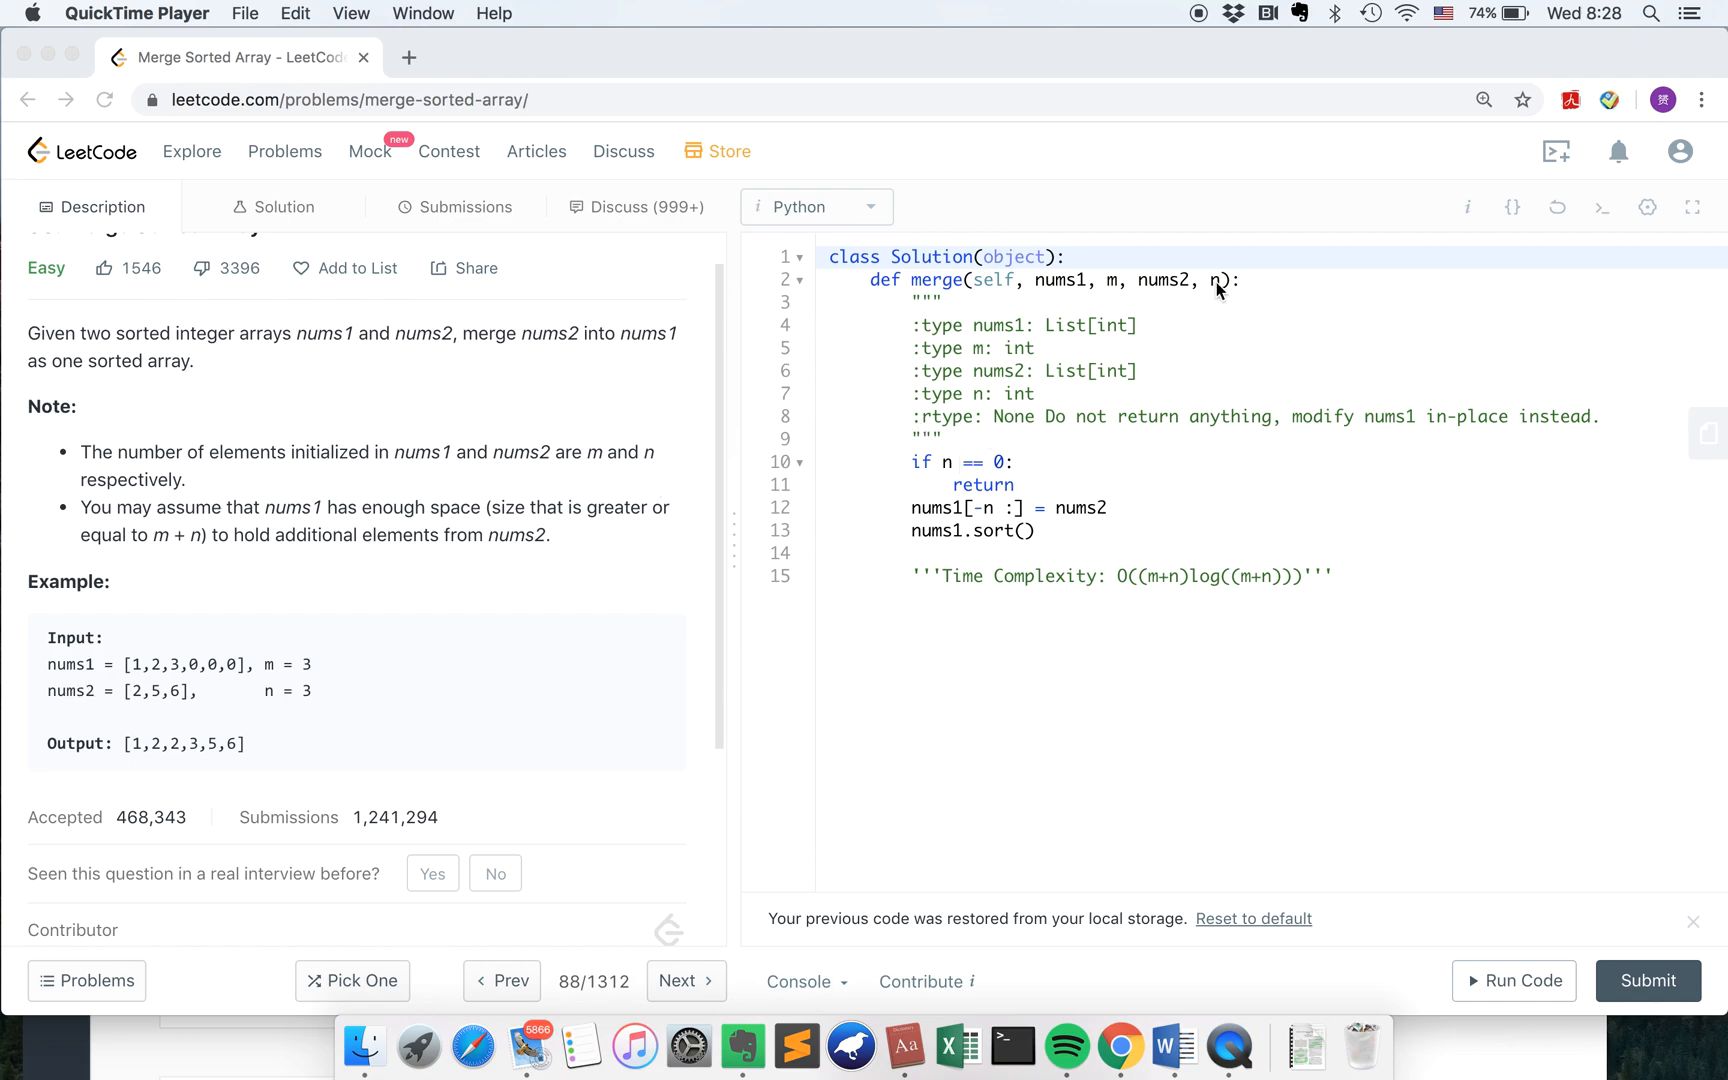
mouse_move(976, 484)
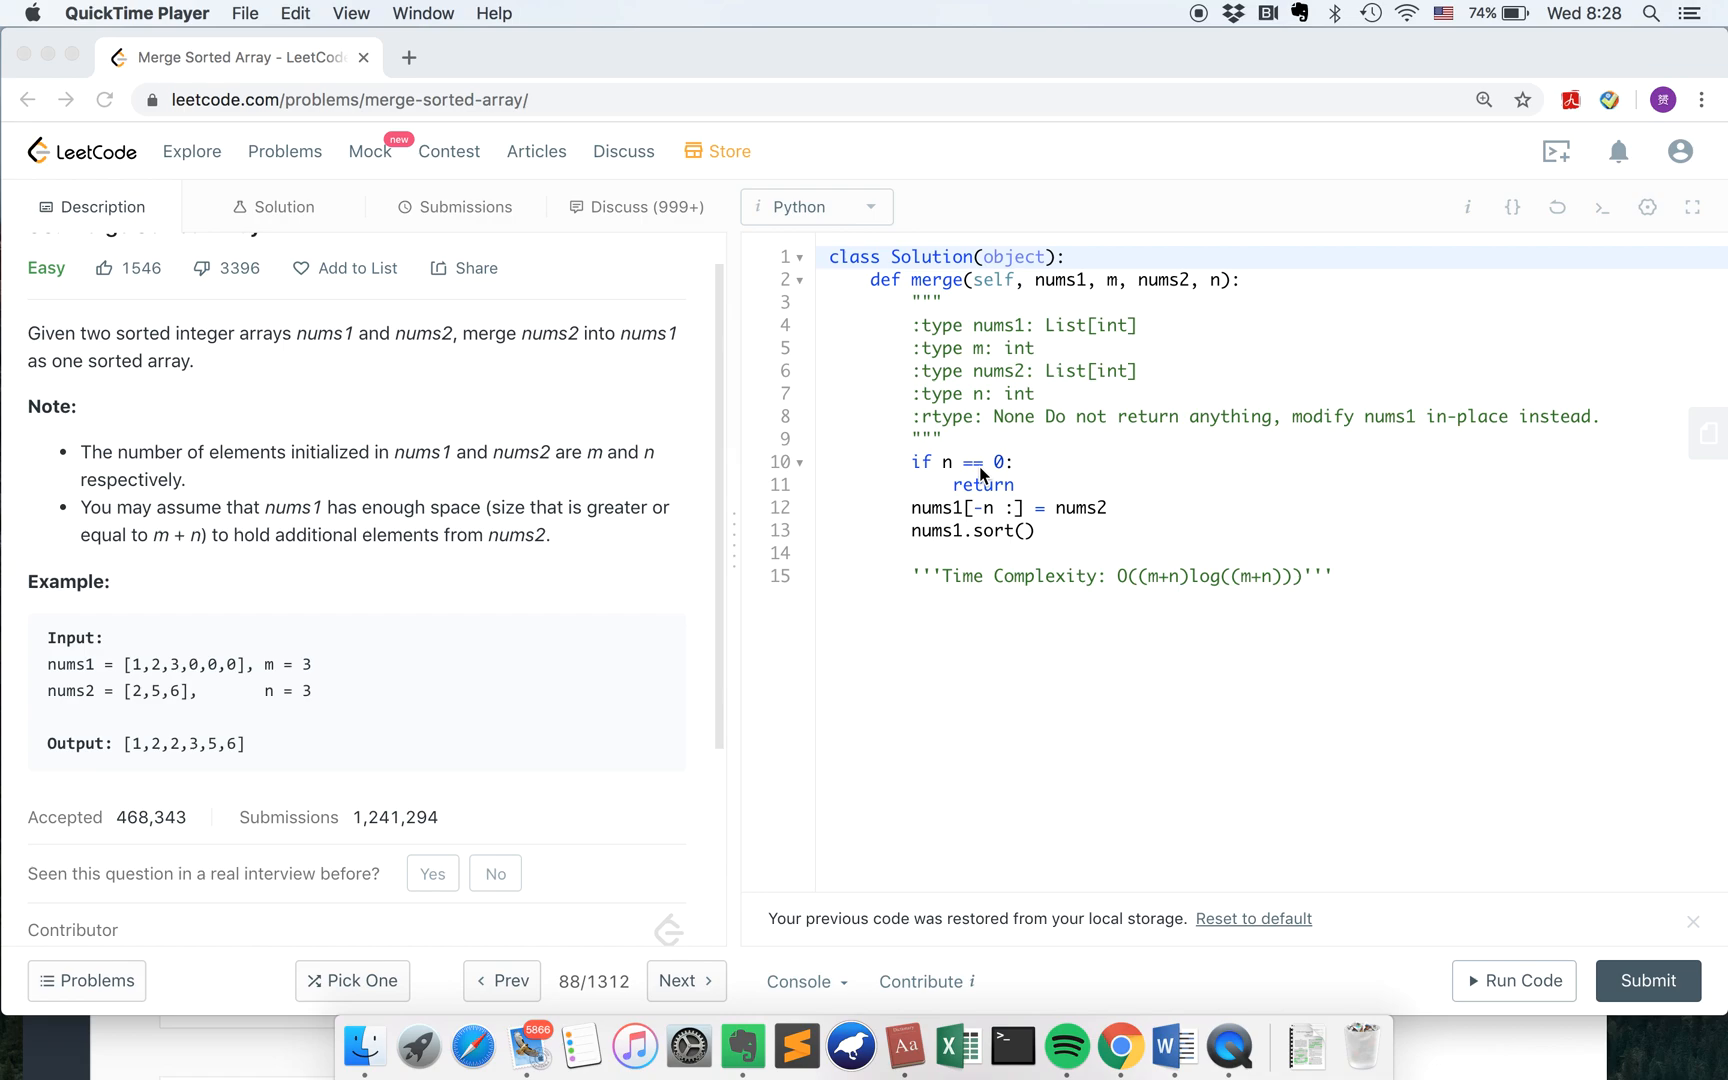
mouse_move(981, 485)
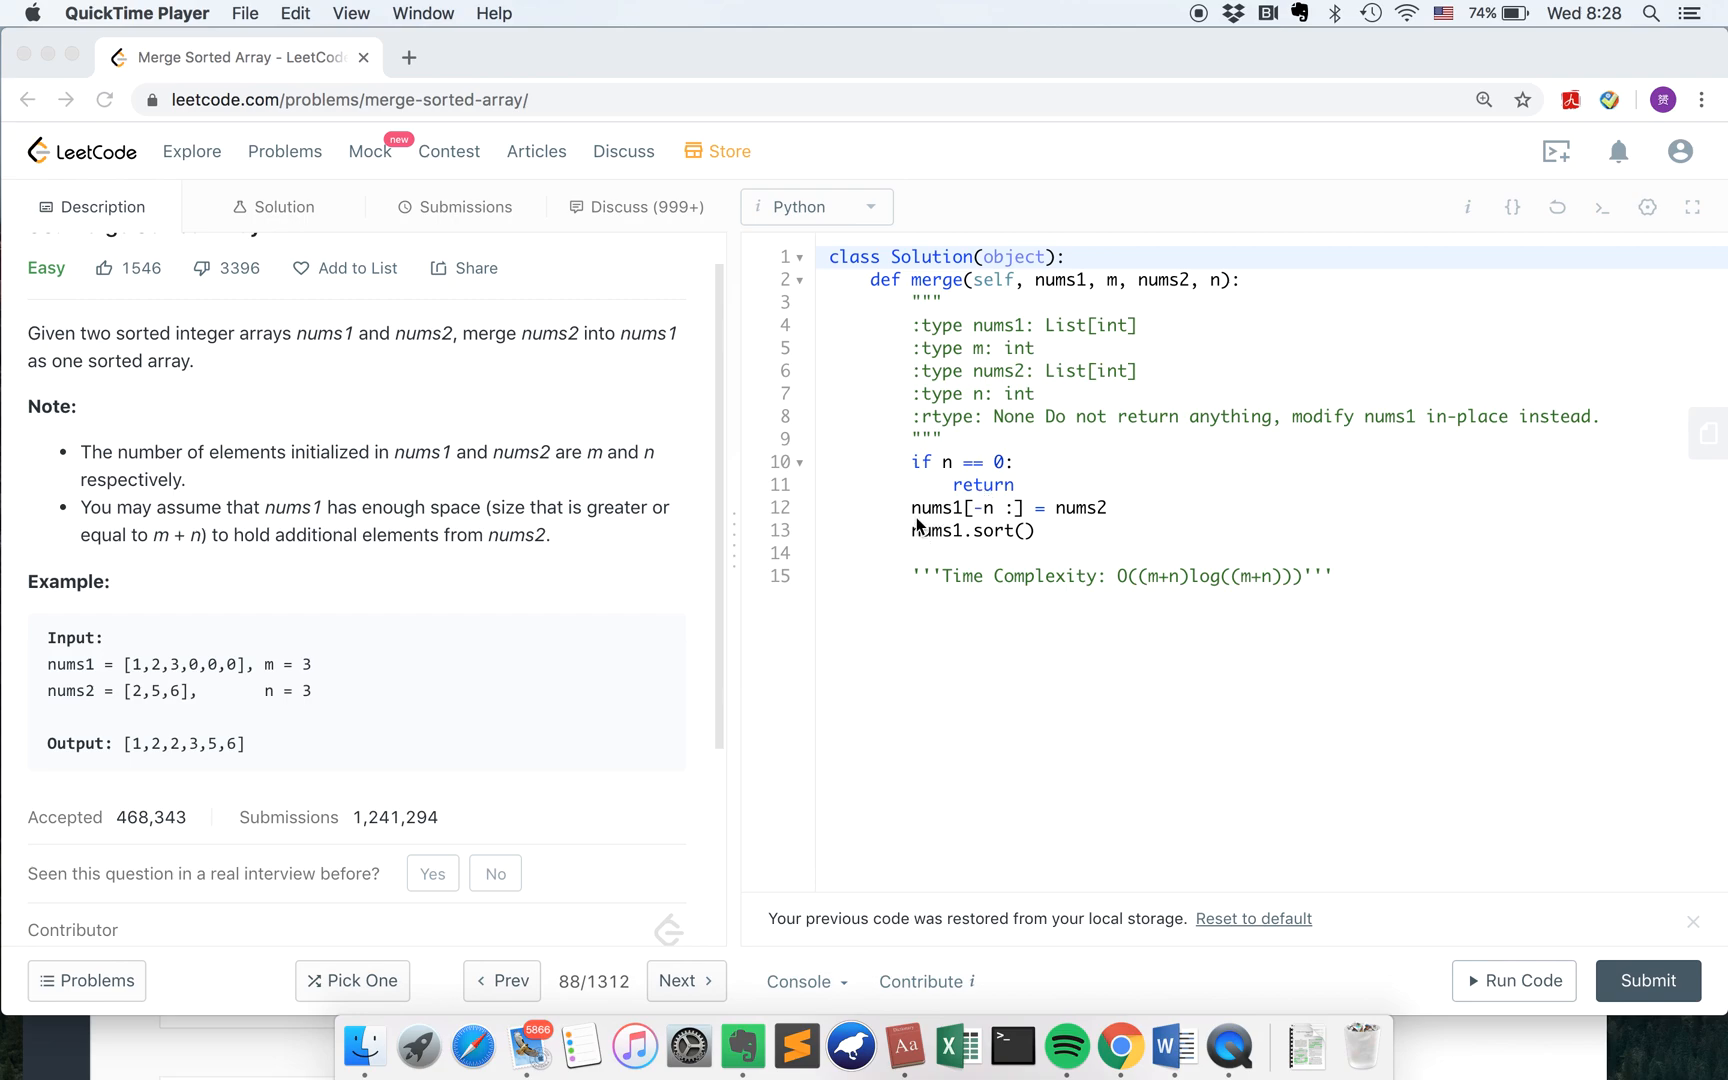
mouse_move(1027, 530)
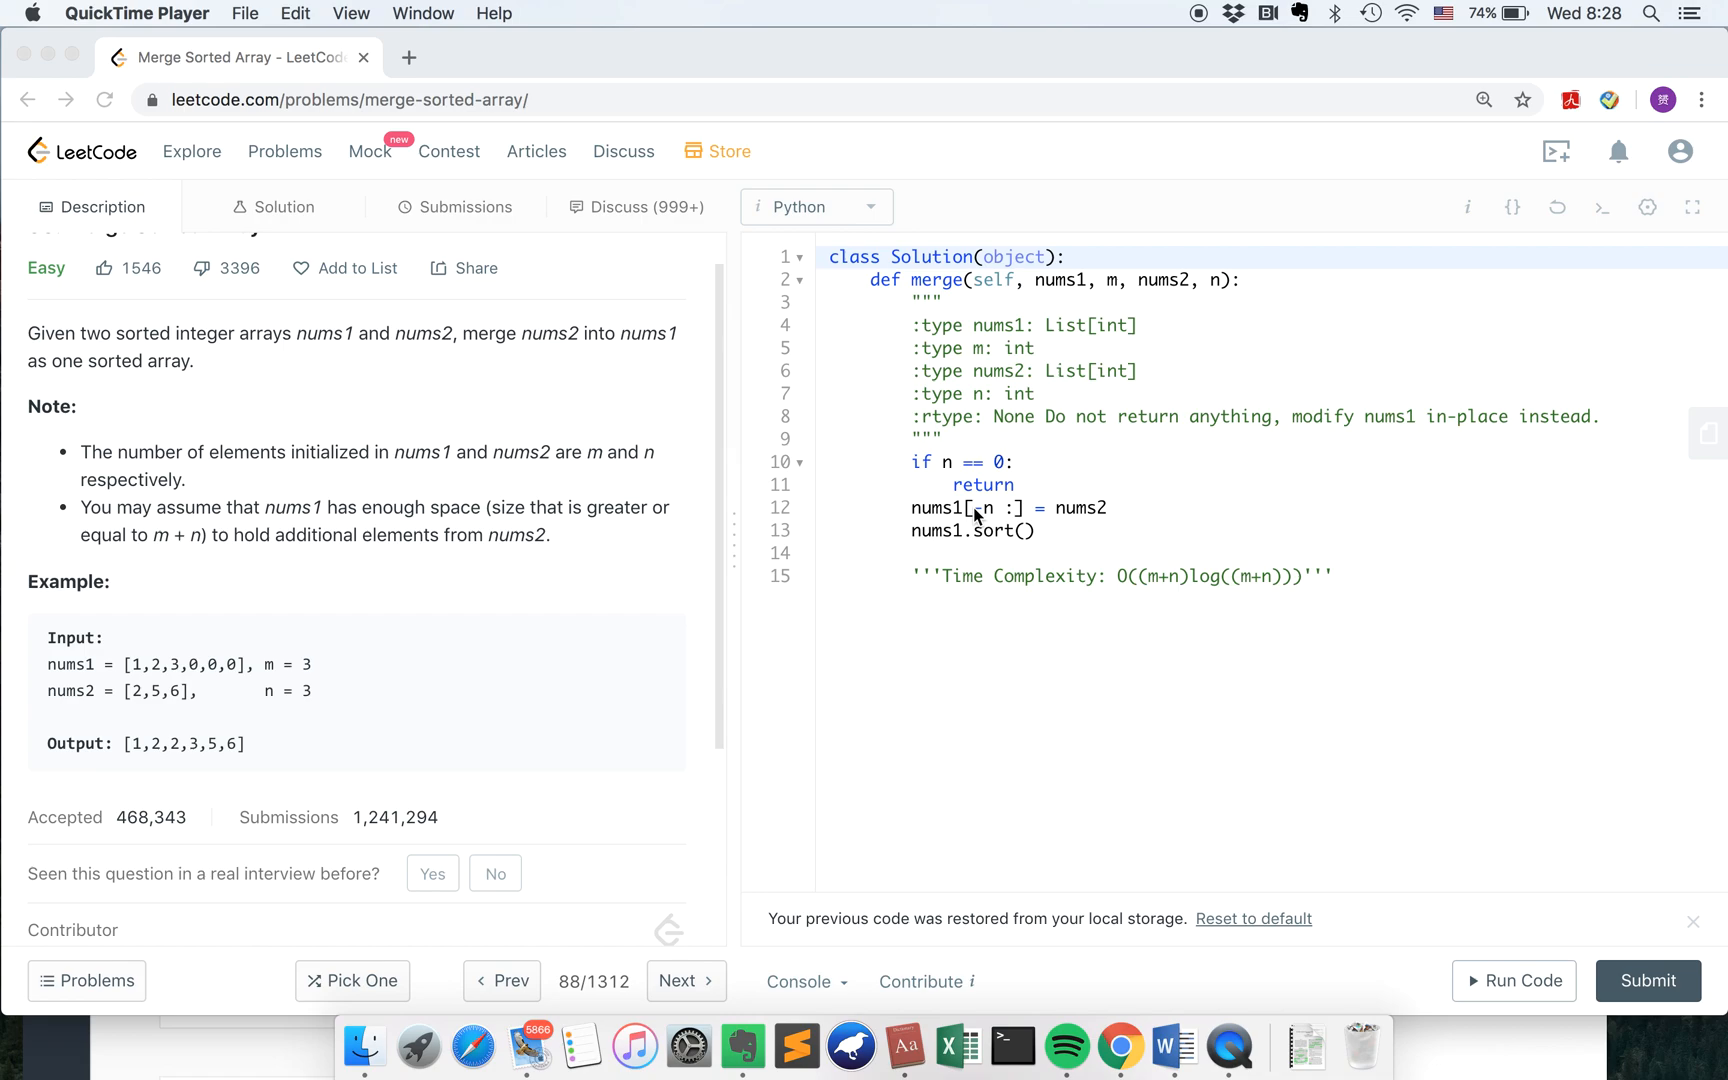
type("-")
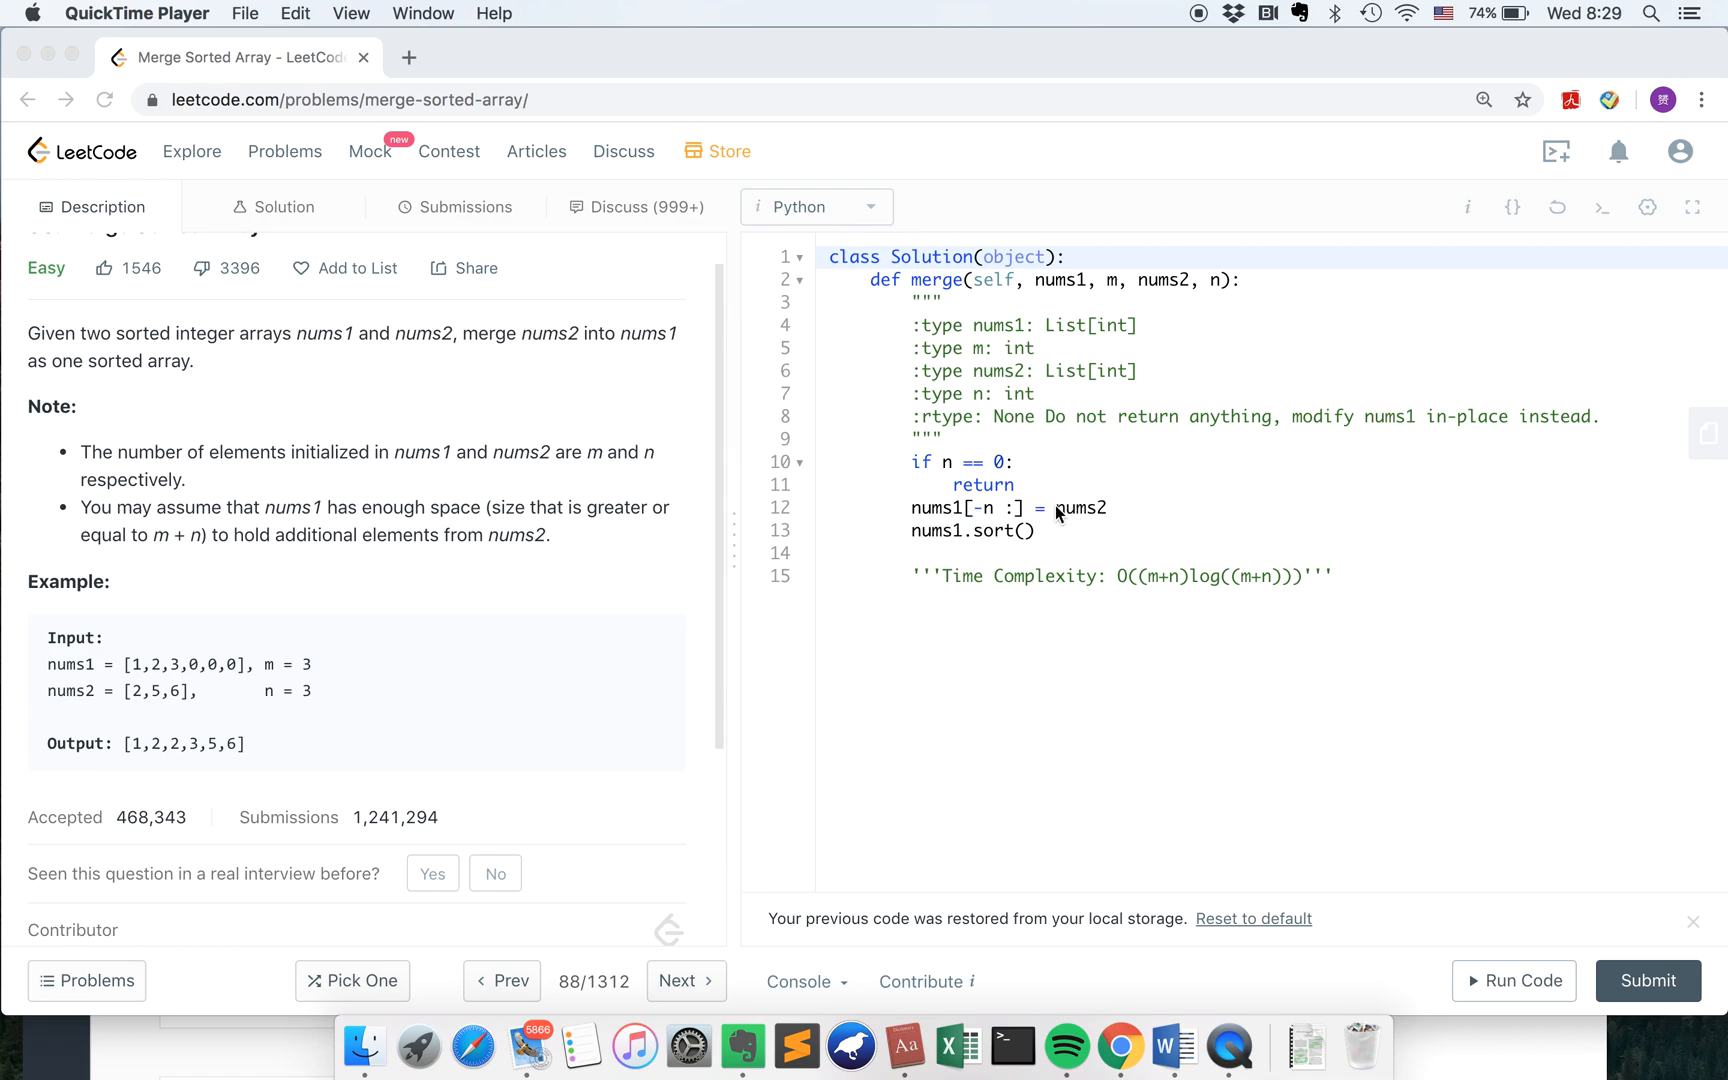
mouse_move(1111, 515)
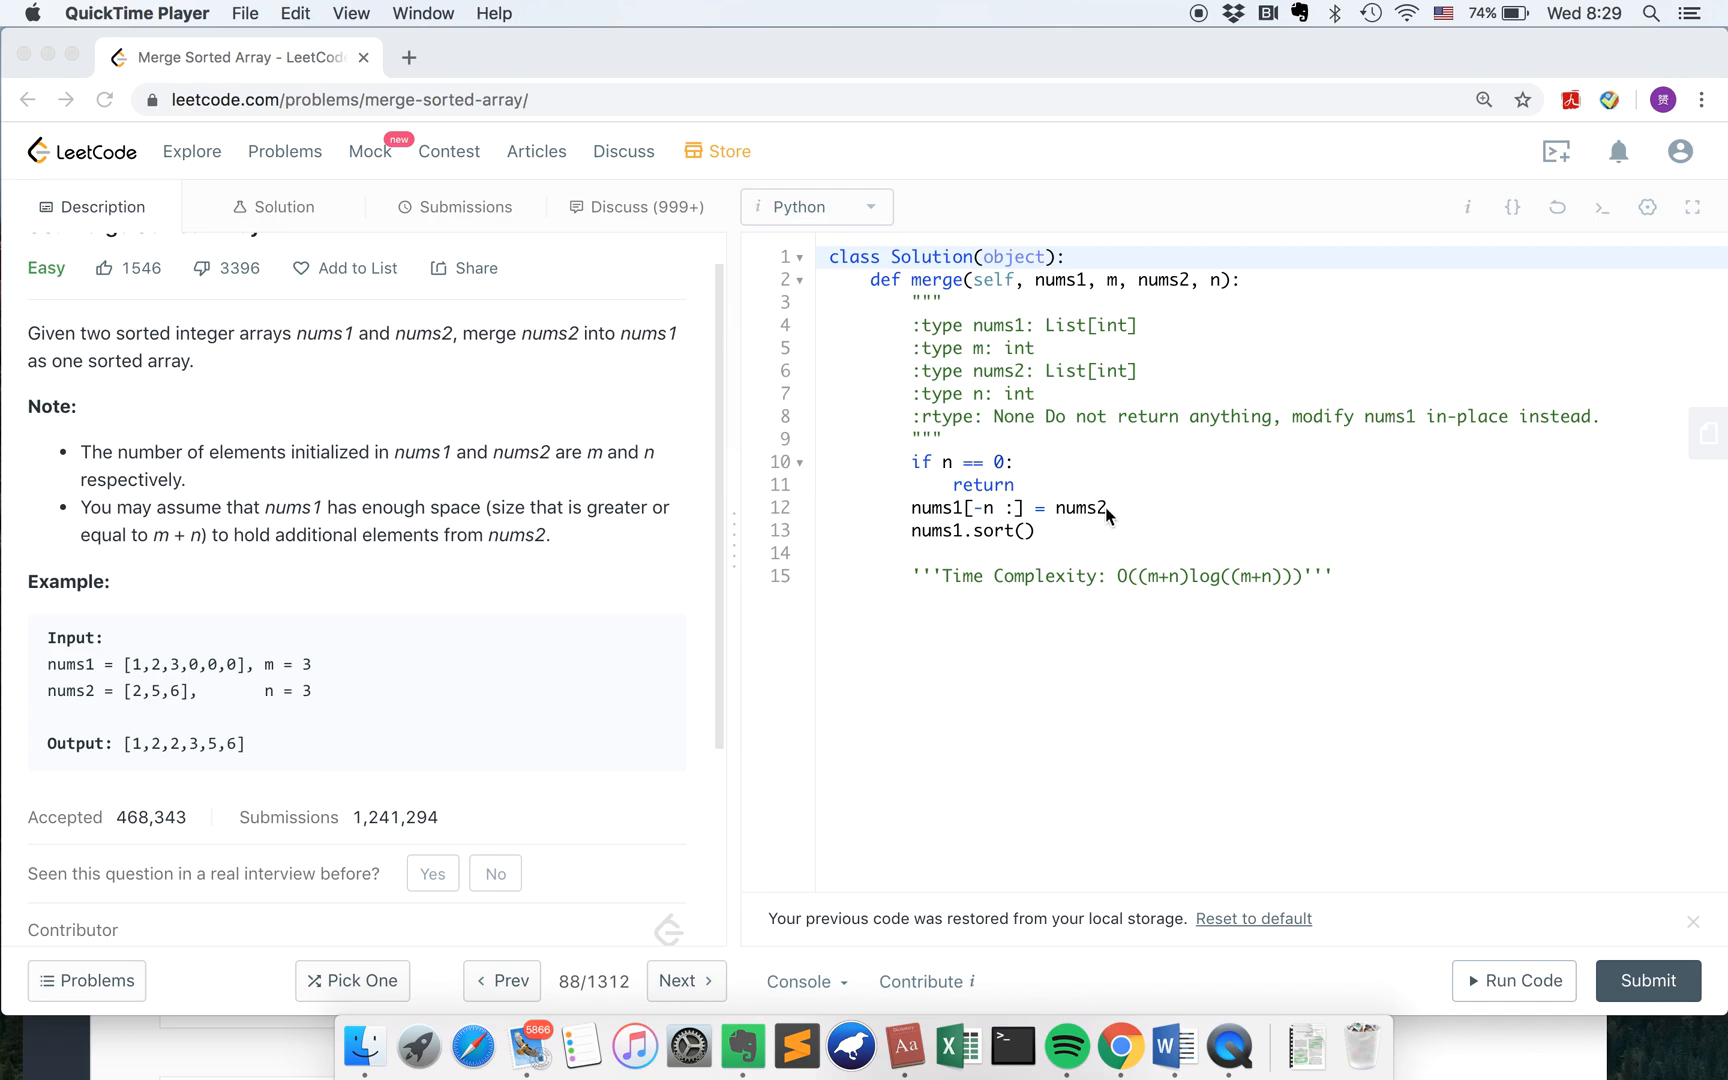
mouse_move(1029, 546)
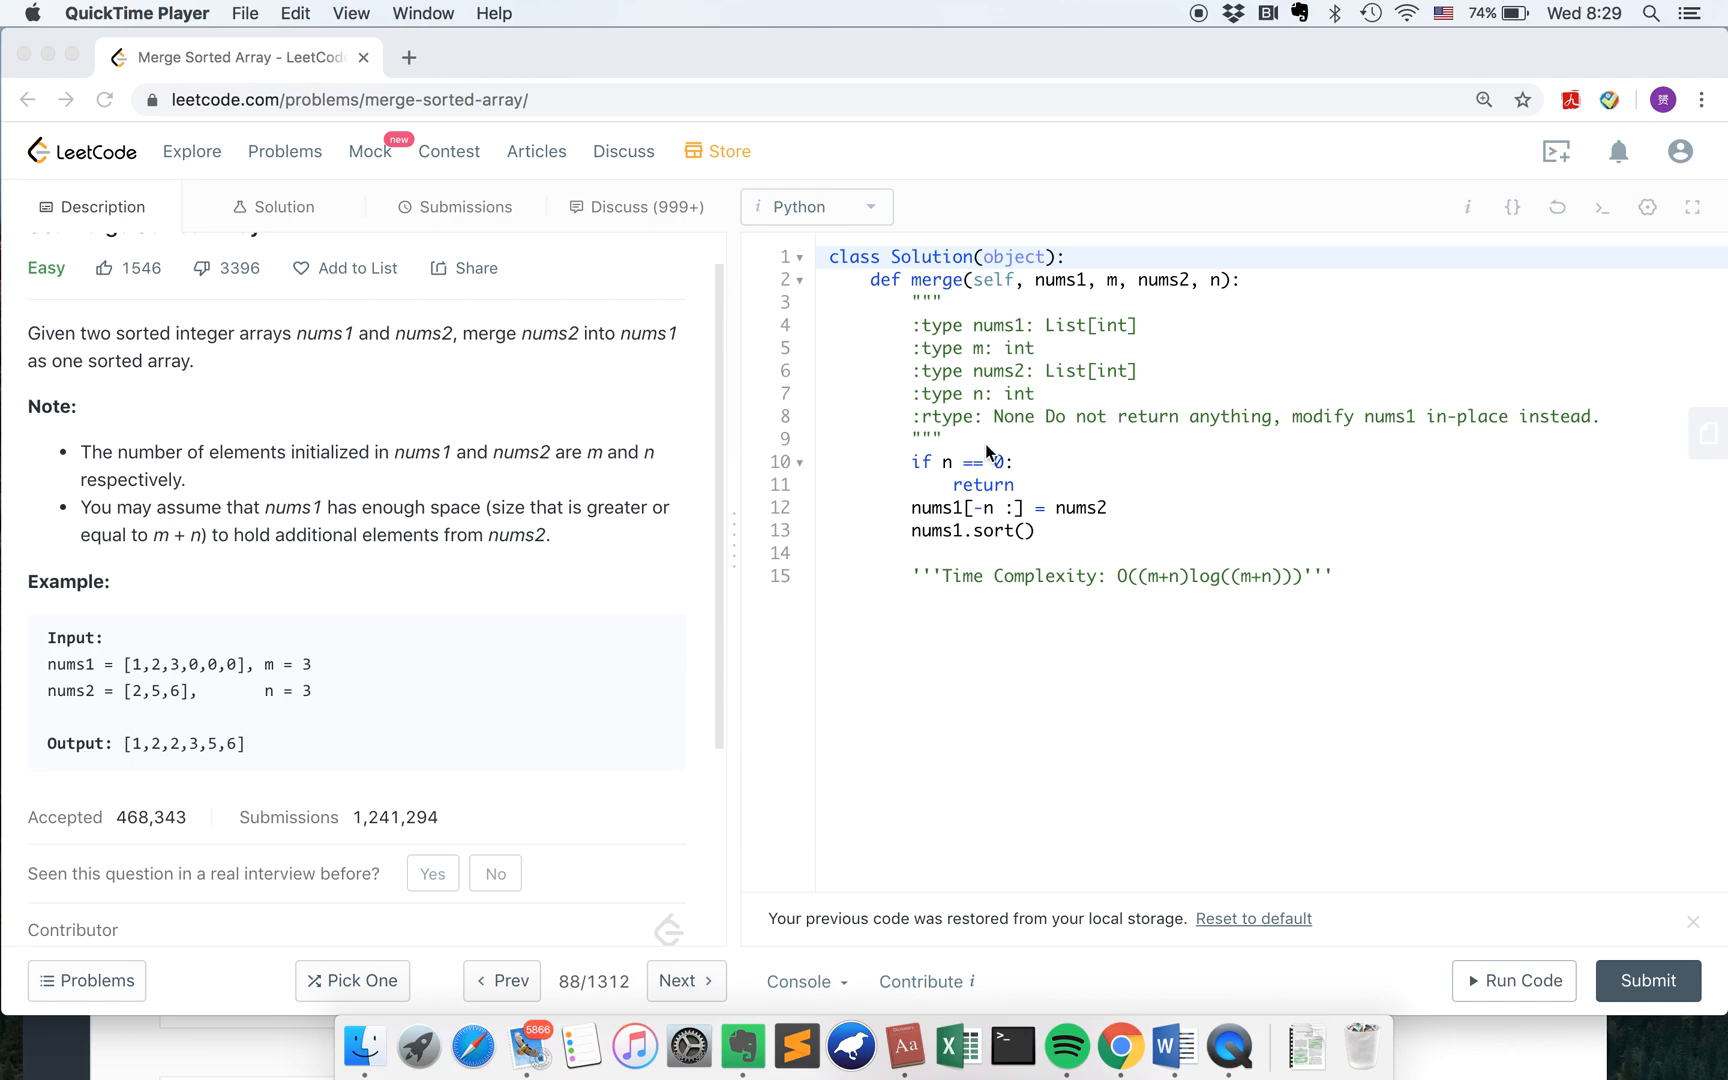
mouse_move(1087, 547)
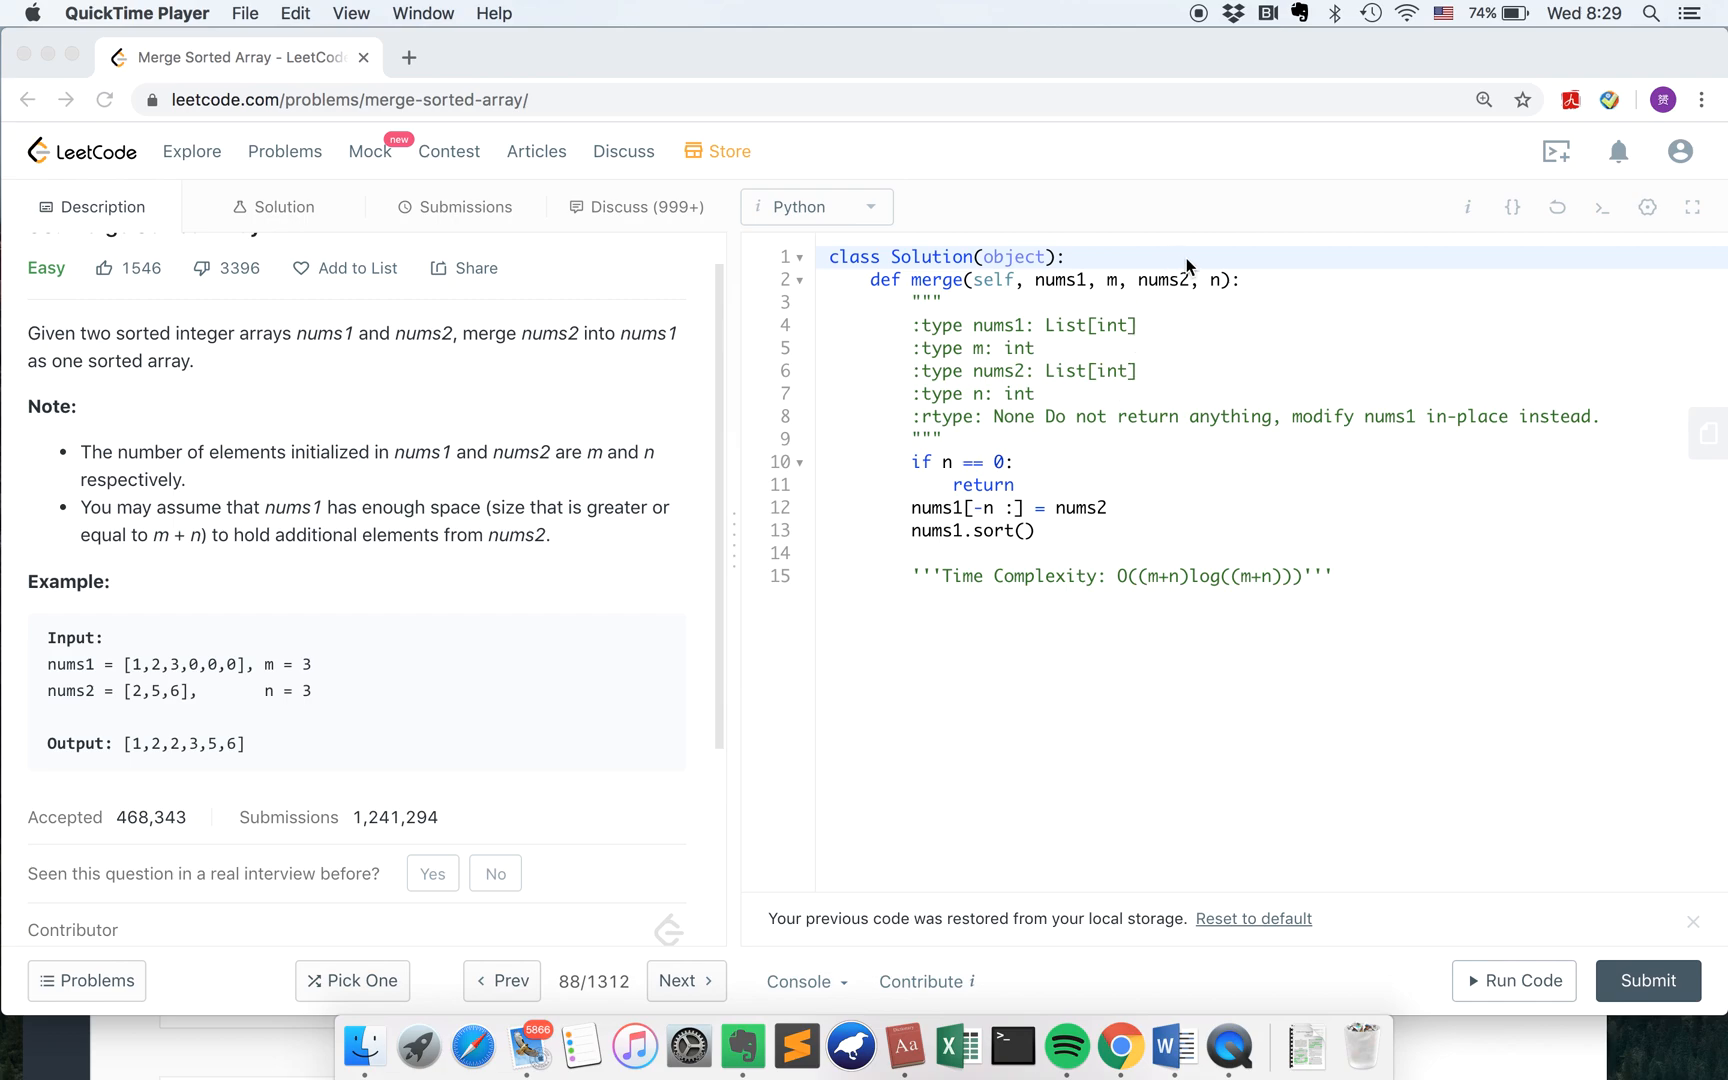
mouse_move(866, 569)
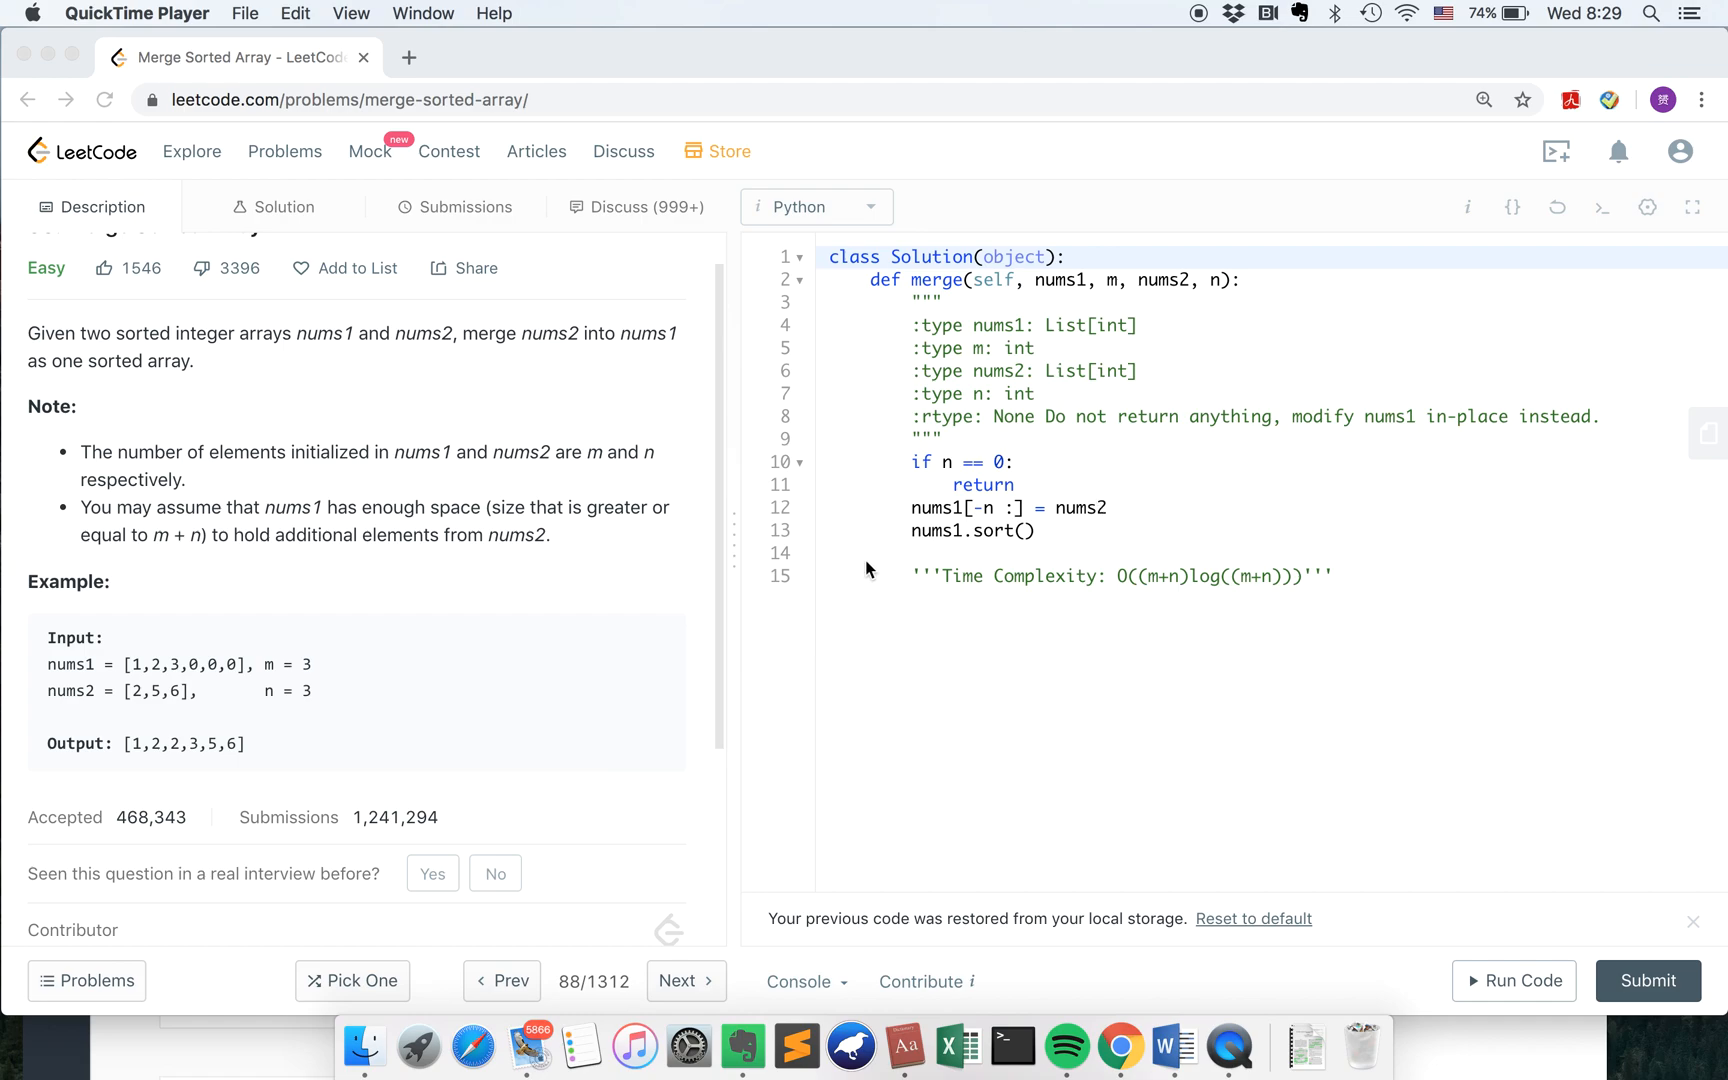
mouse_move(935, 570)
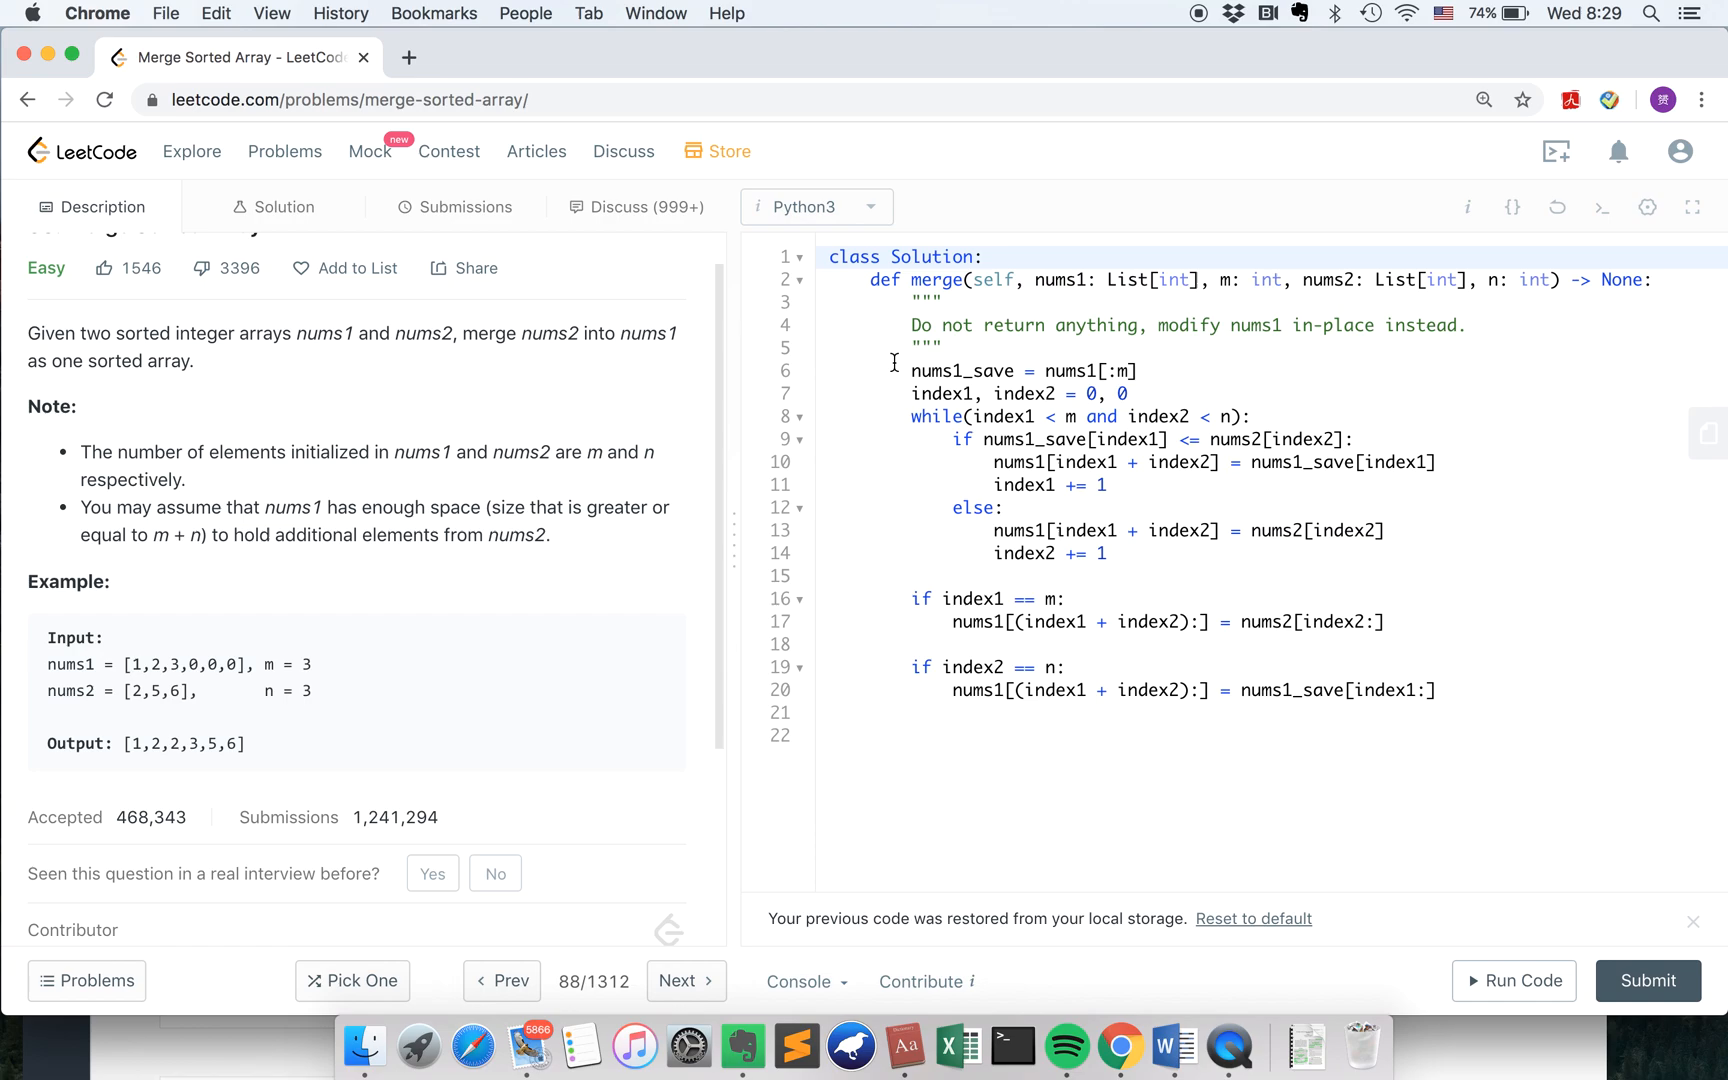
mouse_move(1071, 342)
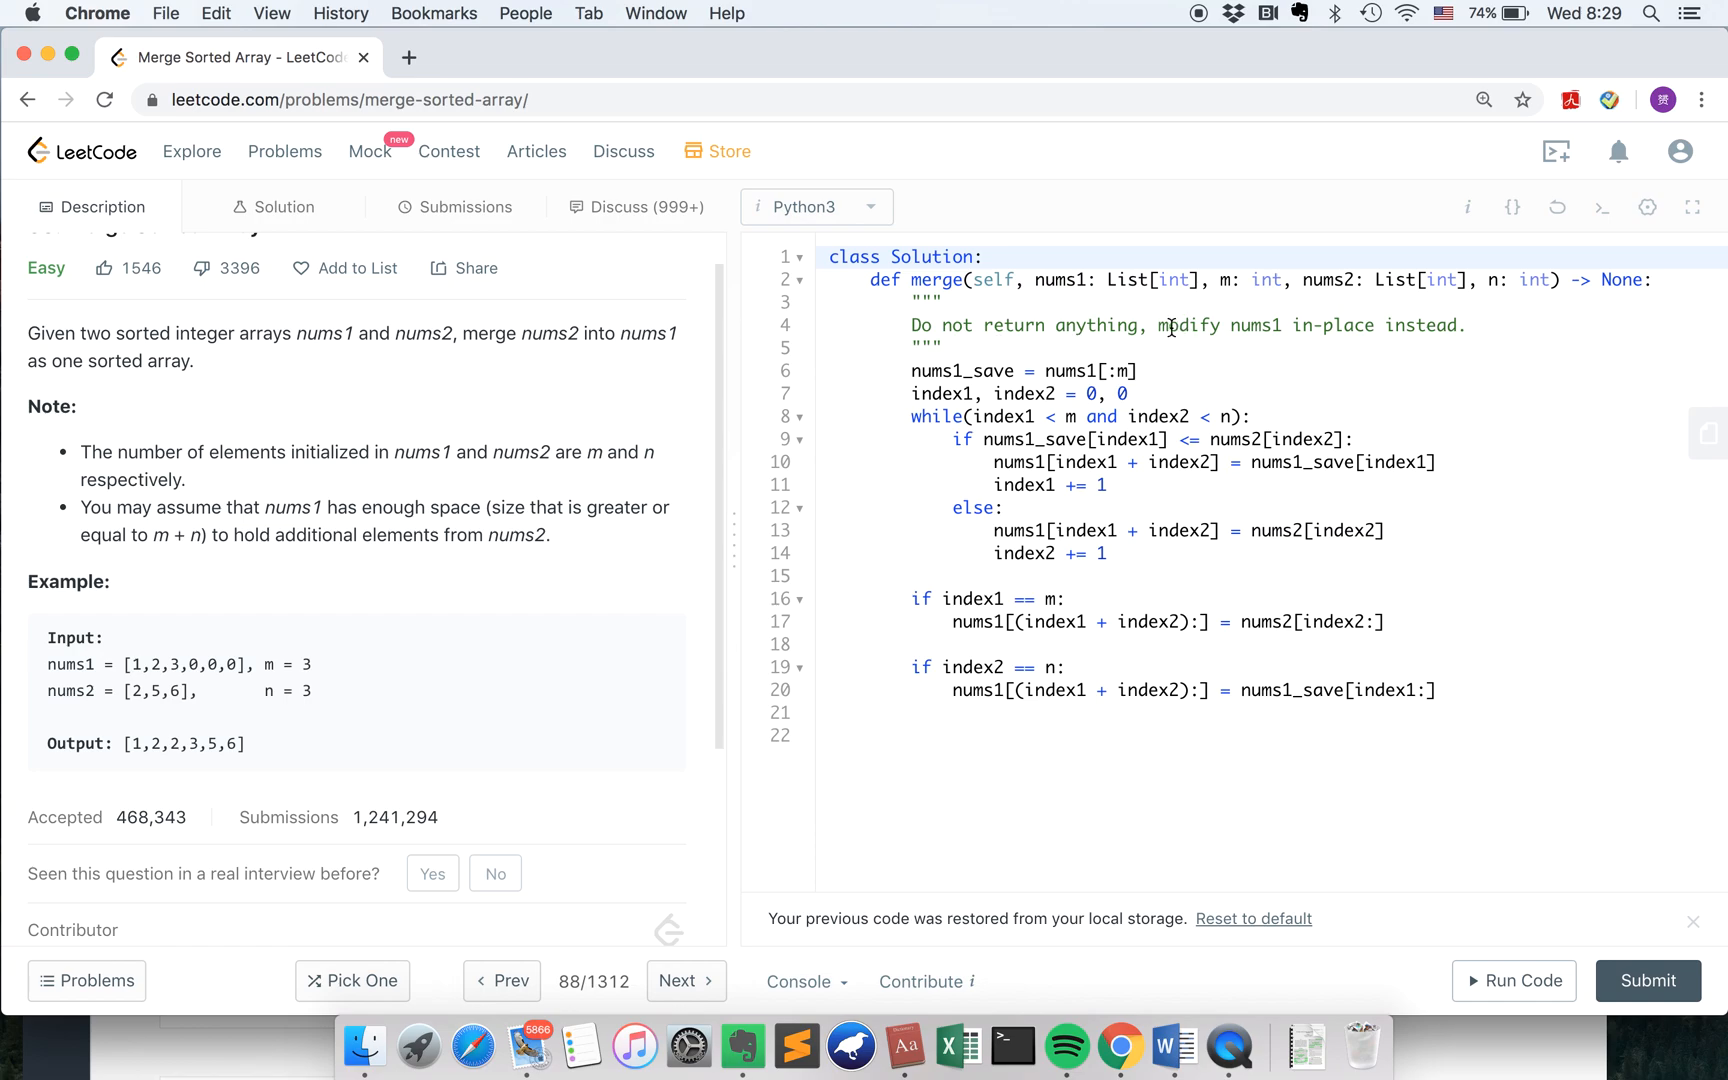
mouse_move(1400, 338)
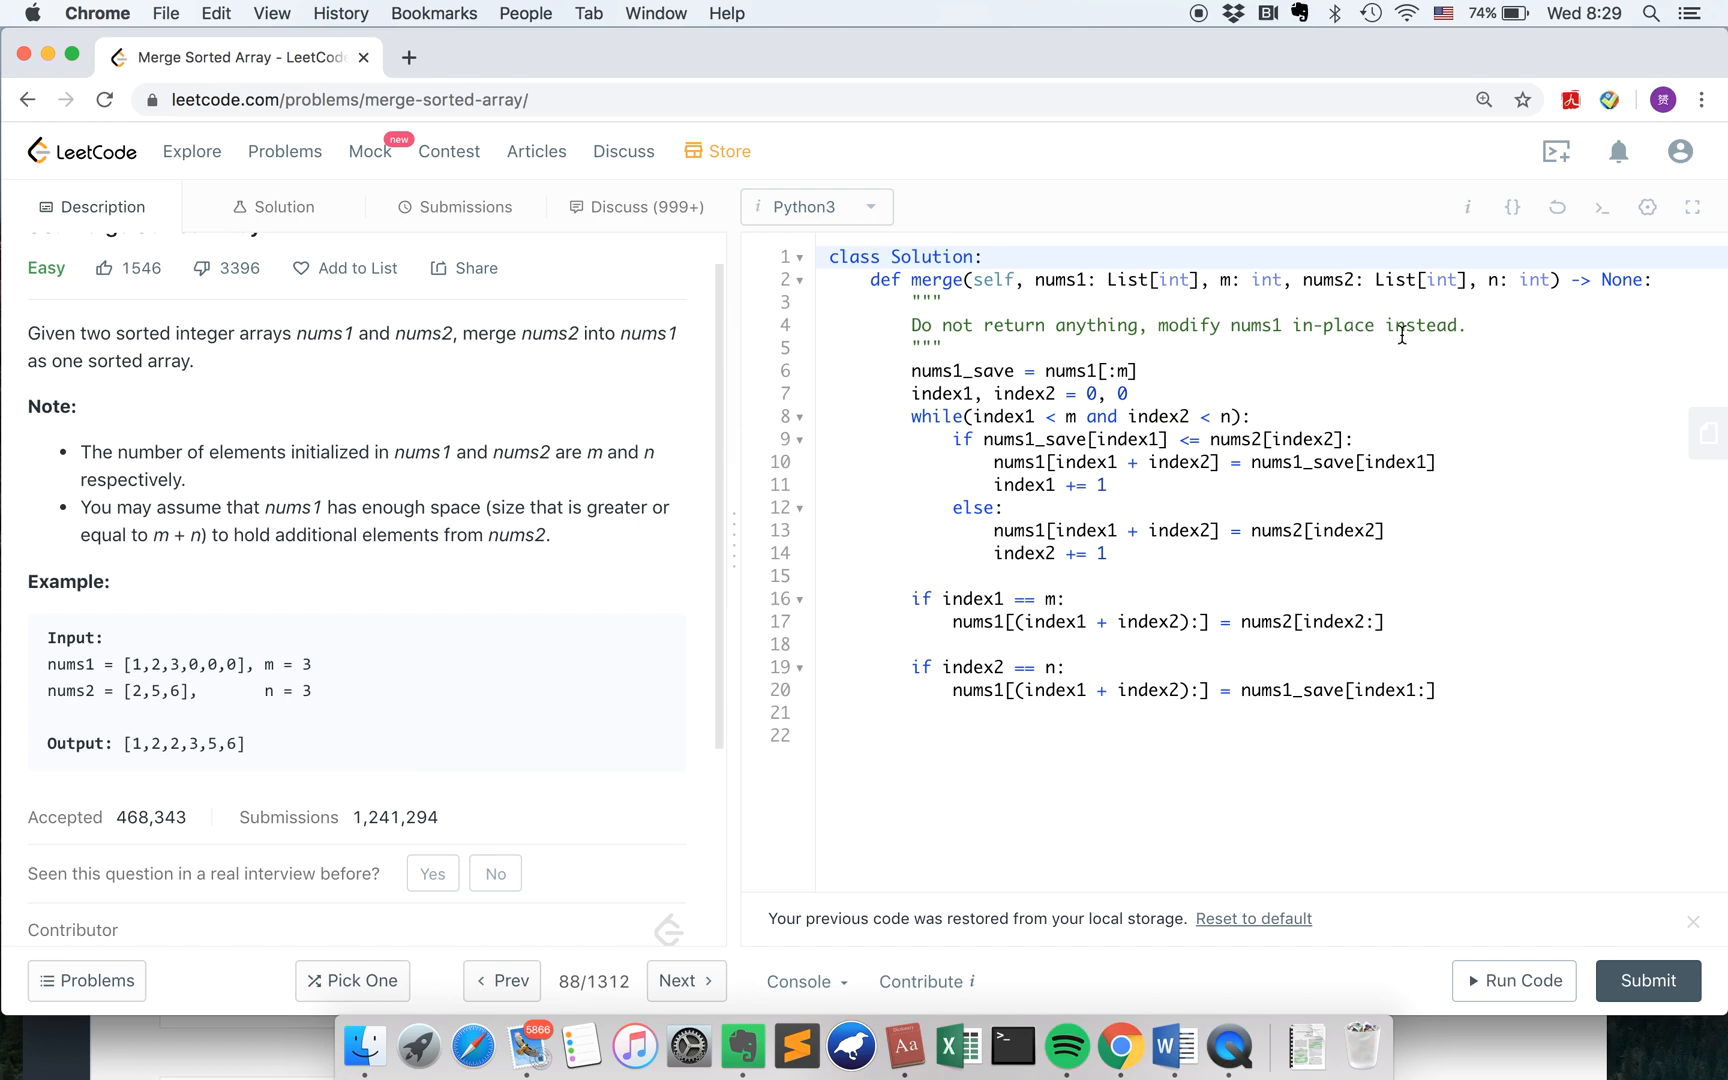
mouse_move(127, 670)
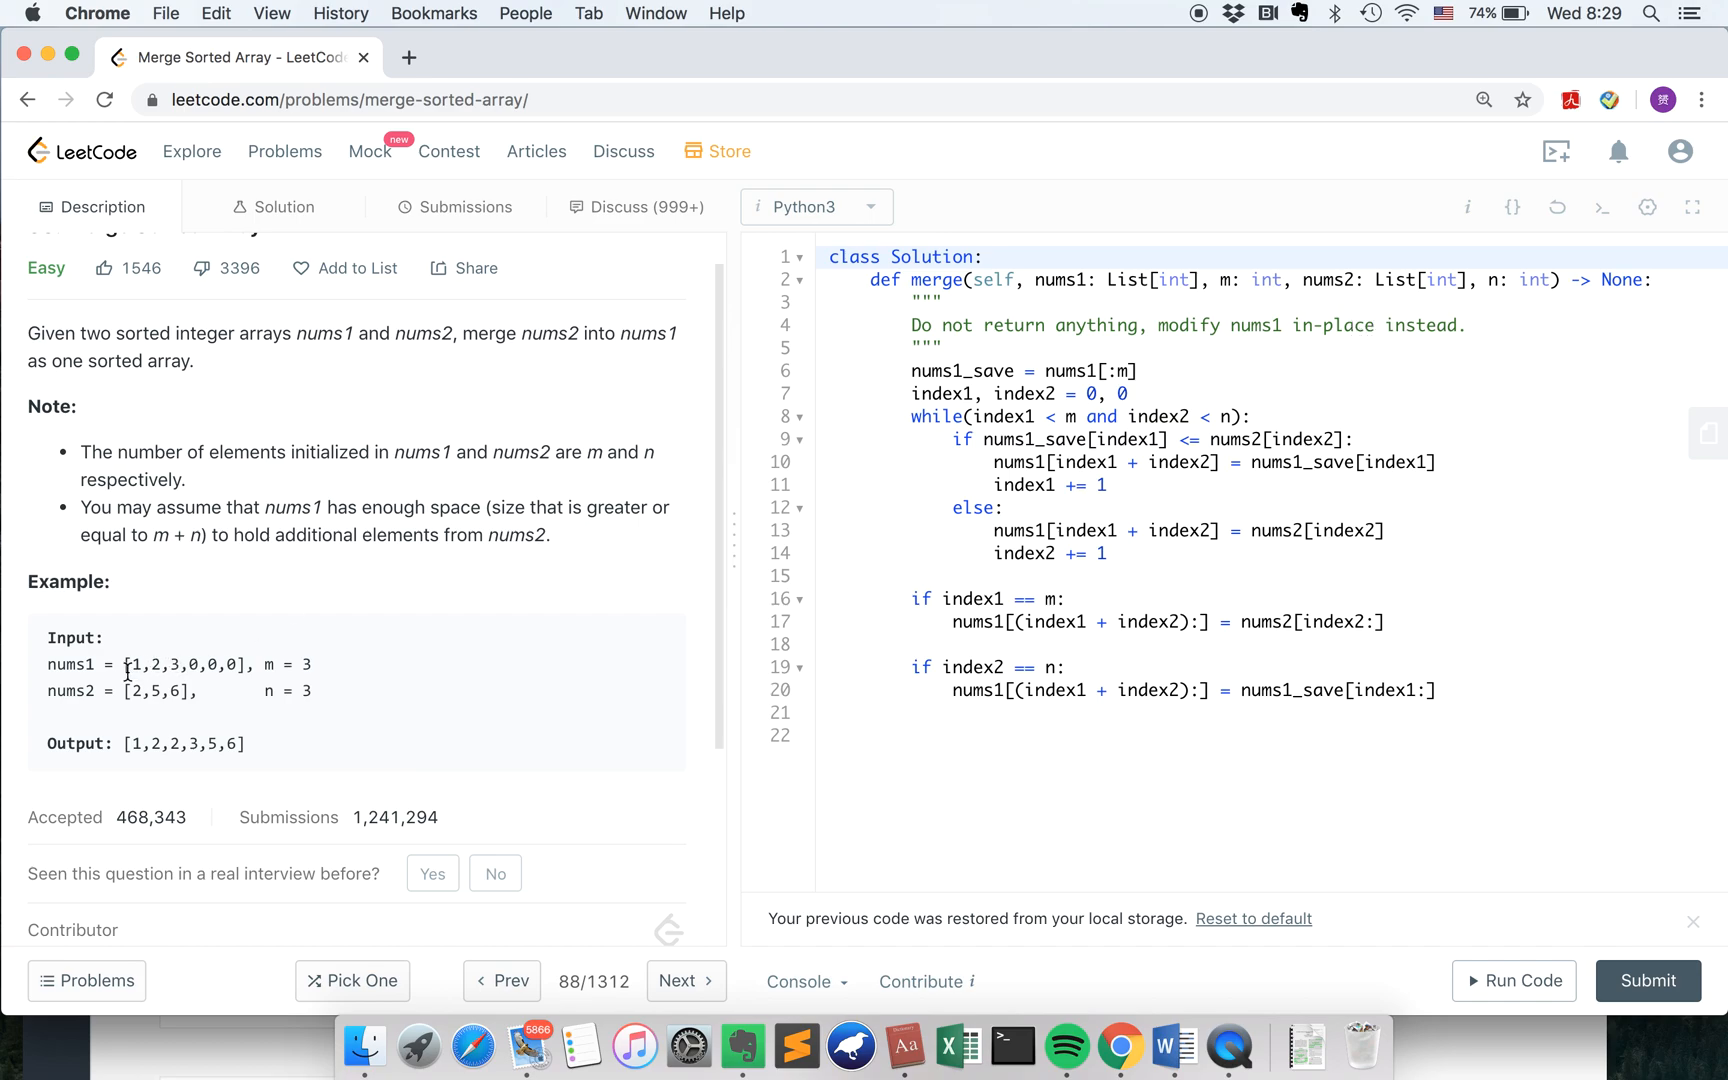
mouse_move(130, 700)
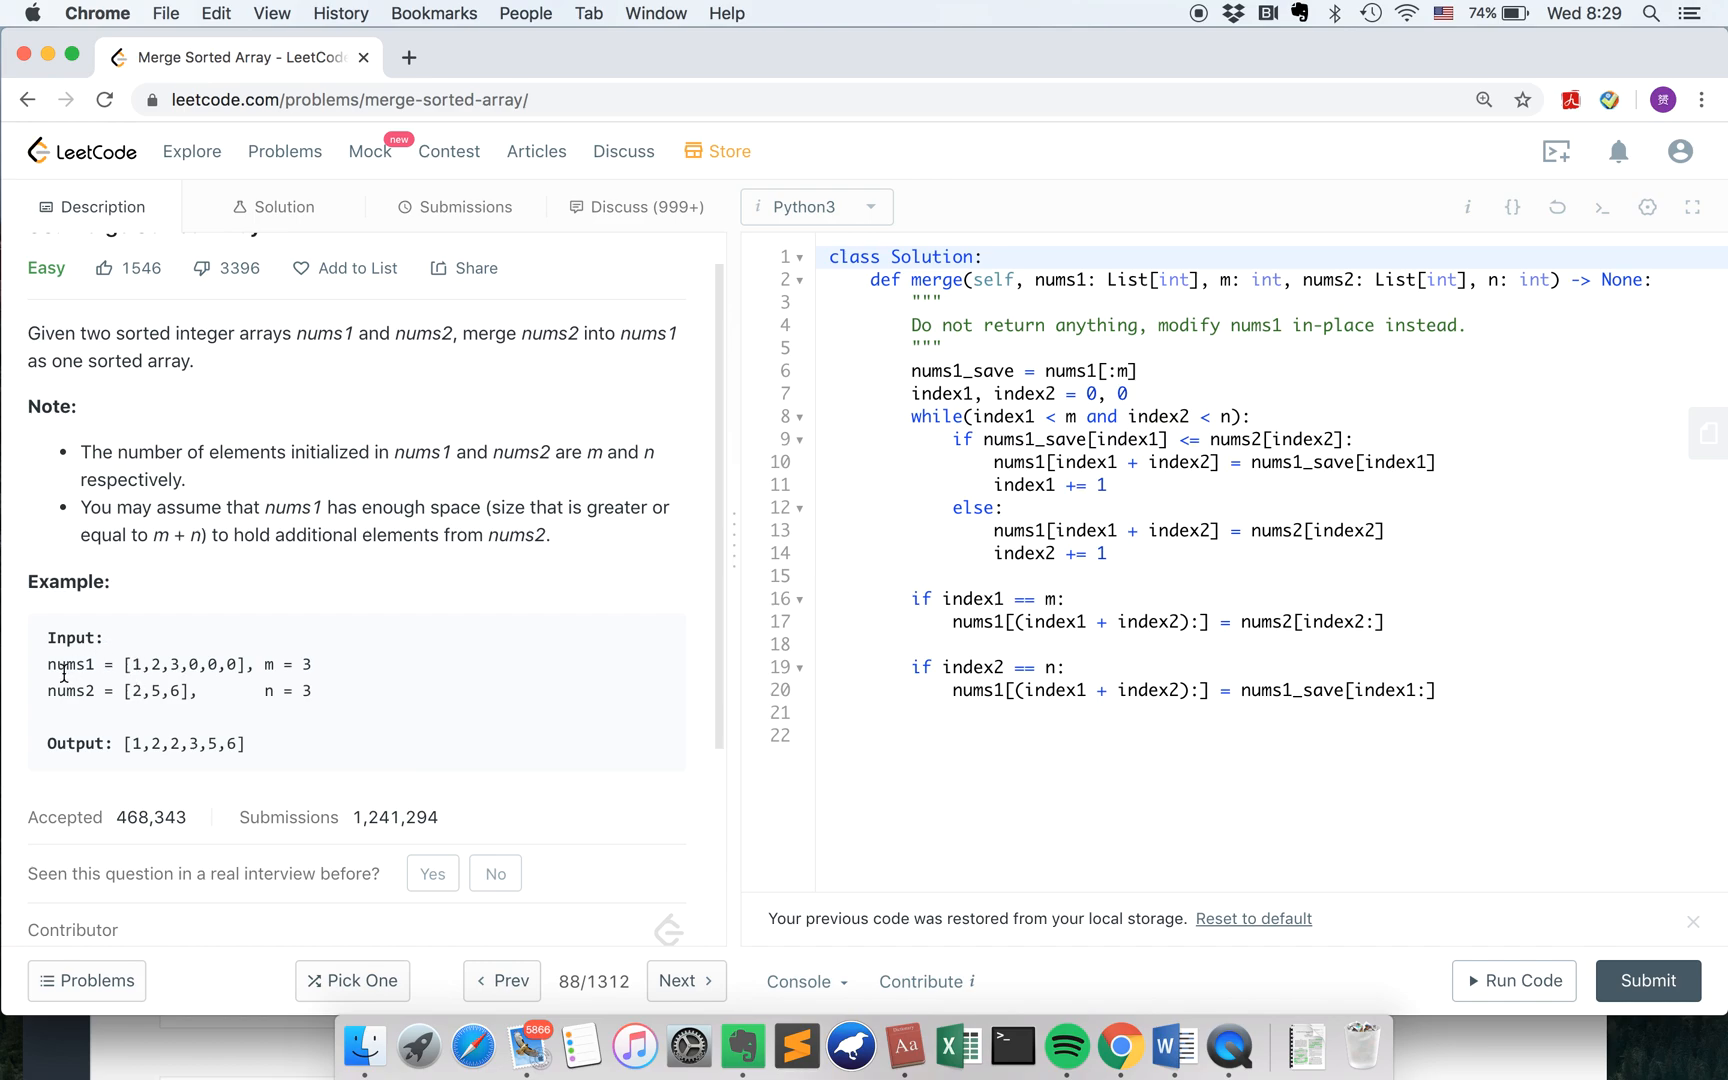
mouse_move(69, 669)
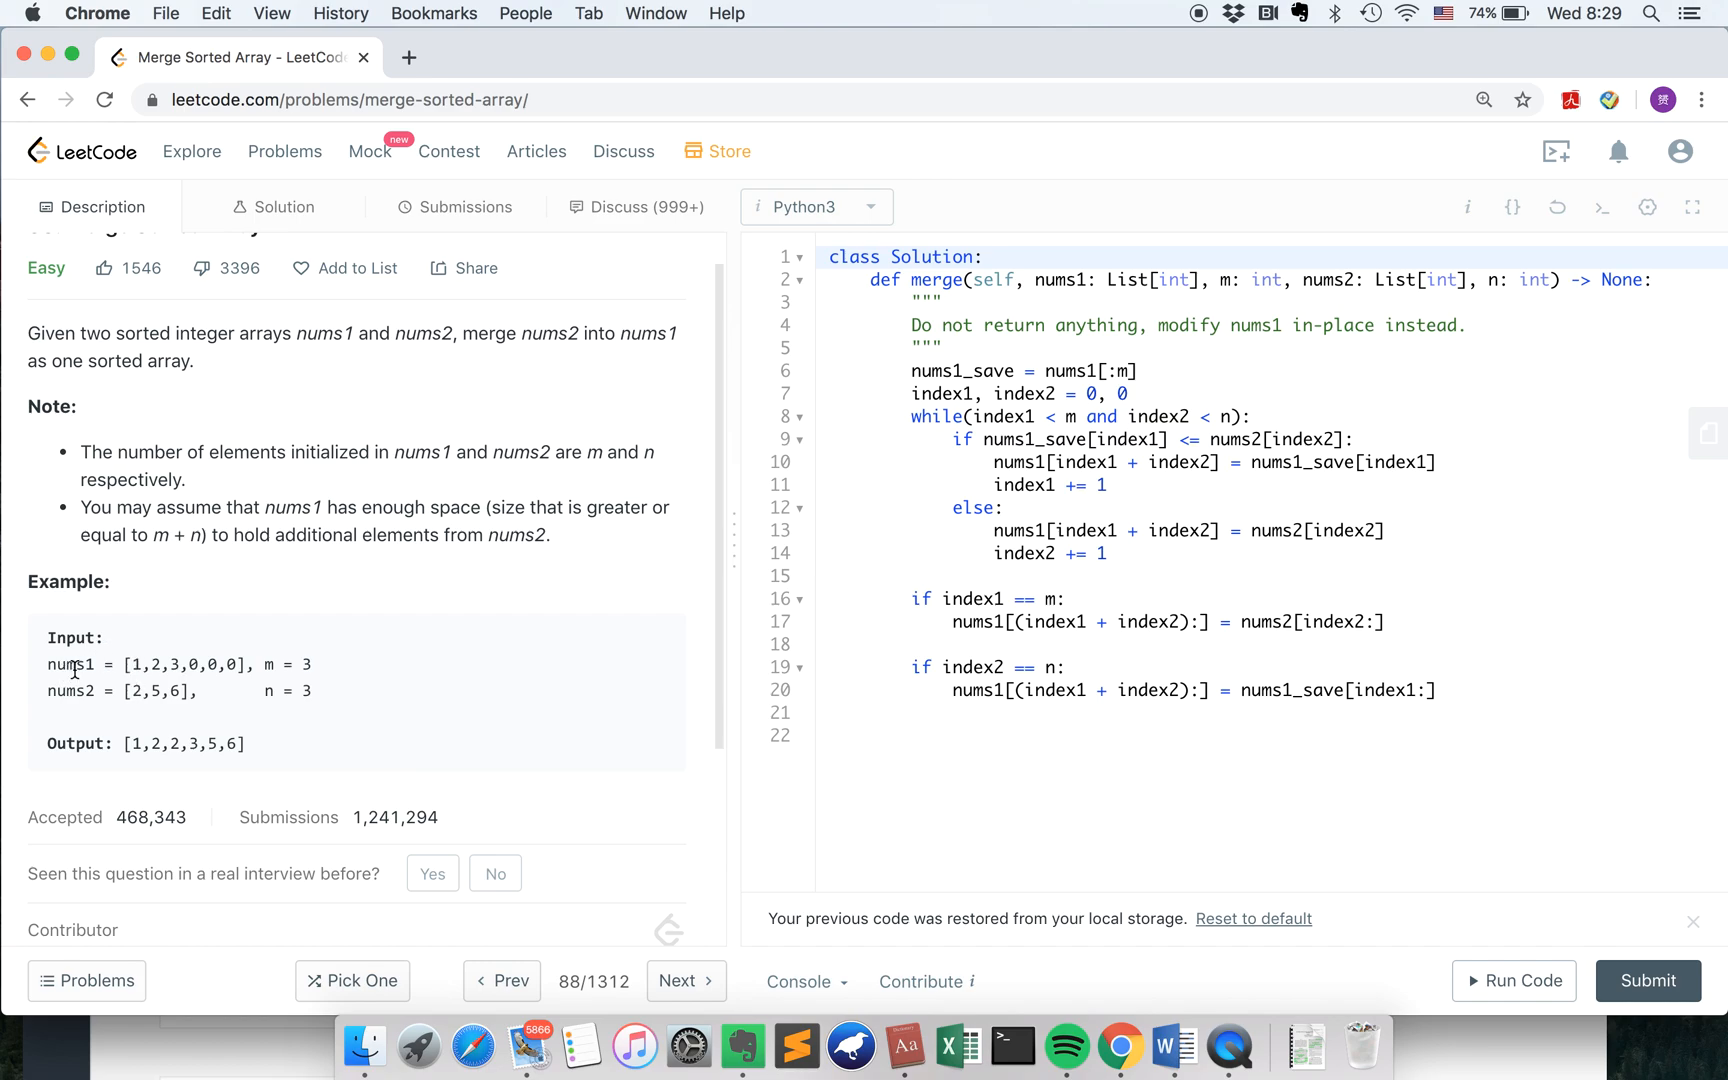
mouse_move(89, 698)
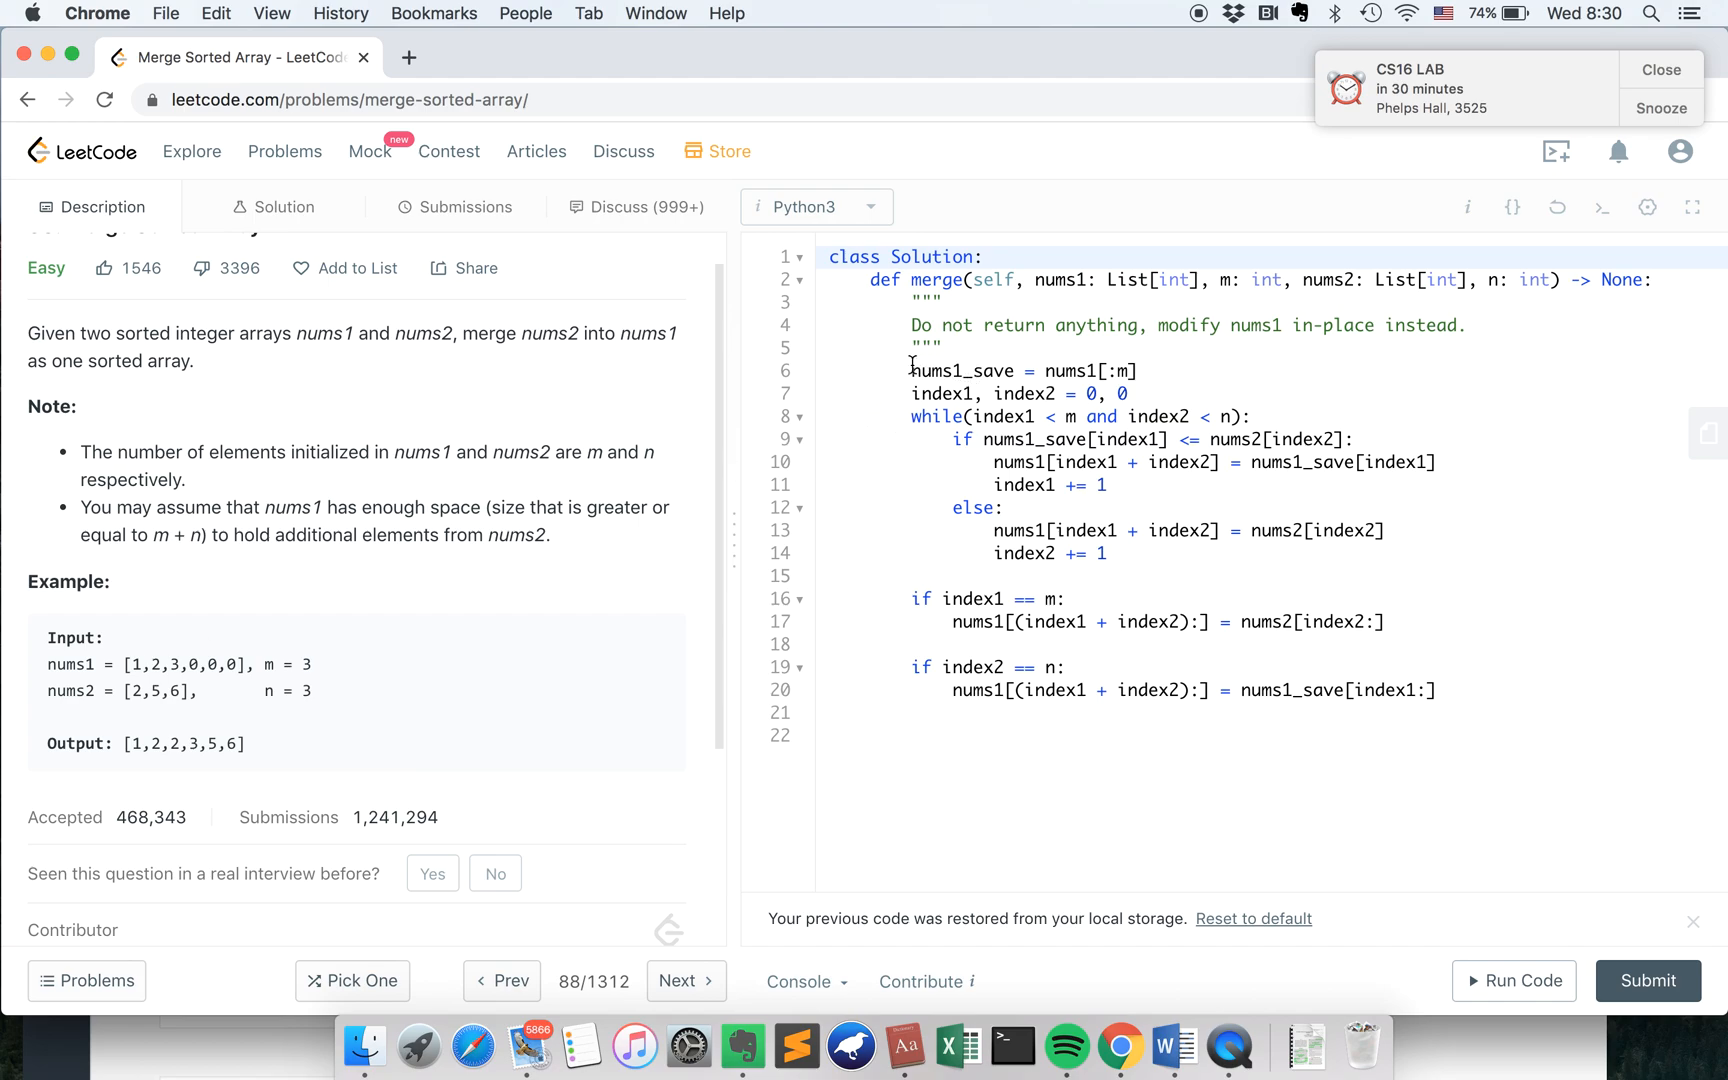
double_click(962, 370)
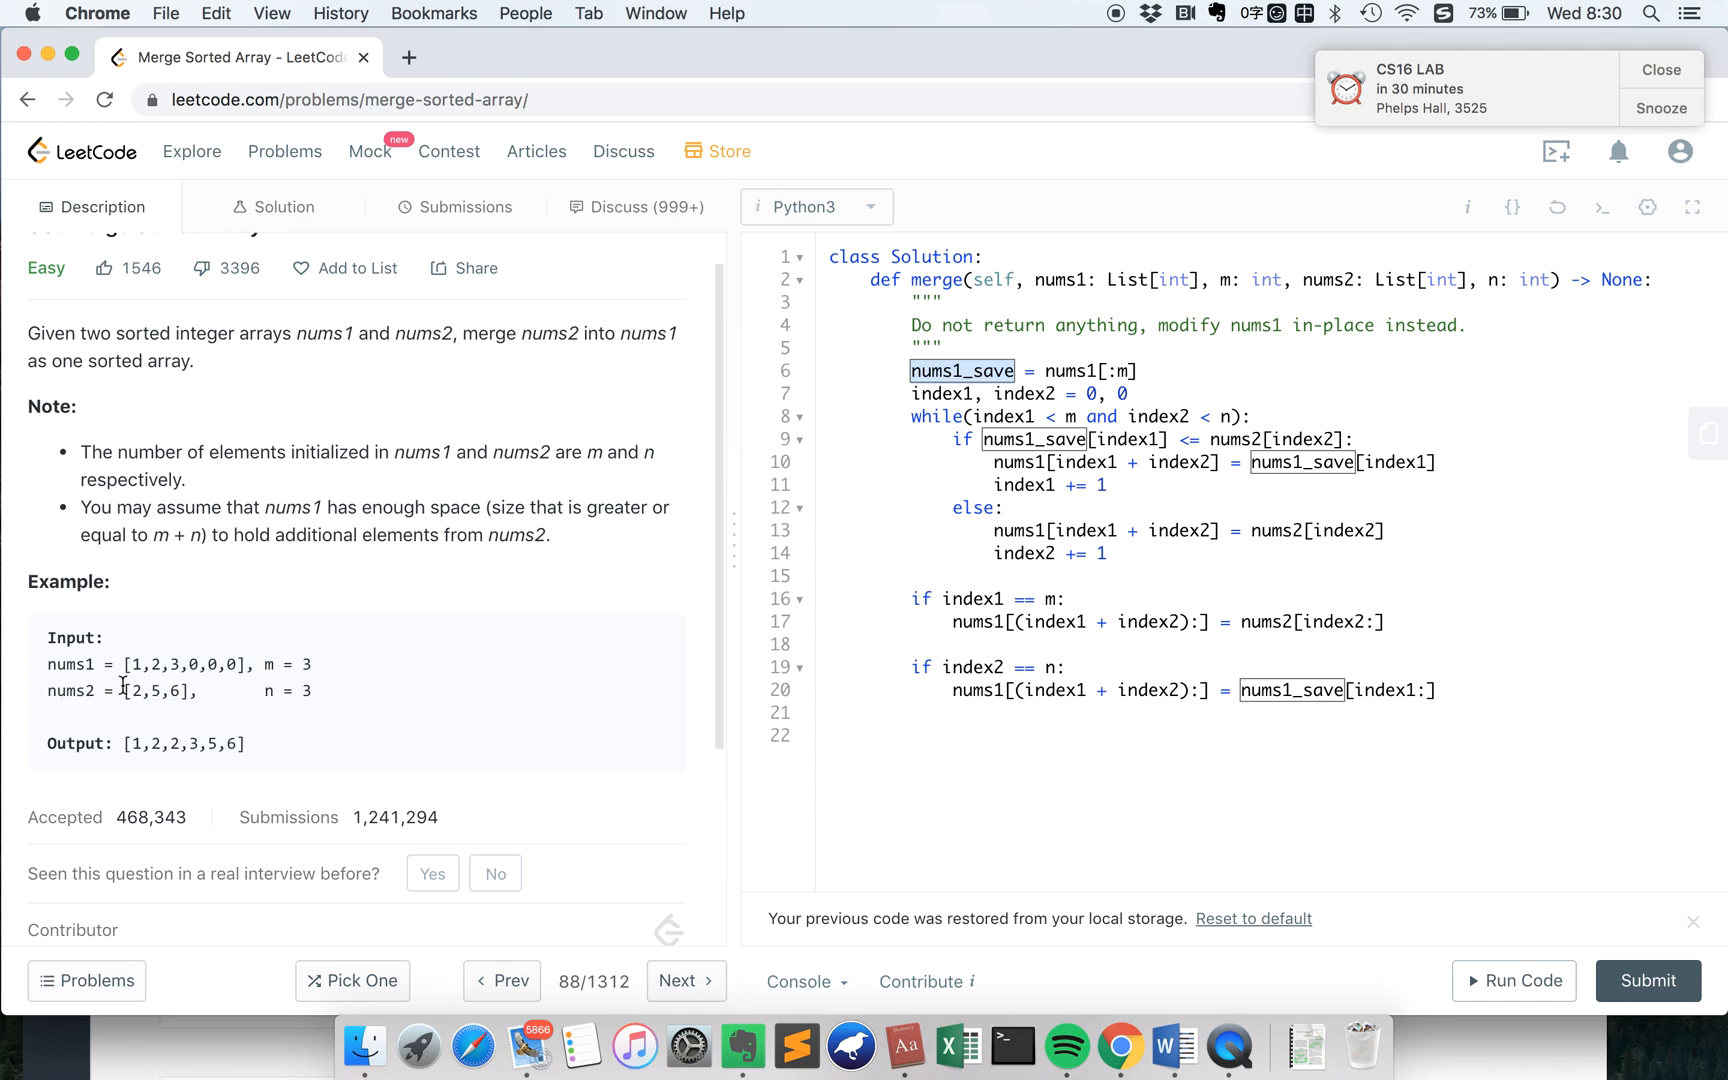
mouse_move(61, 692)
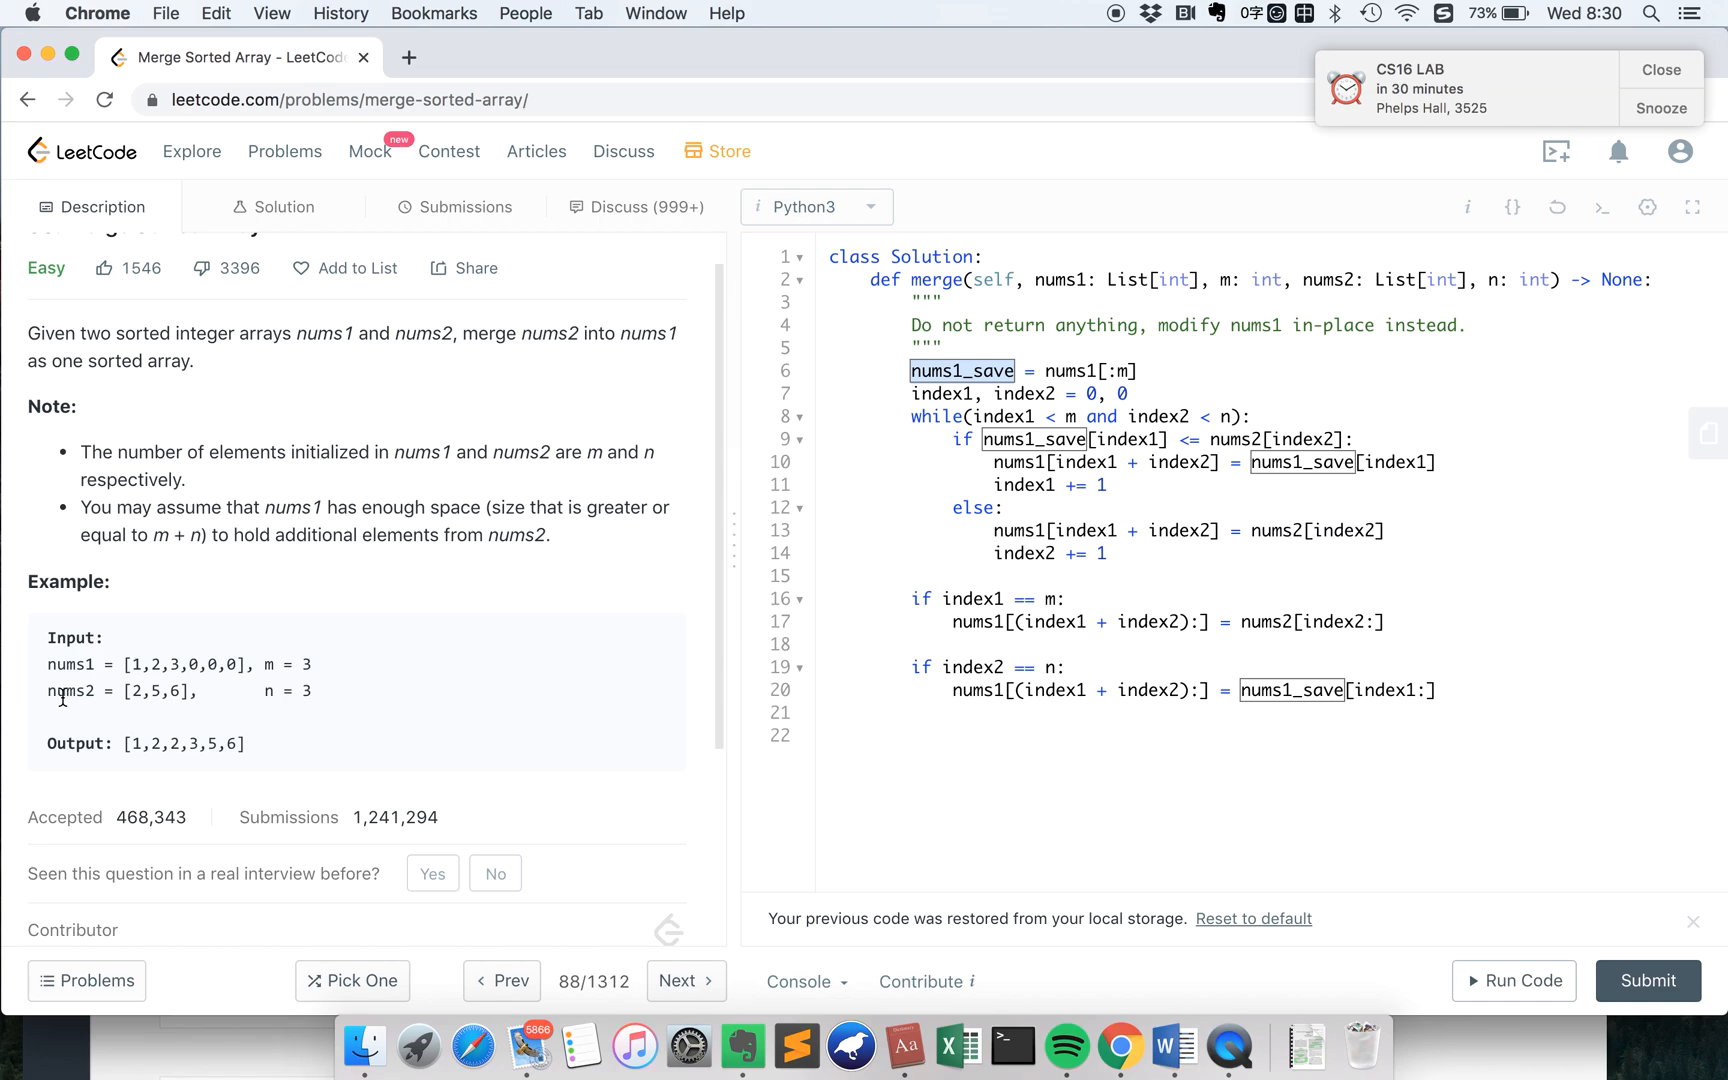
mouse_move(132, 665)
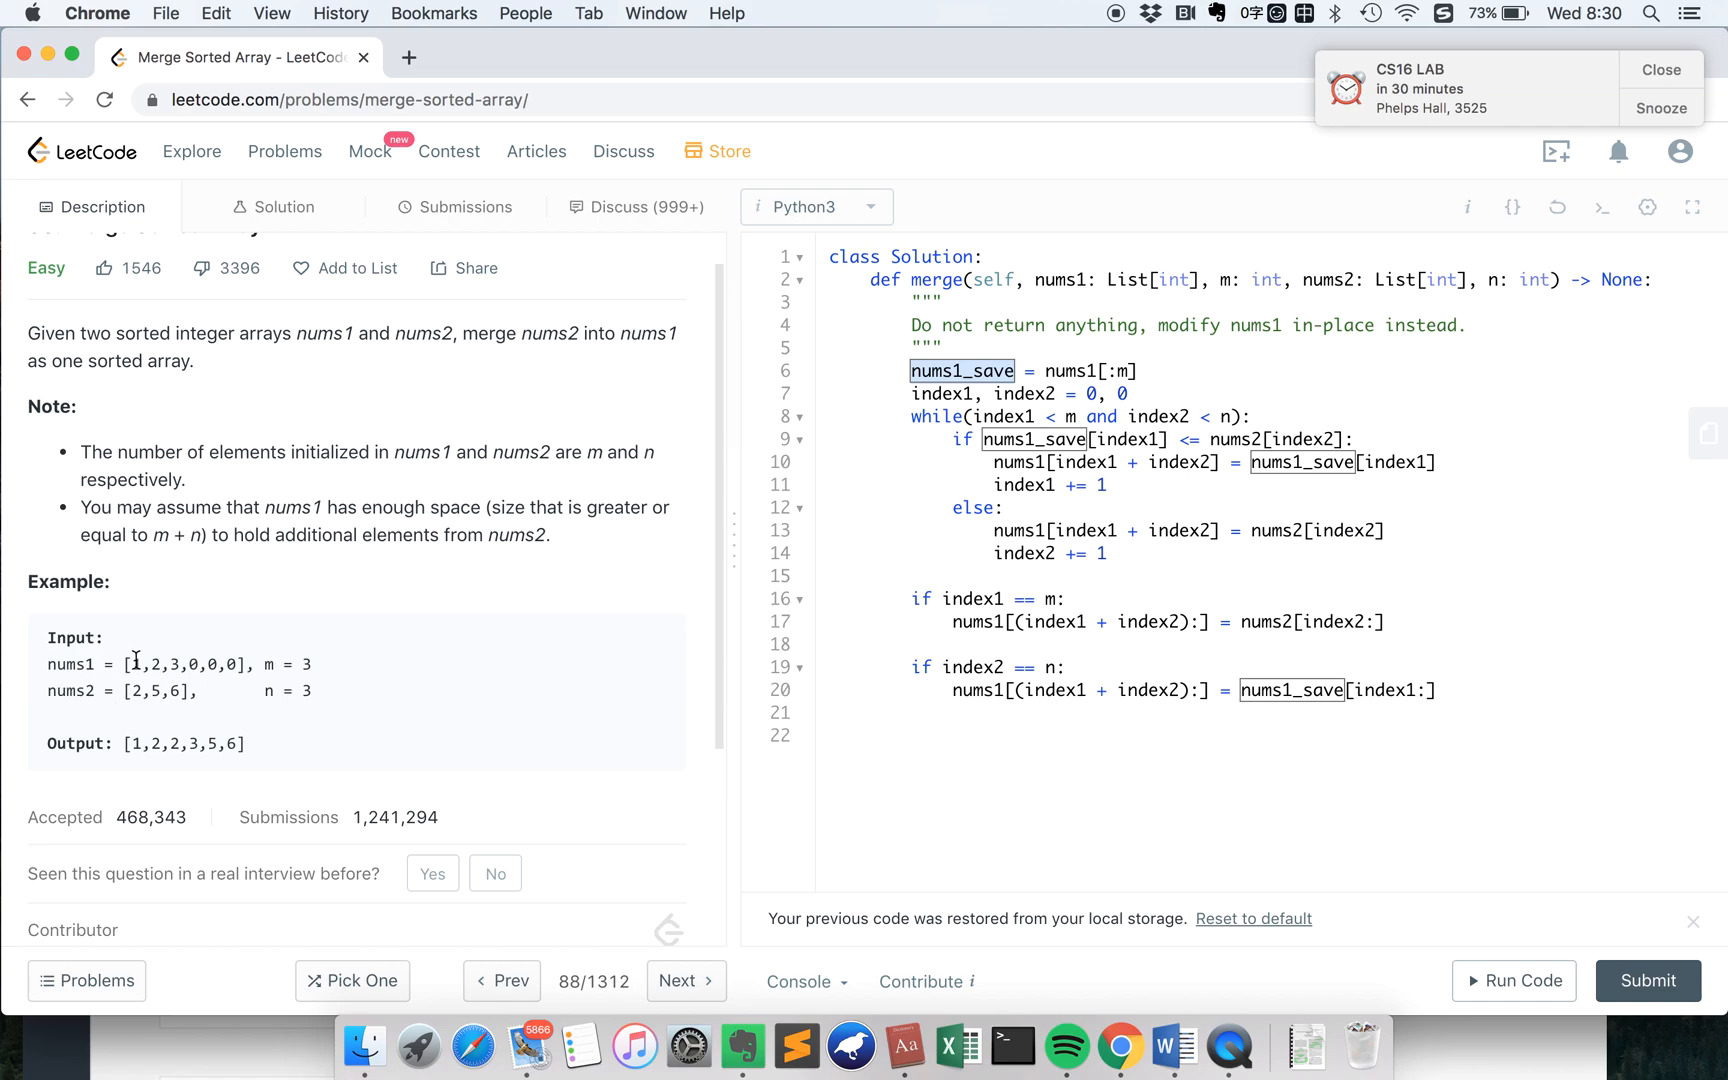
mouse_move(136, 662)
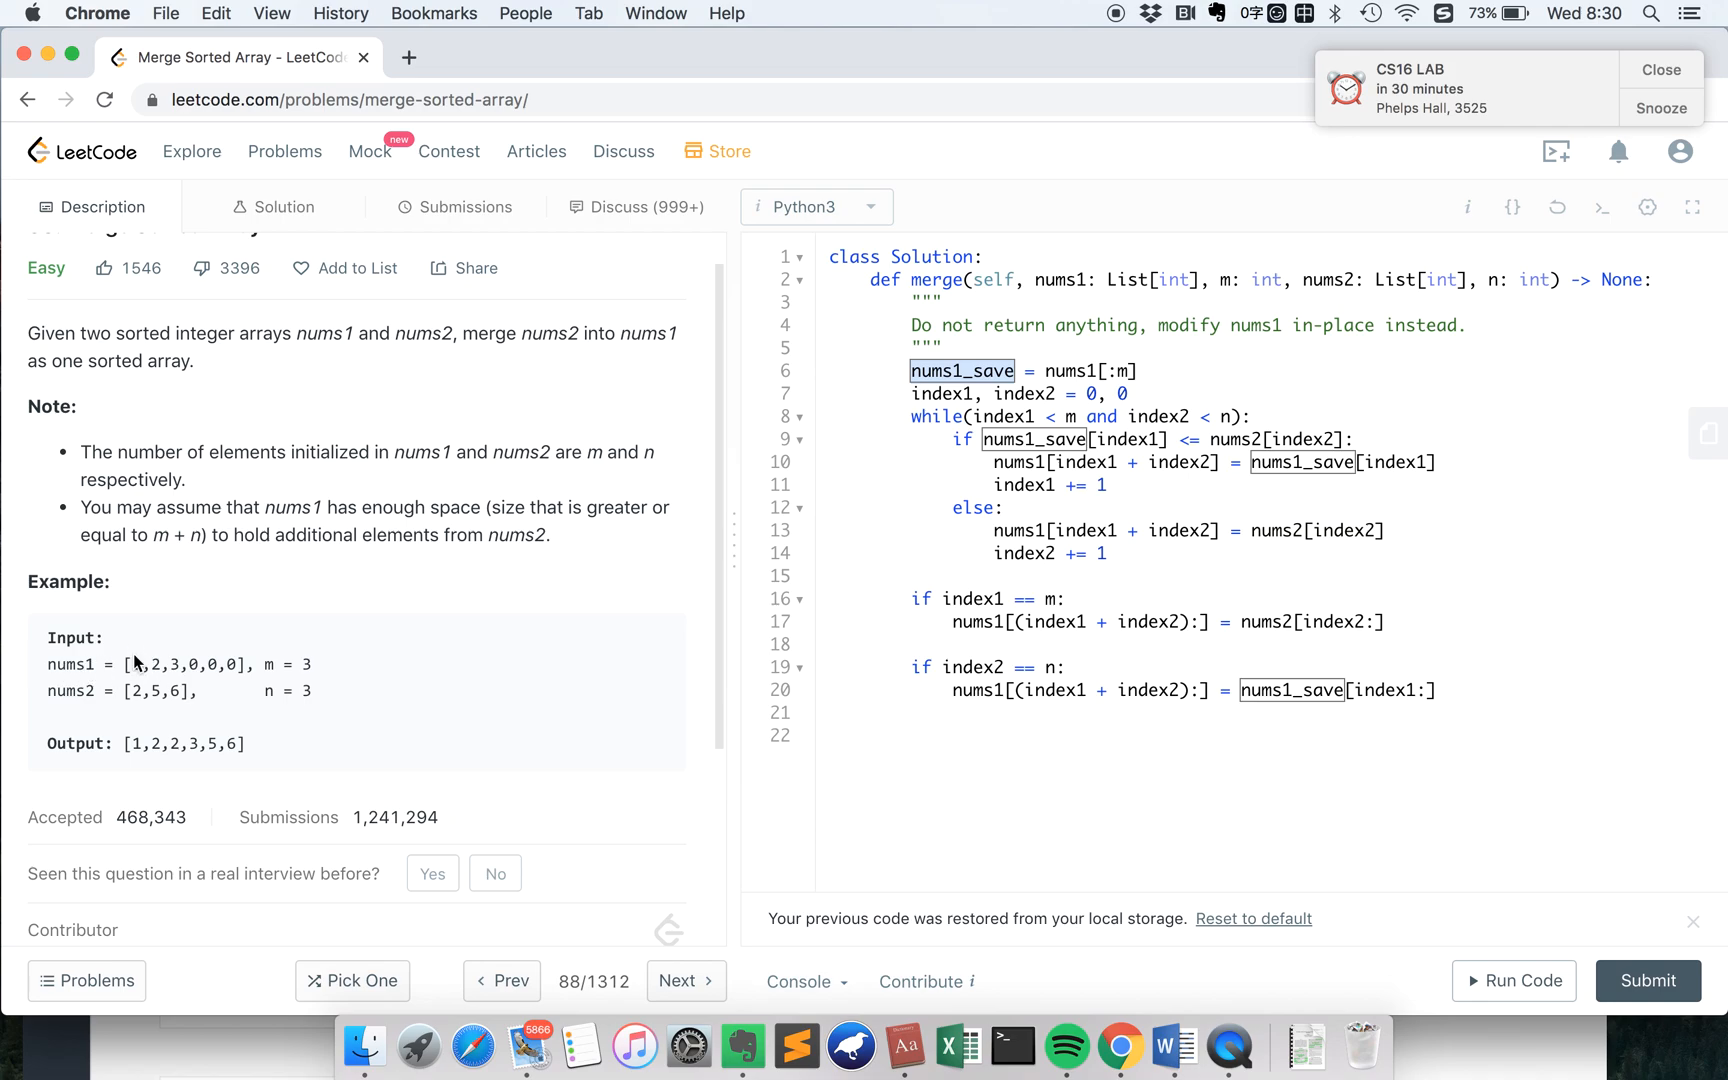
mouse_move(64, 713)
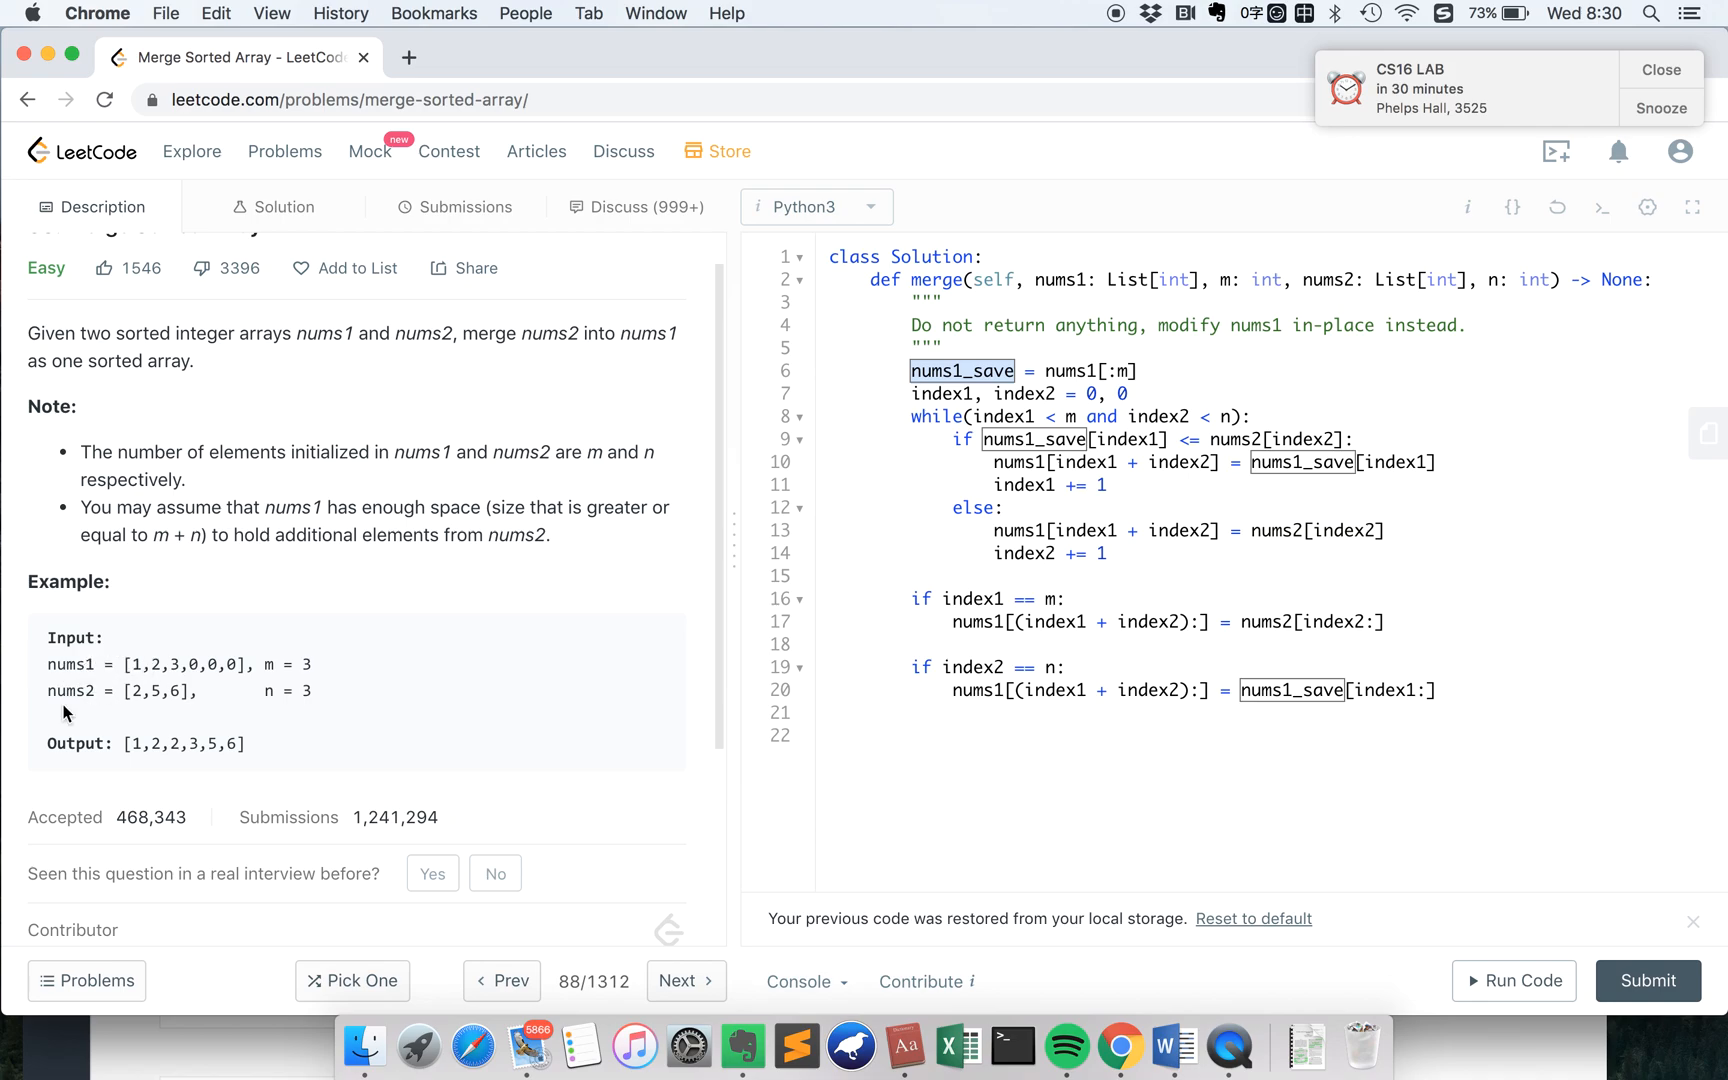
mouse_move(147, 680)
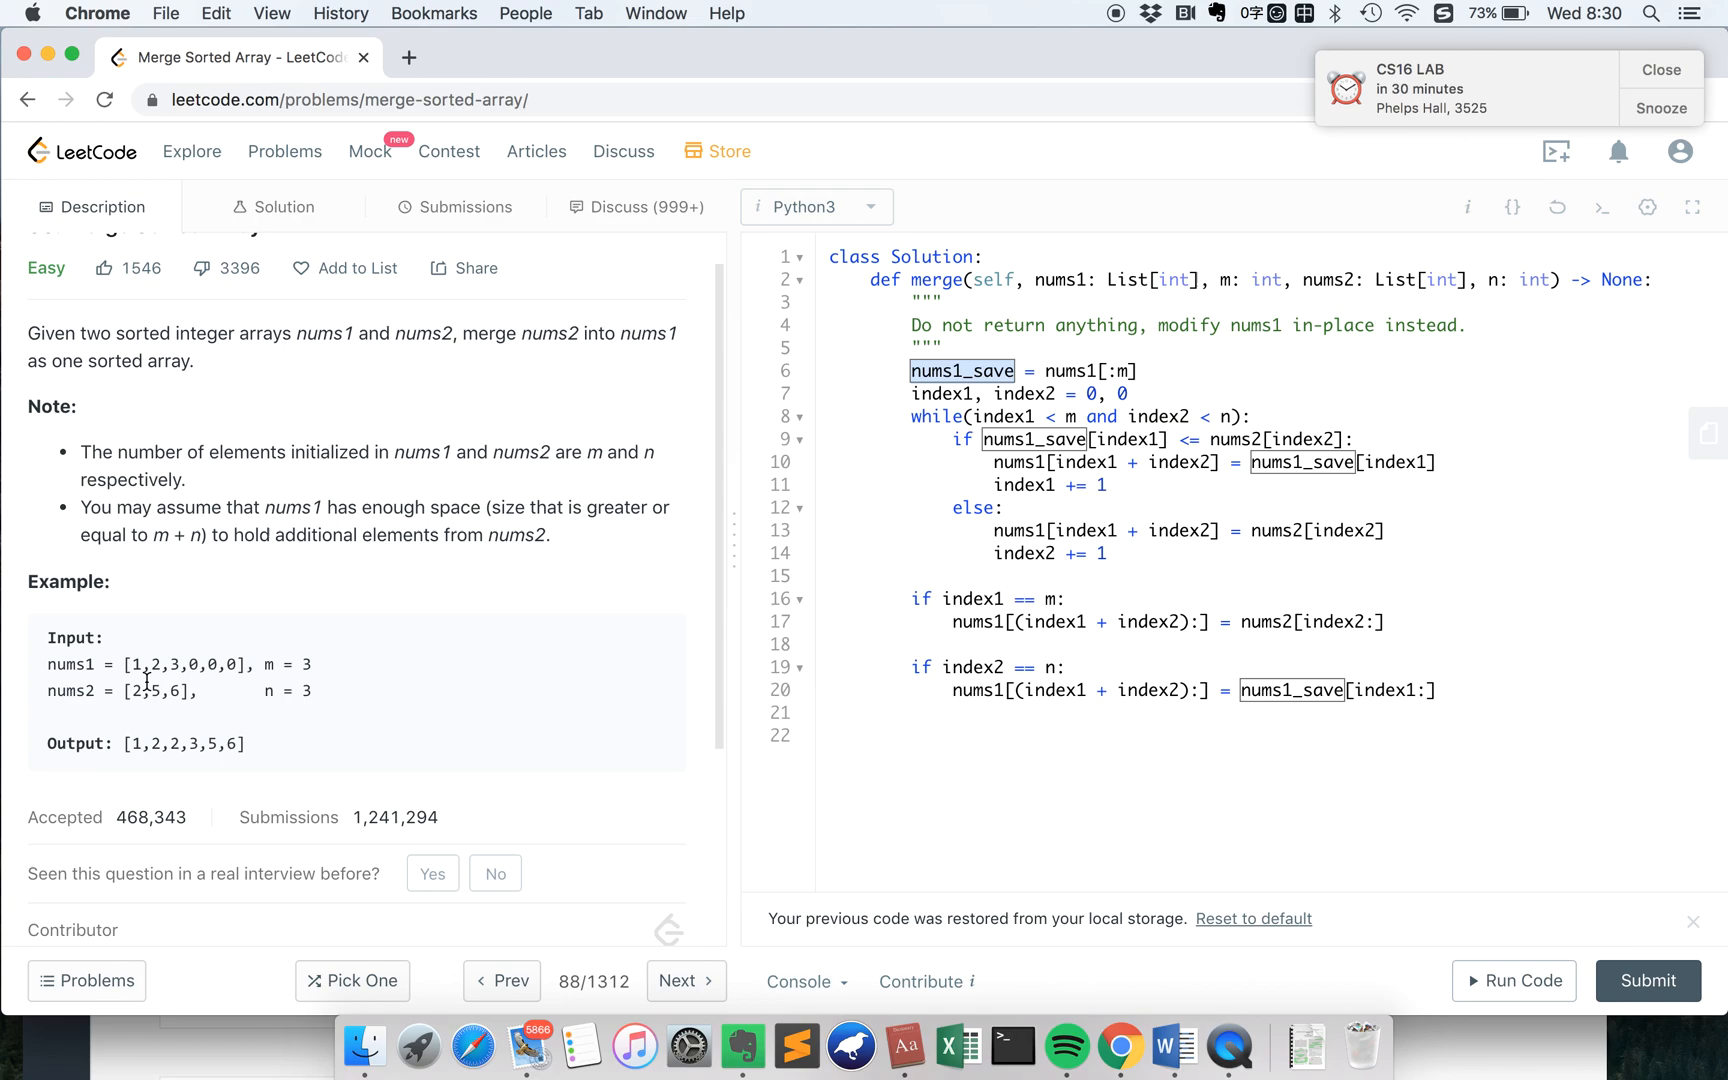
mouse_move(147, 639)
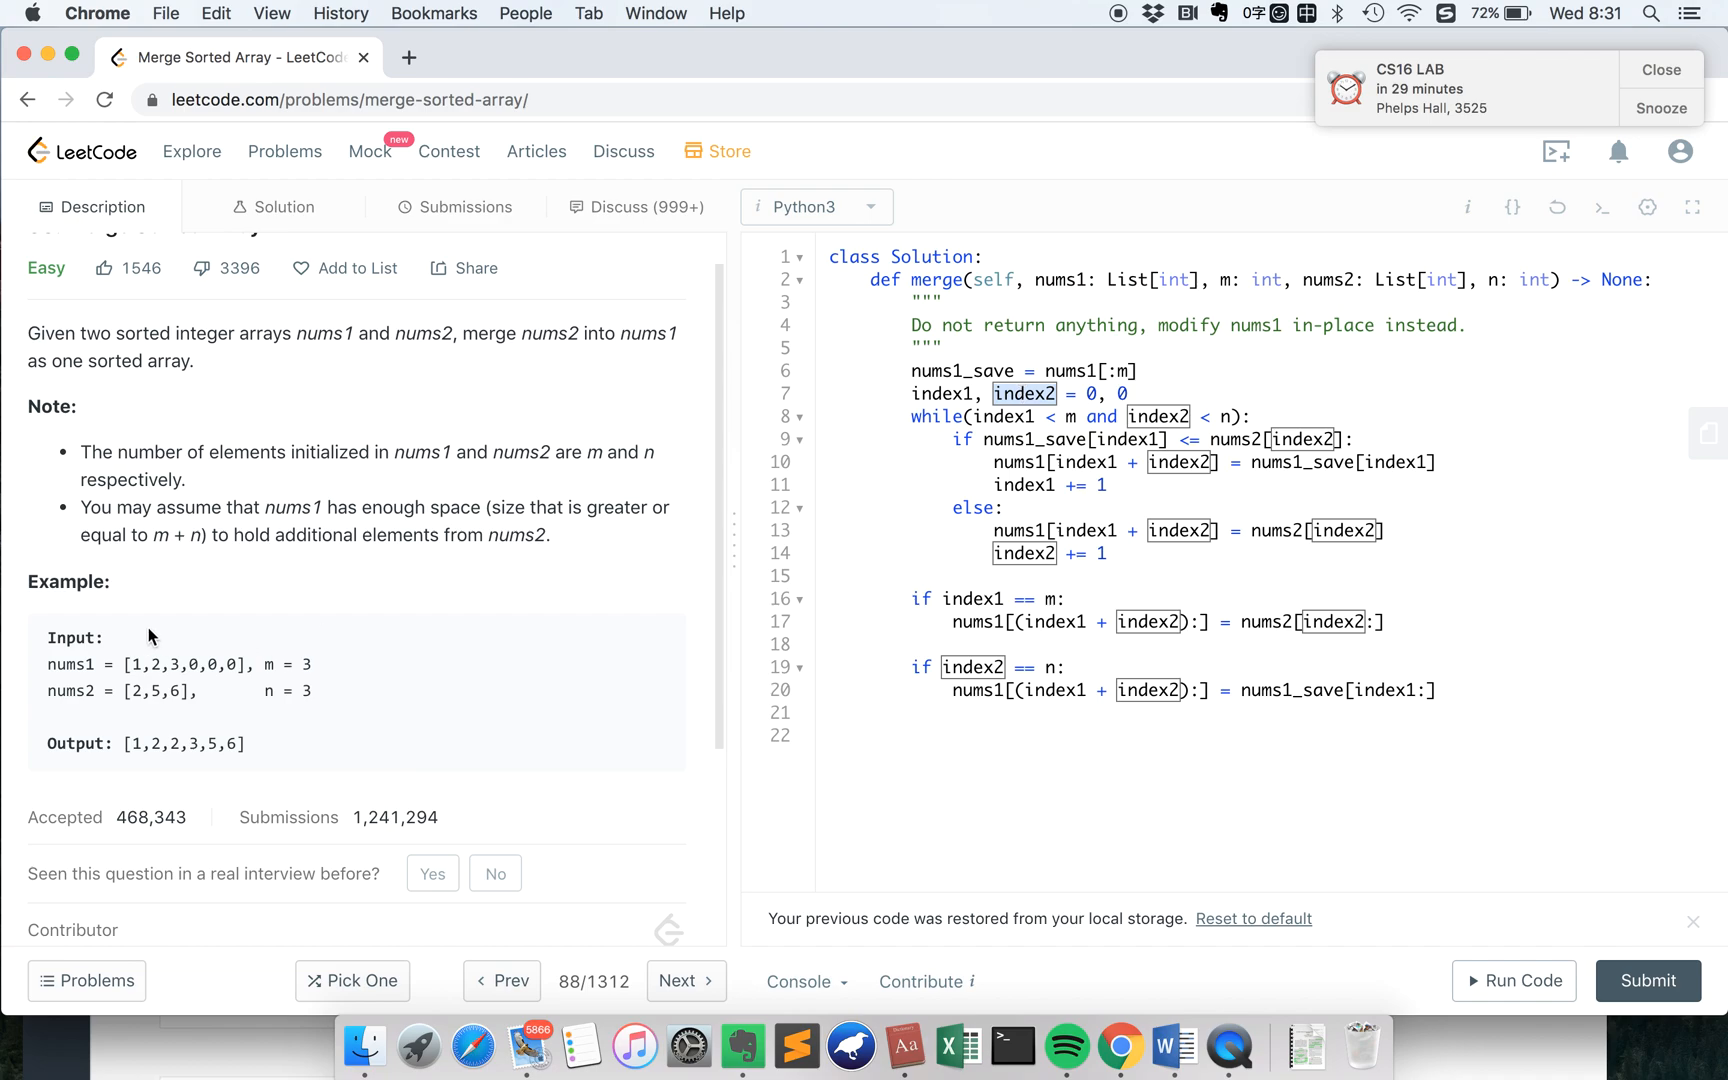
mouse_move(134, 646)
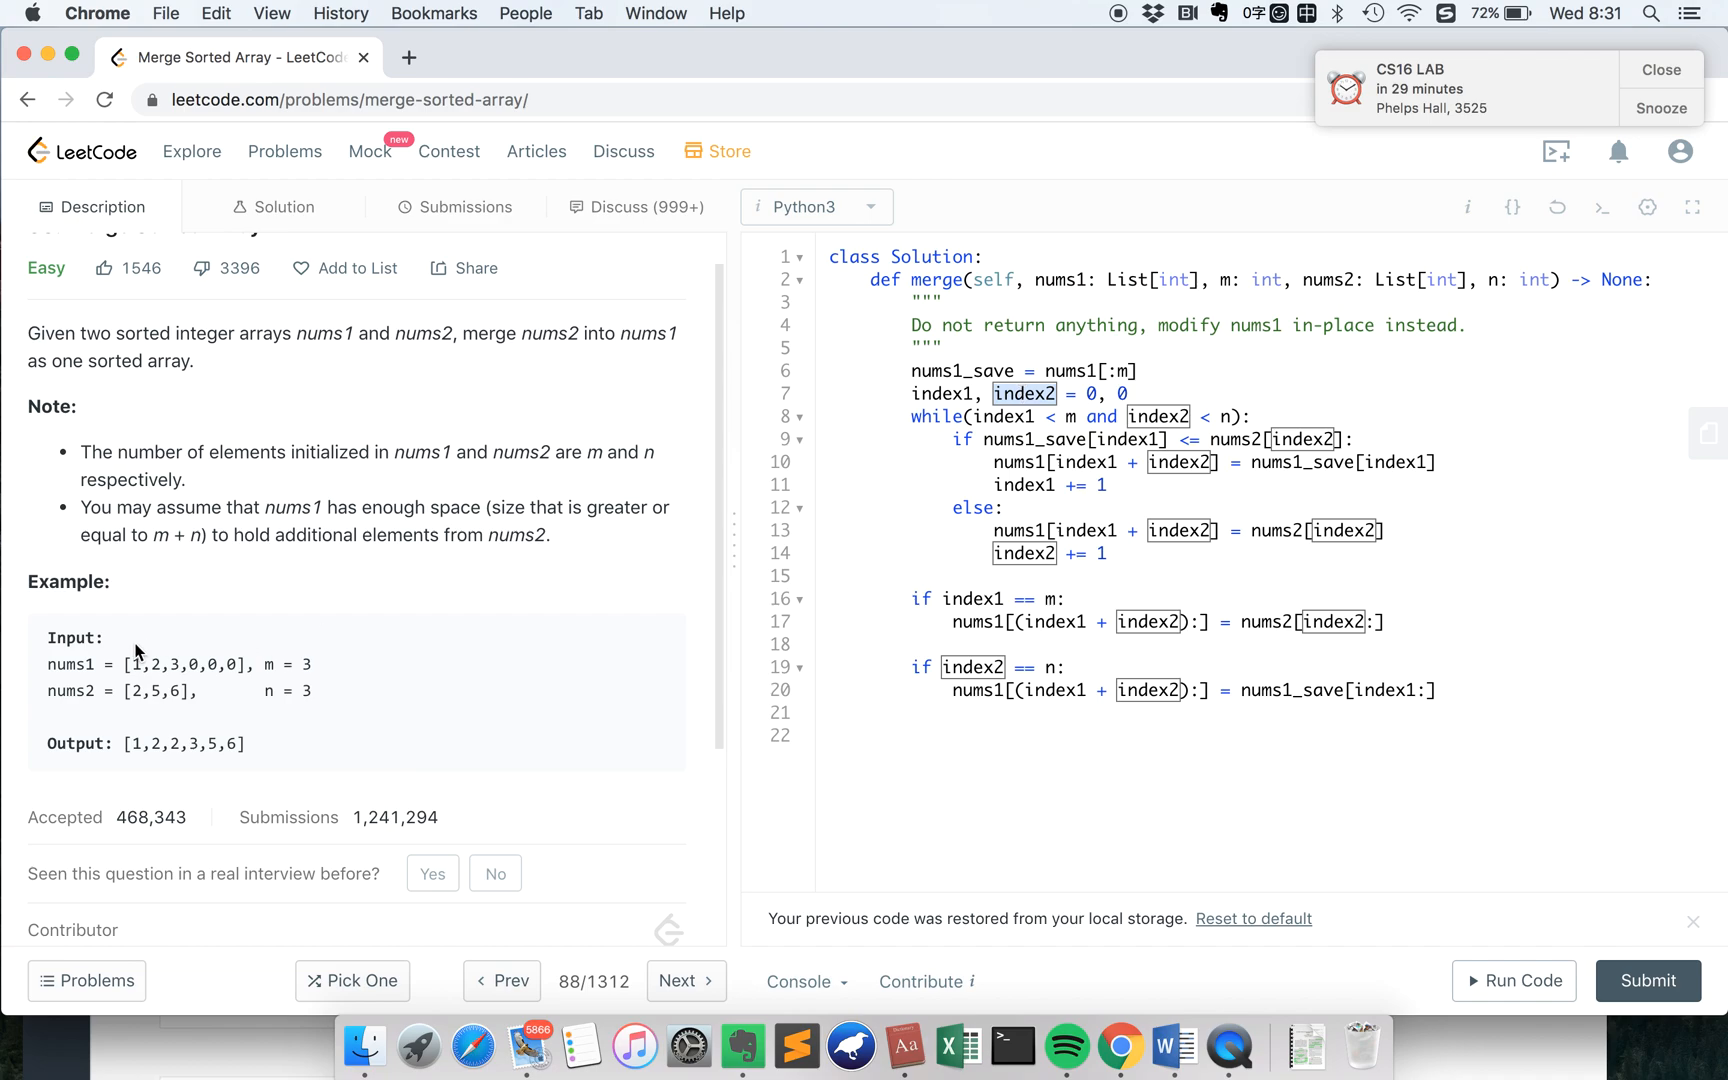
mouse_move(101, 663)
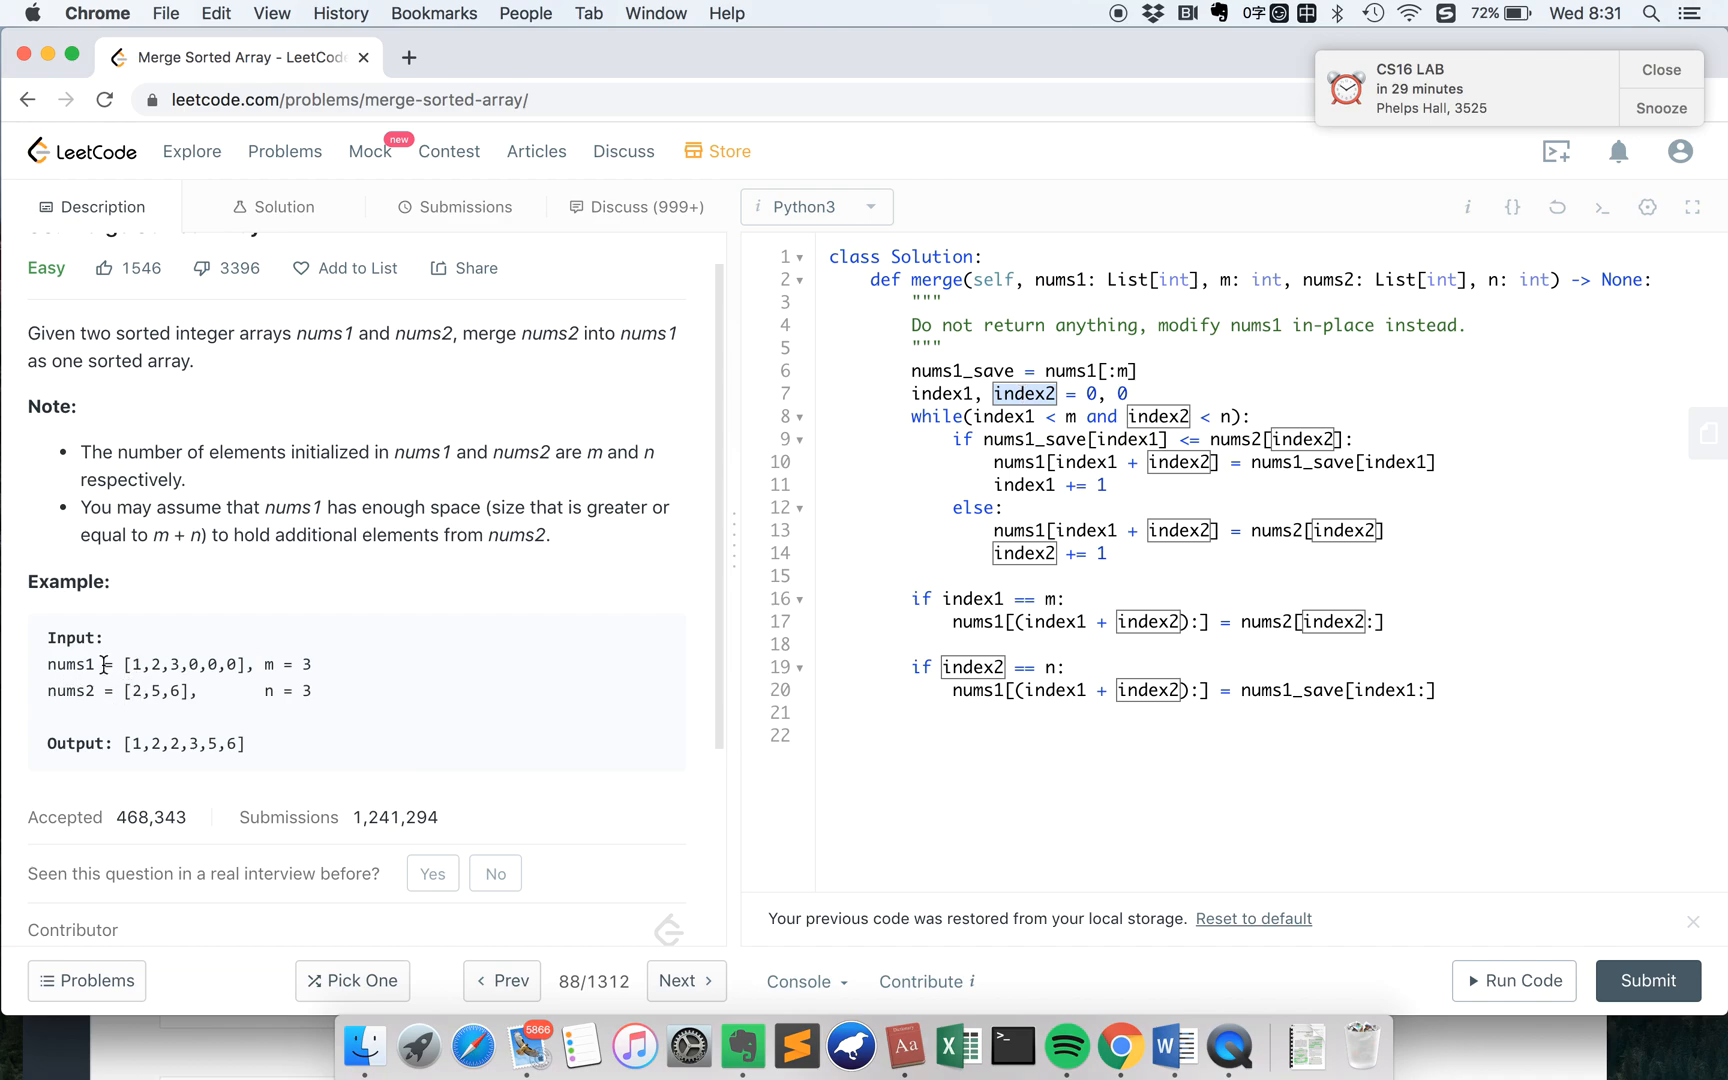
mouse_move(110, 683)
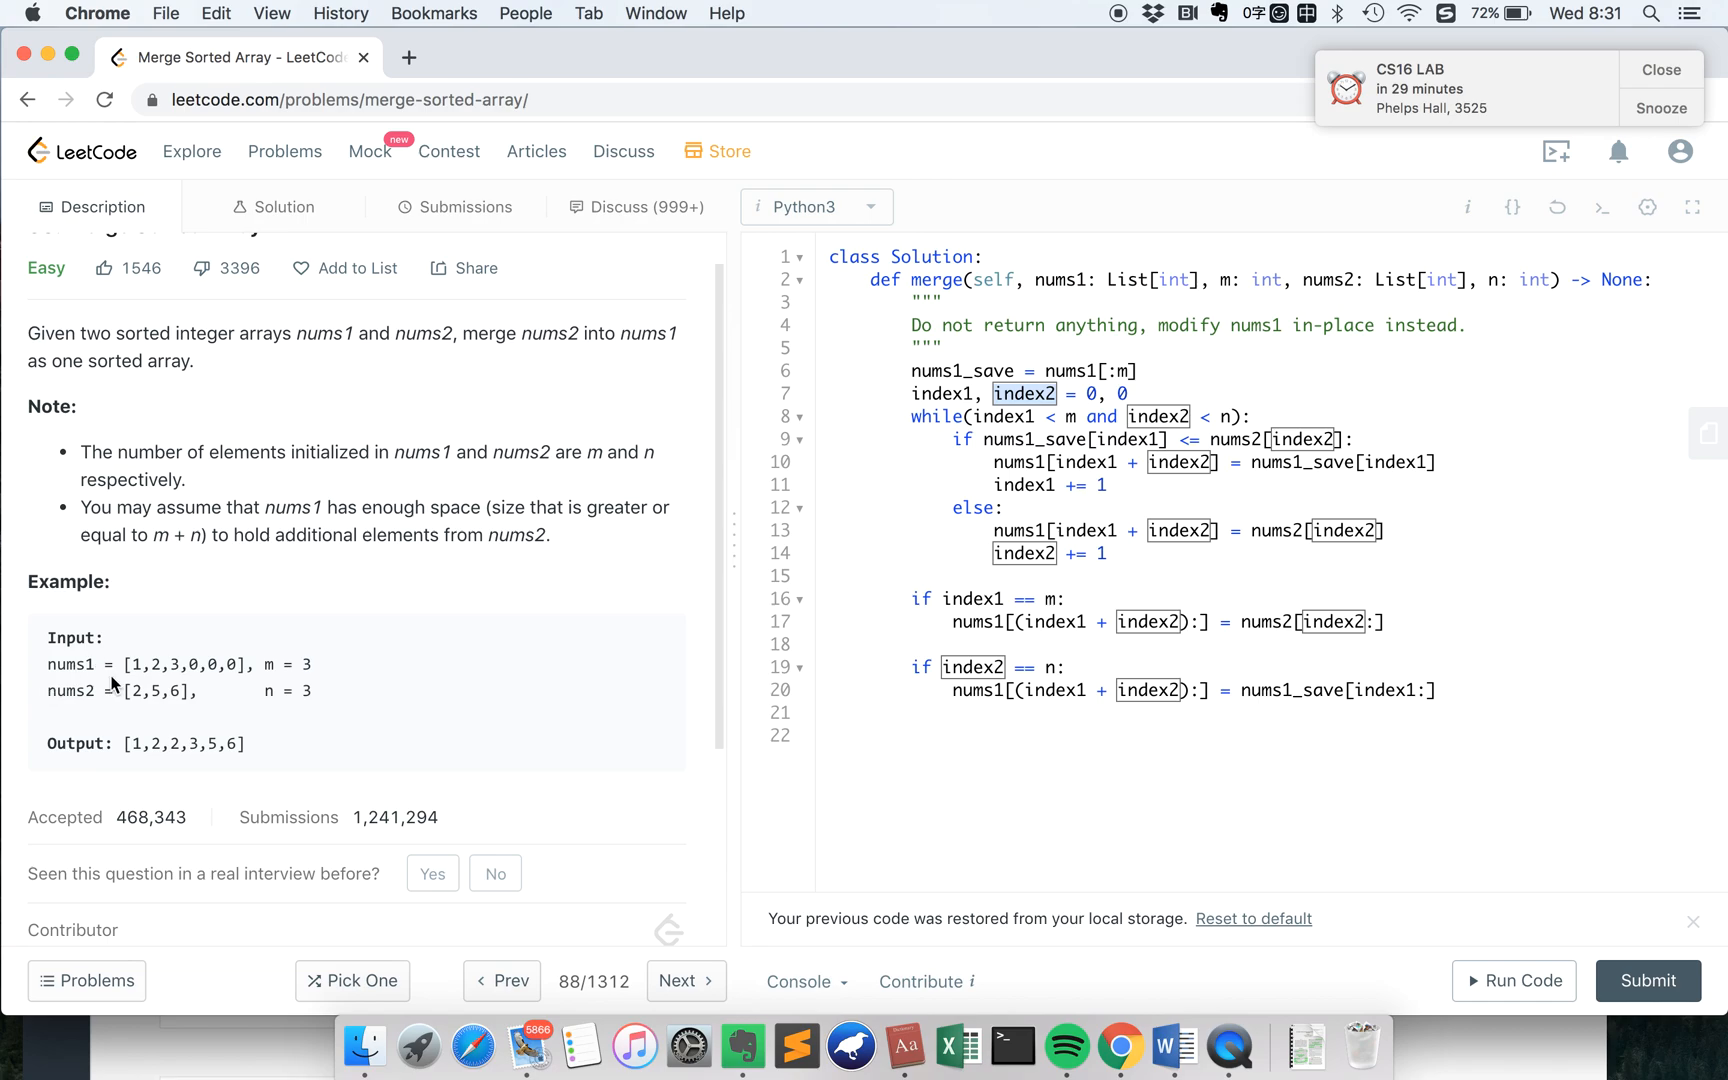
mouse_move(463, 711)
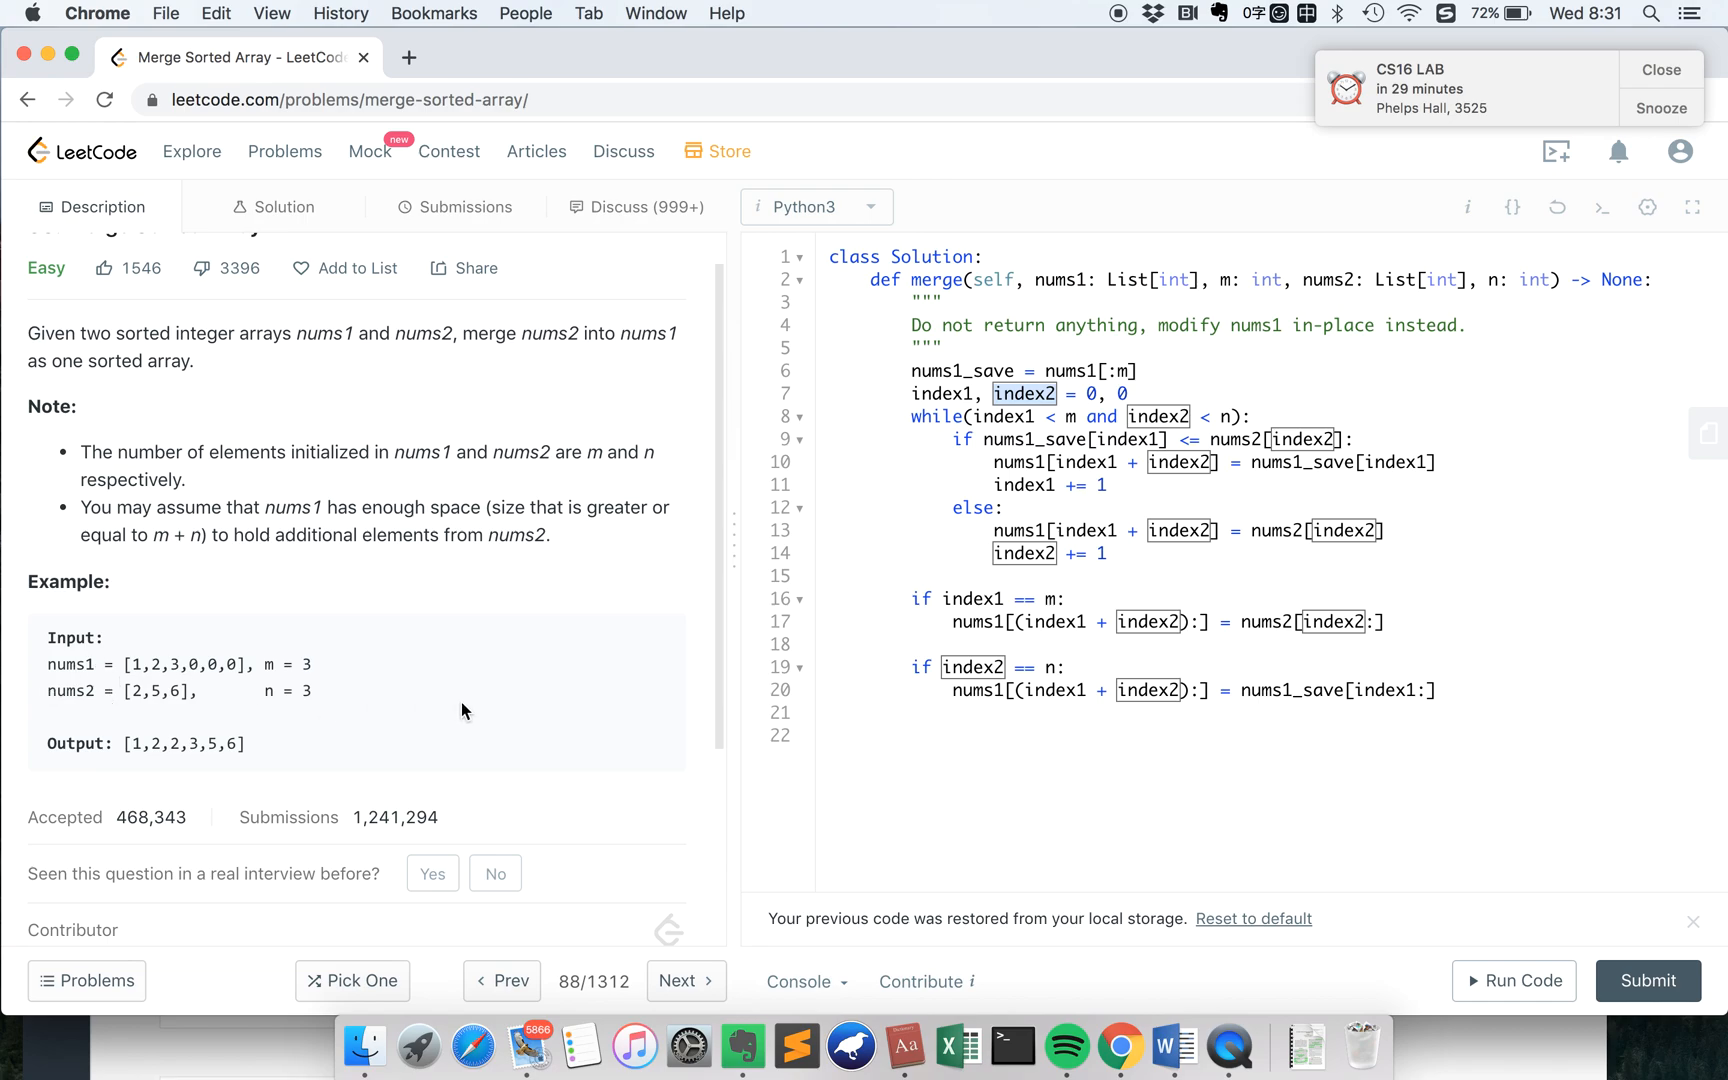
mouse_move(1083, 446)
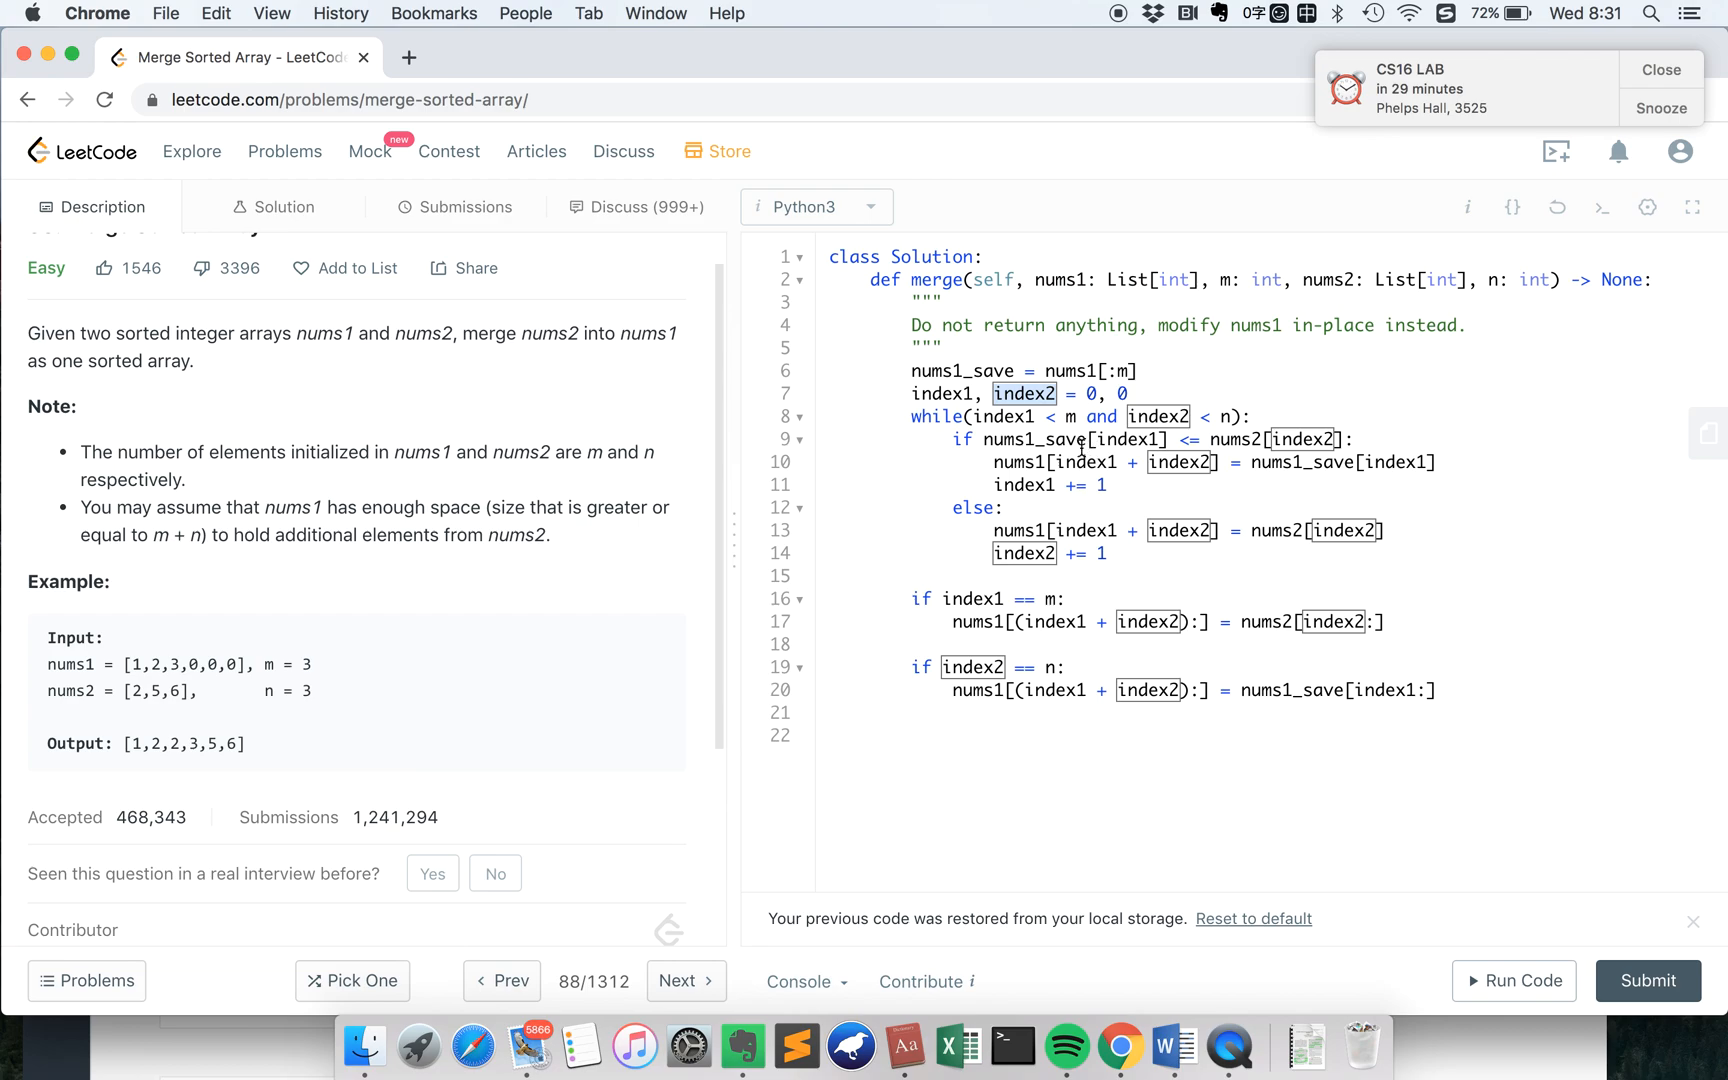
mouse_move(1251, 428)
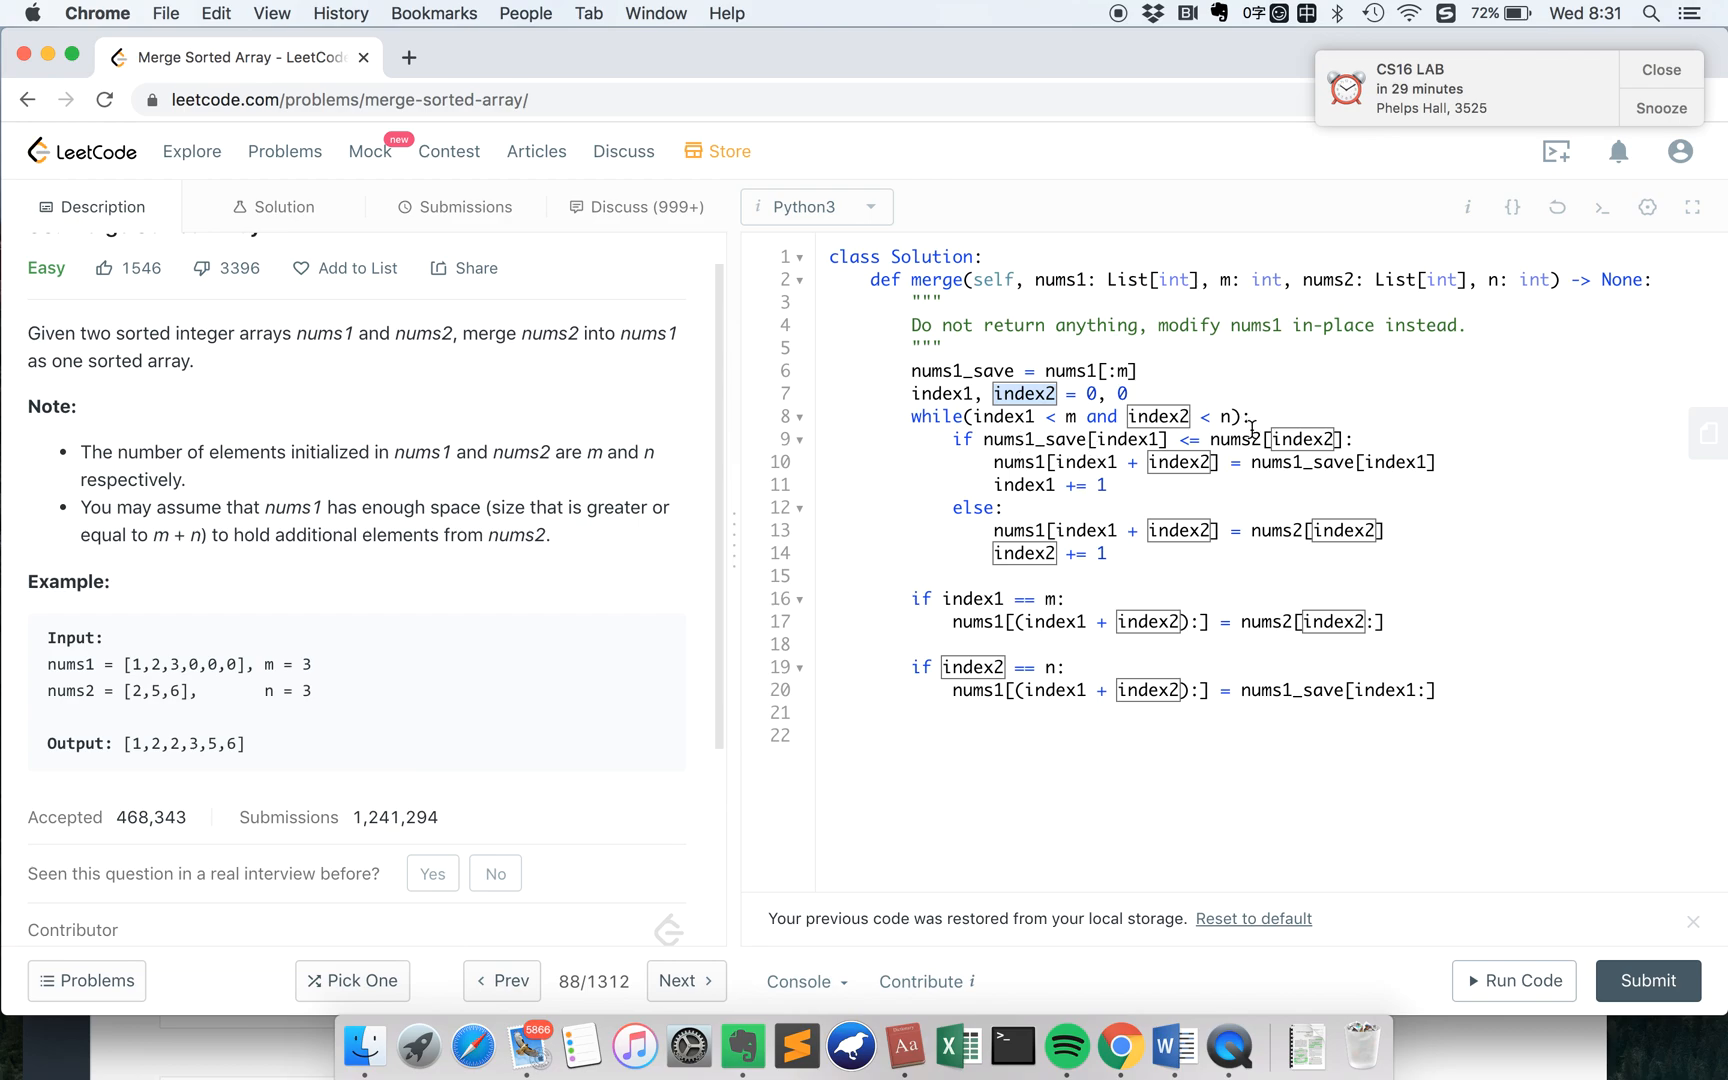
mouse_move(1295, 465)
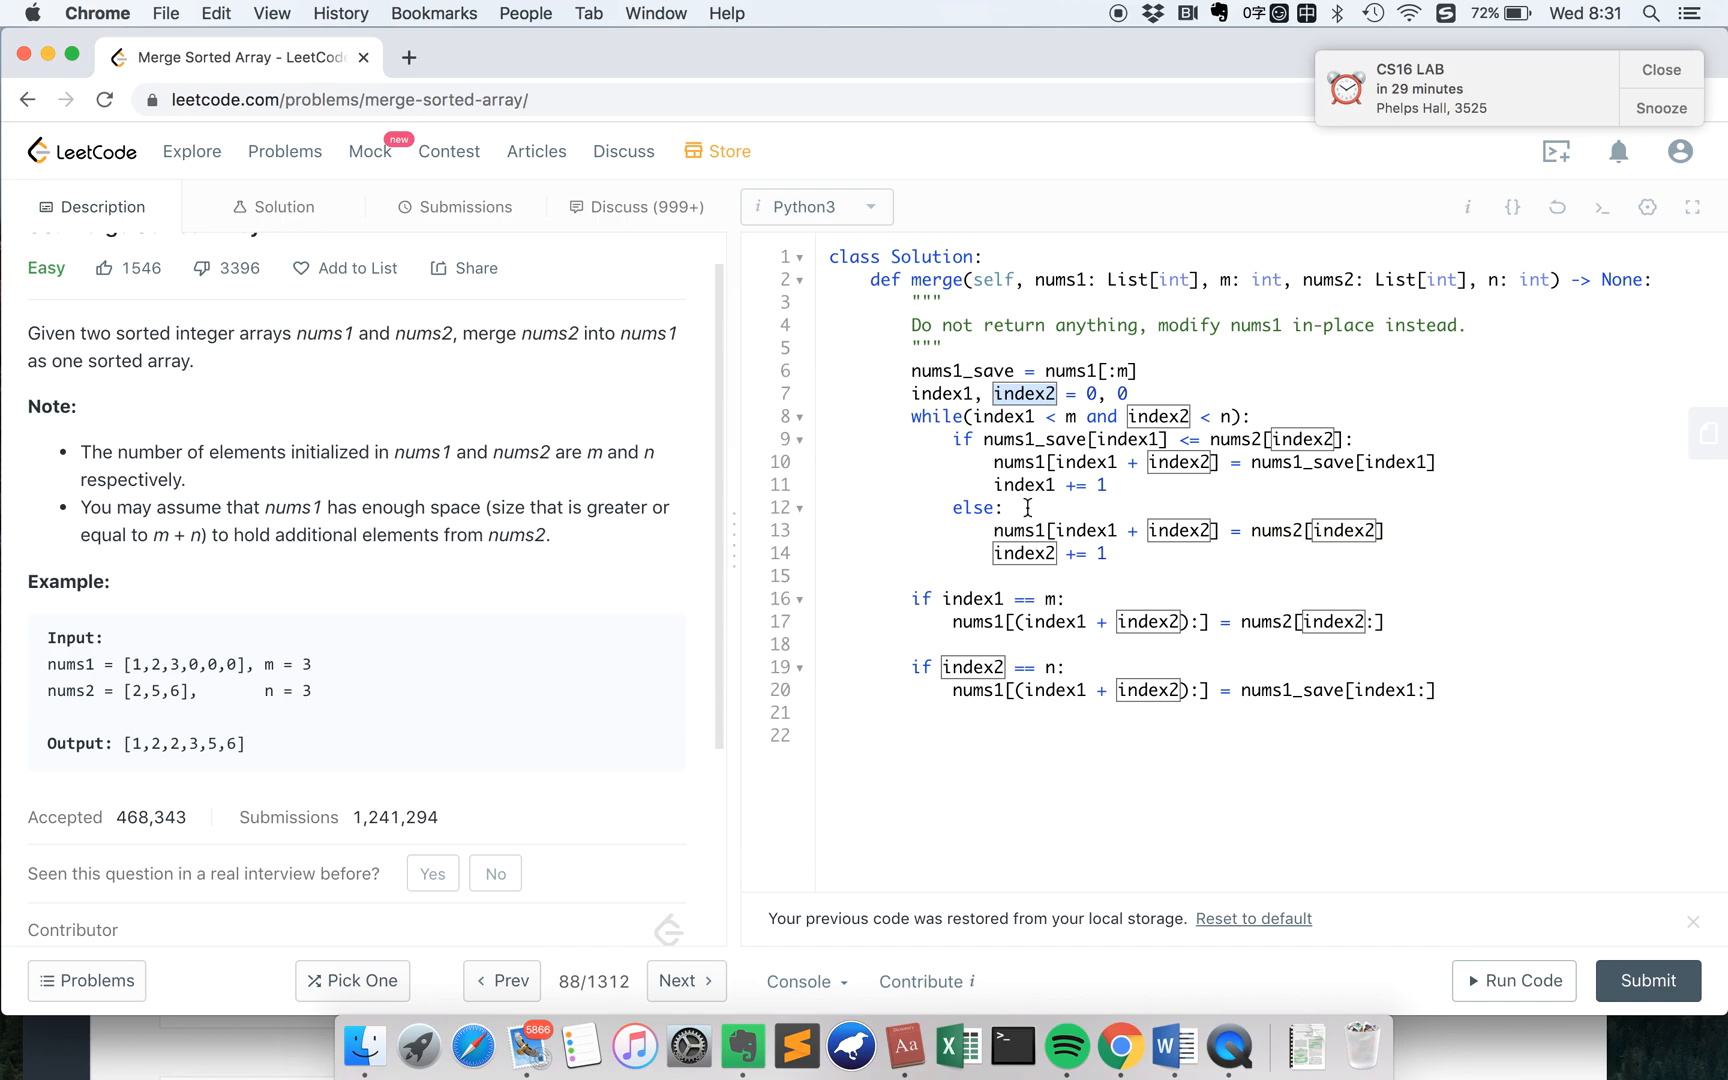
mouse_move(90, 694)
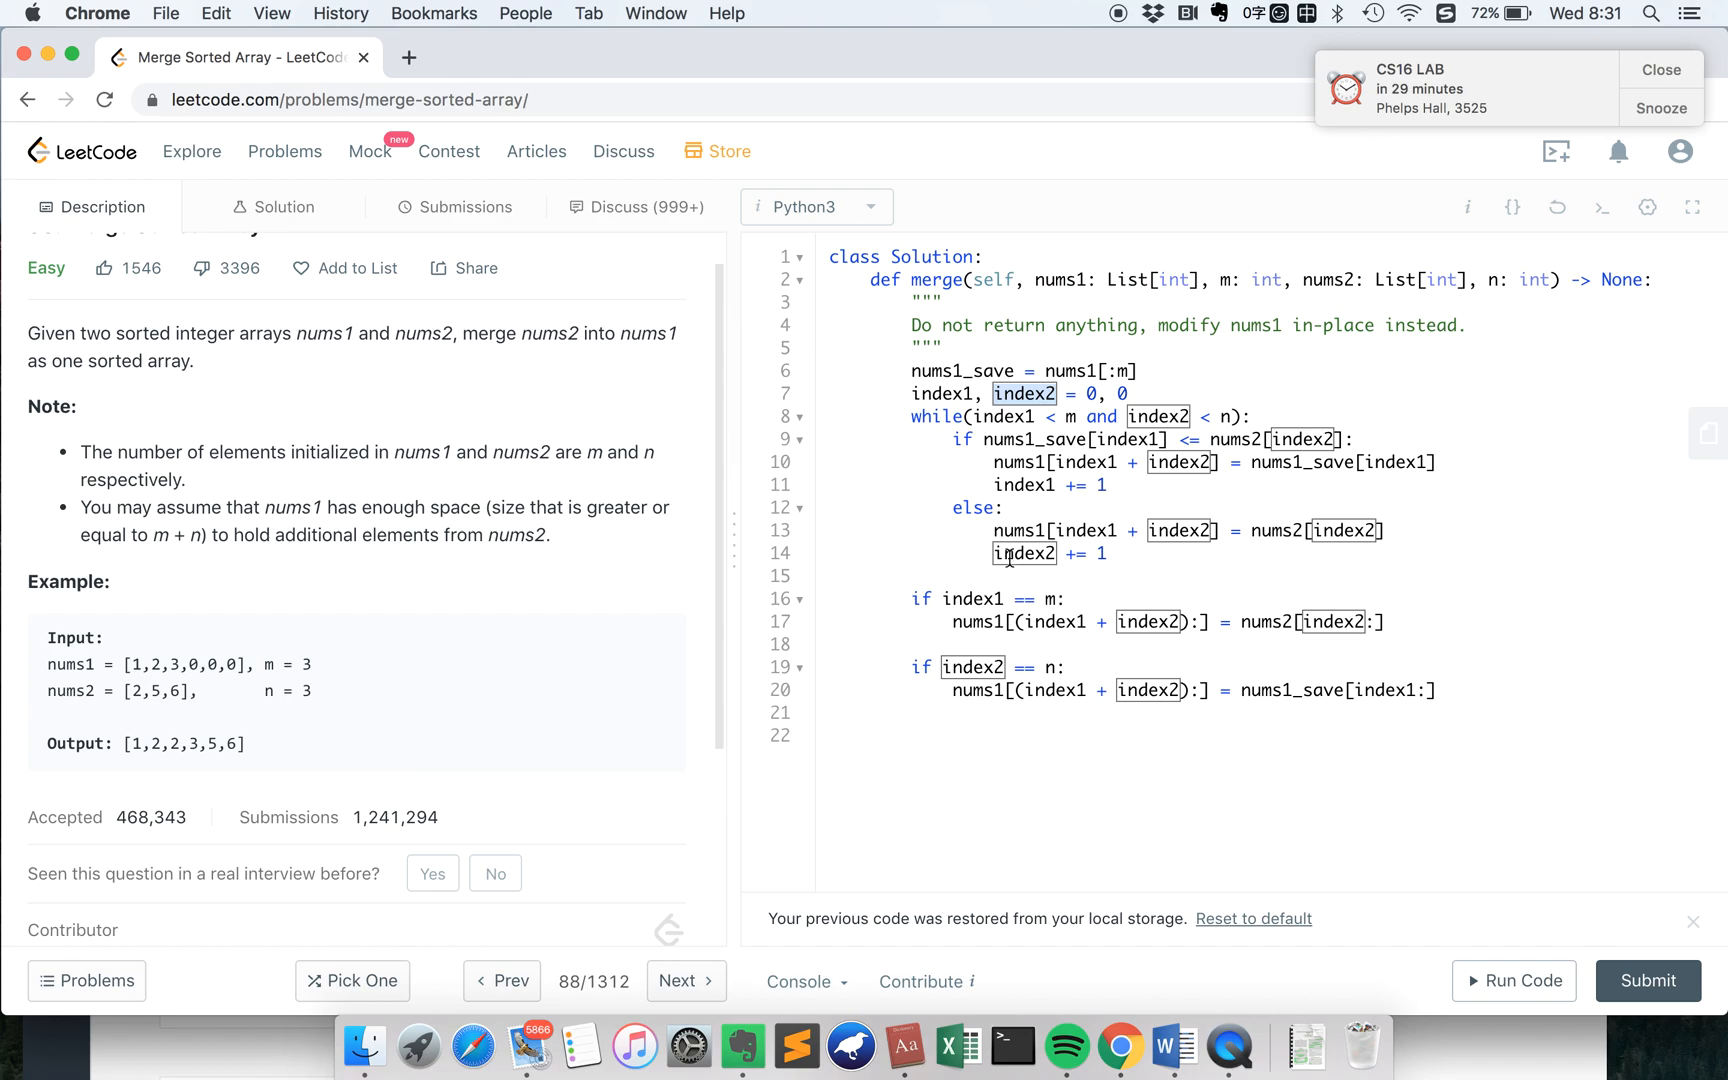
mouse_move(1025, 553)
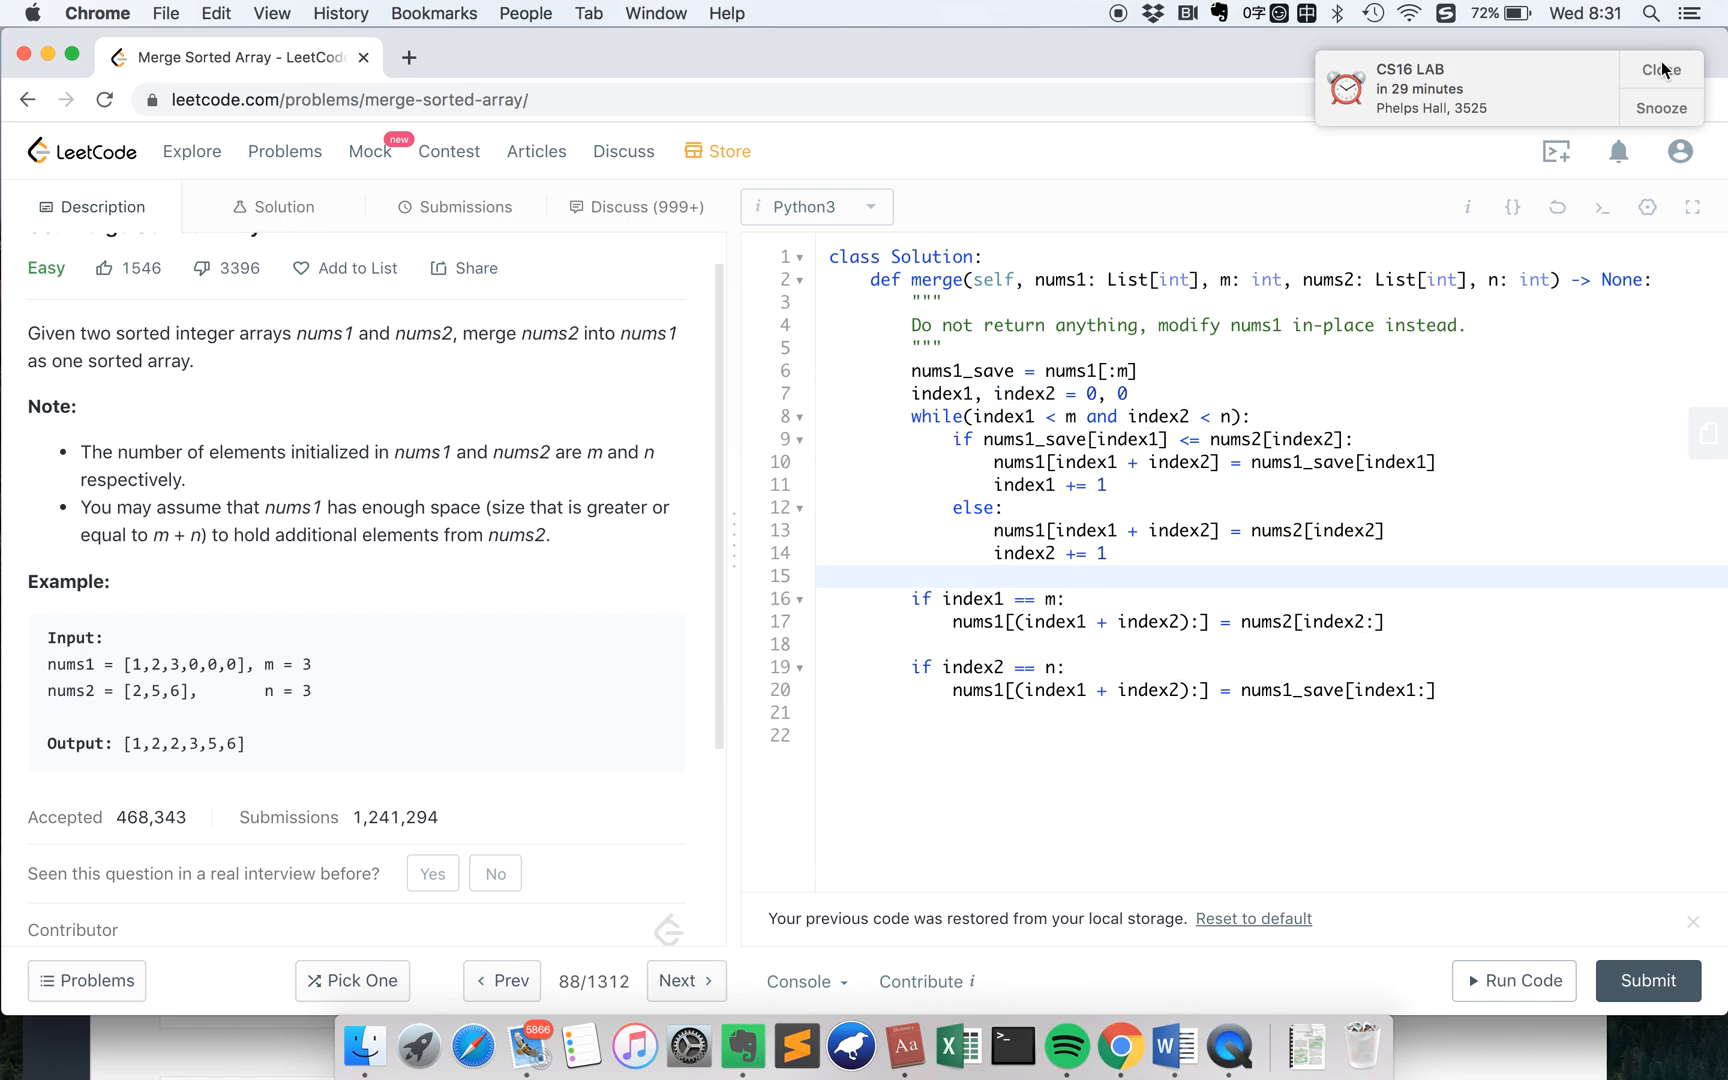
Close the CS16 LAB calendar notification covering the page
left_click(1662, 69)
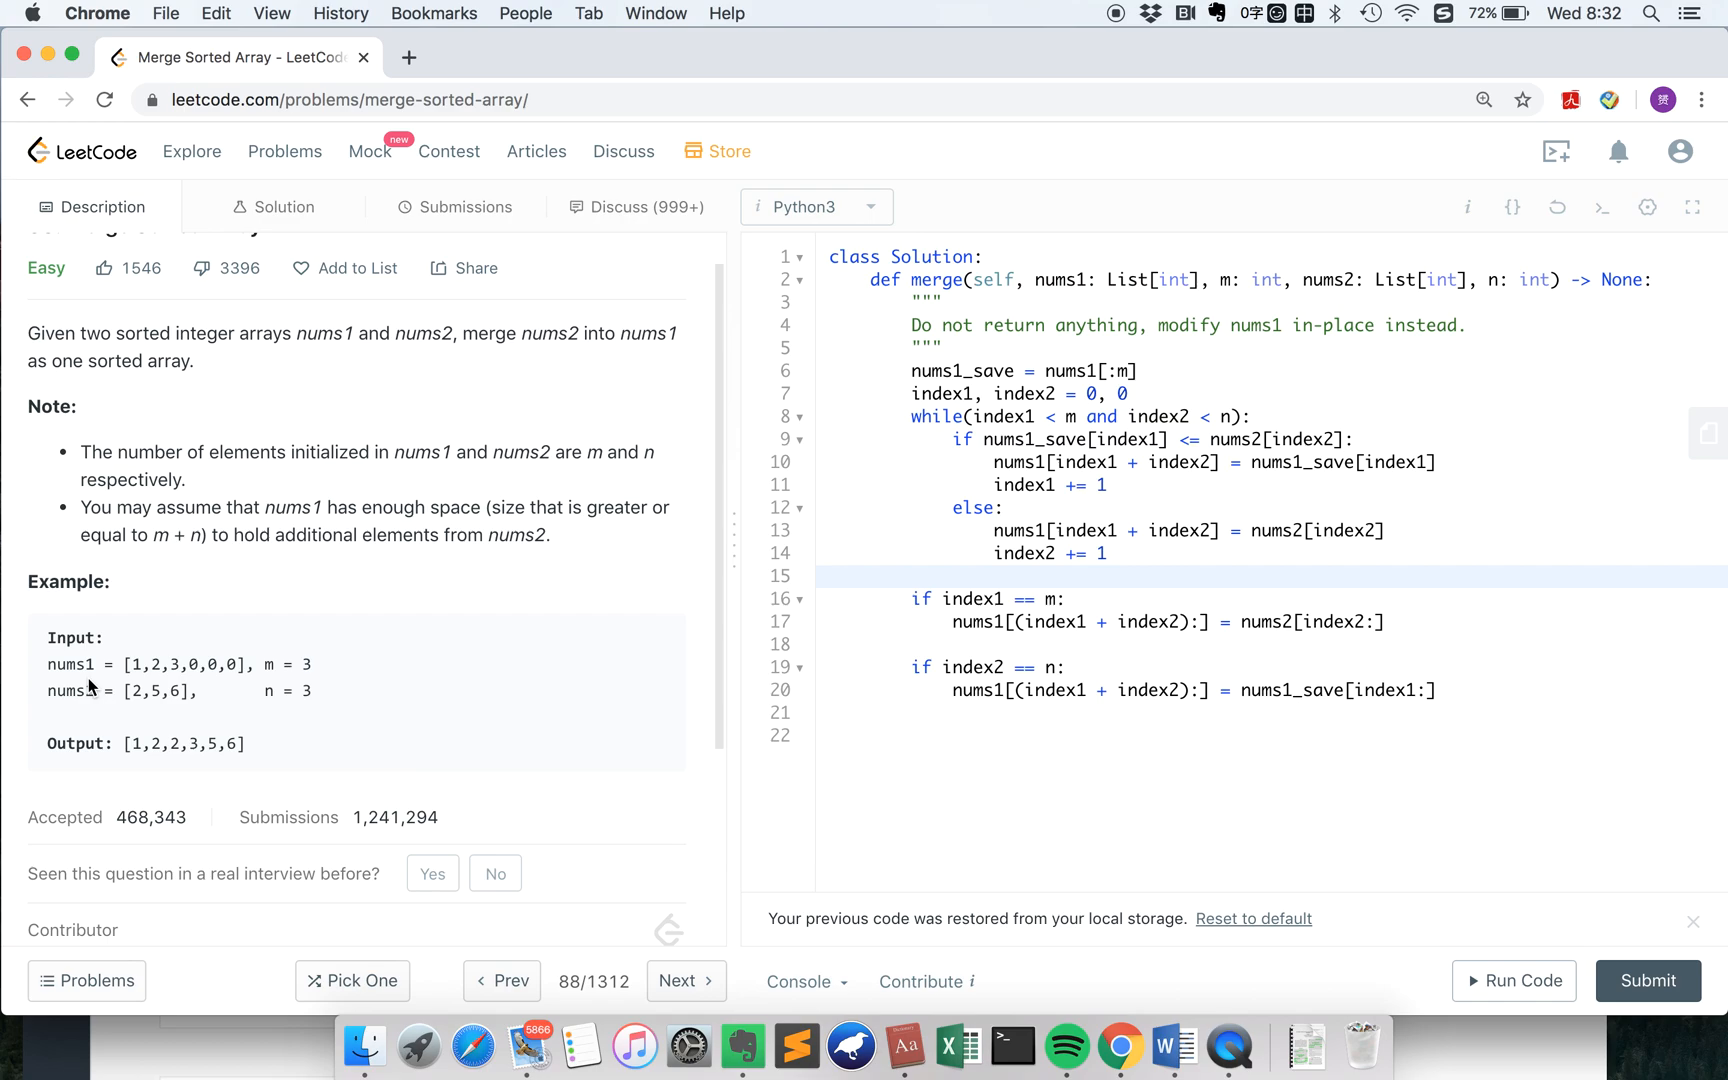
mouse_move(900, 407)
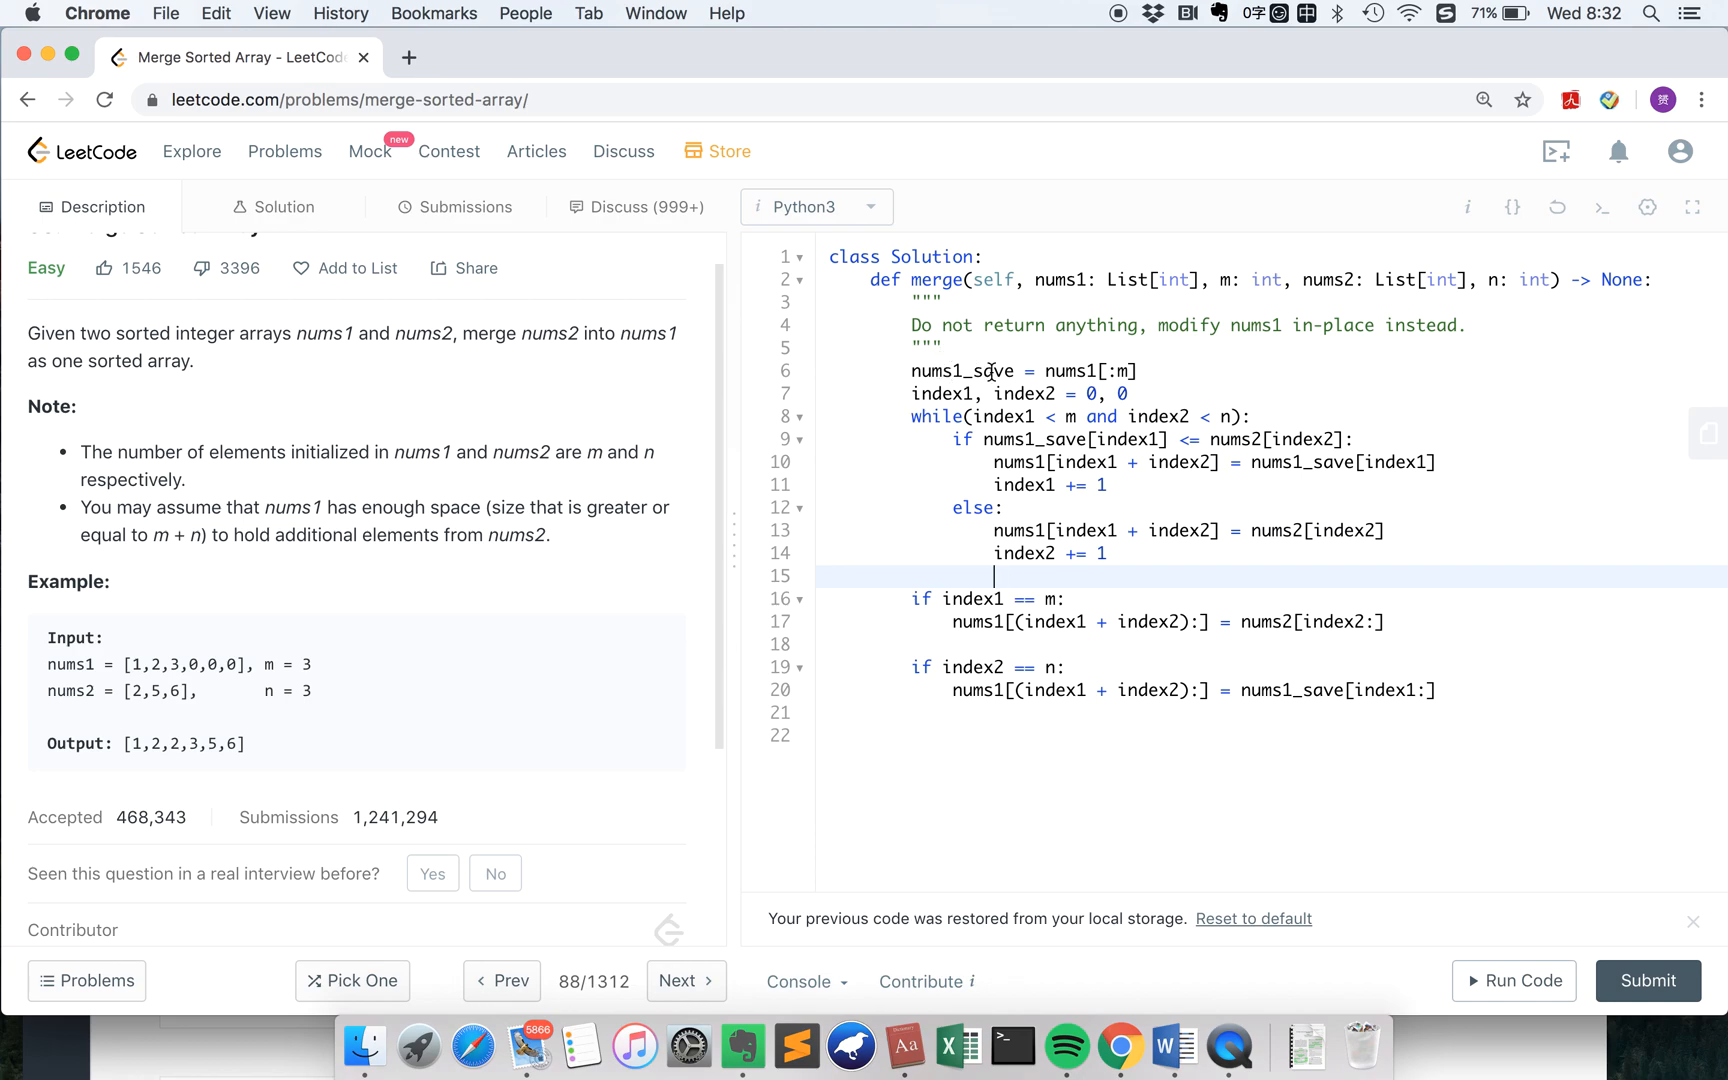
mouse_move(79, 696)
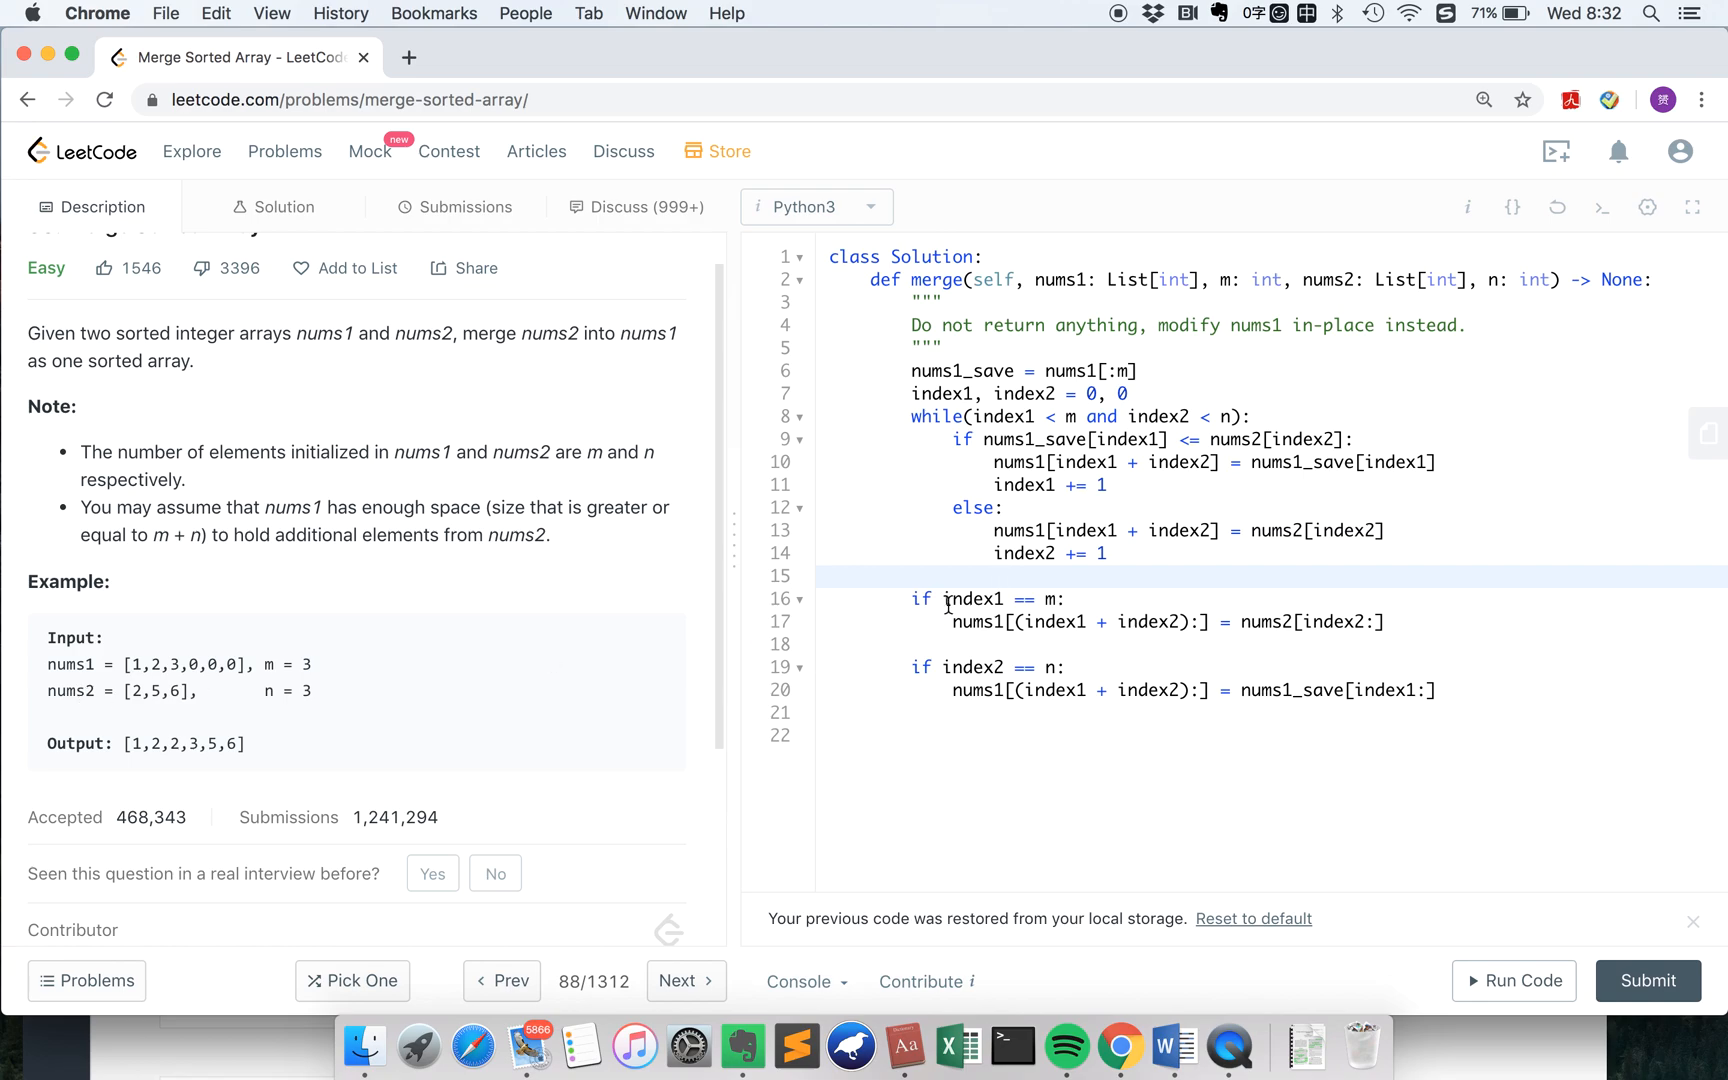
mouse_move(1044, 603)
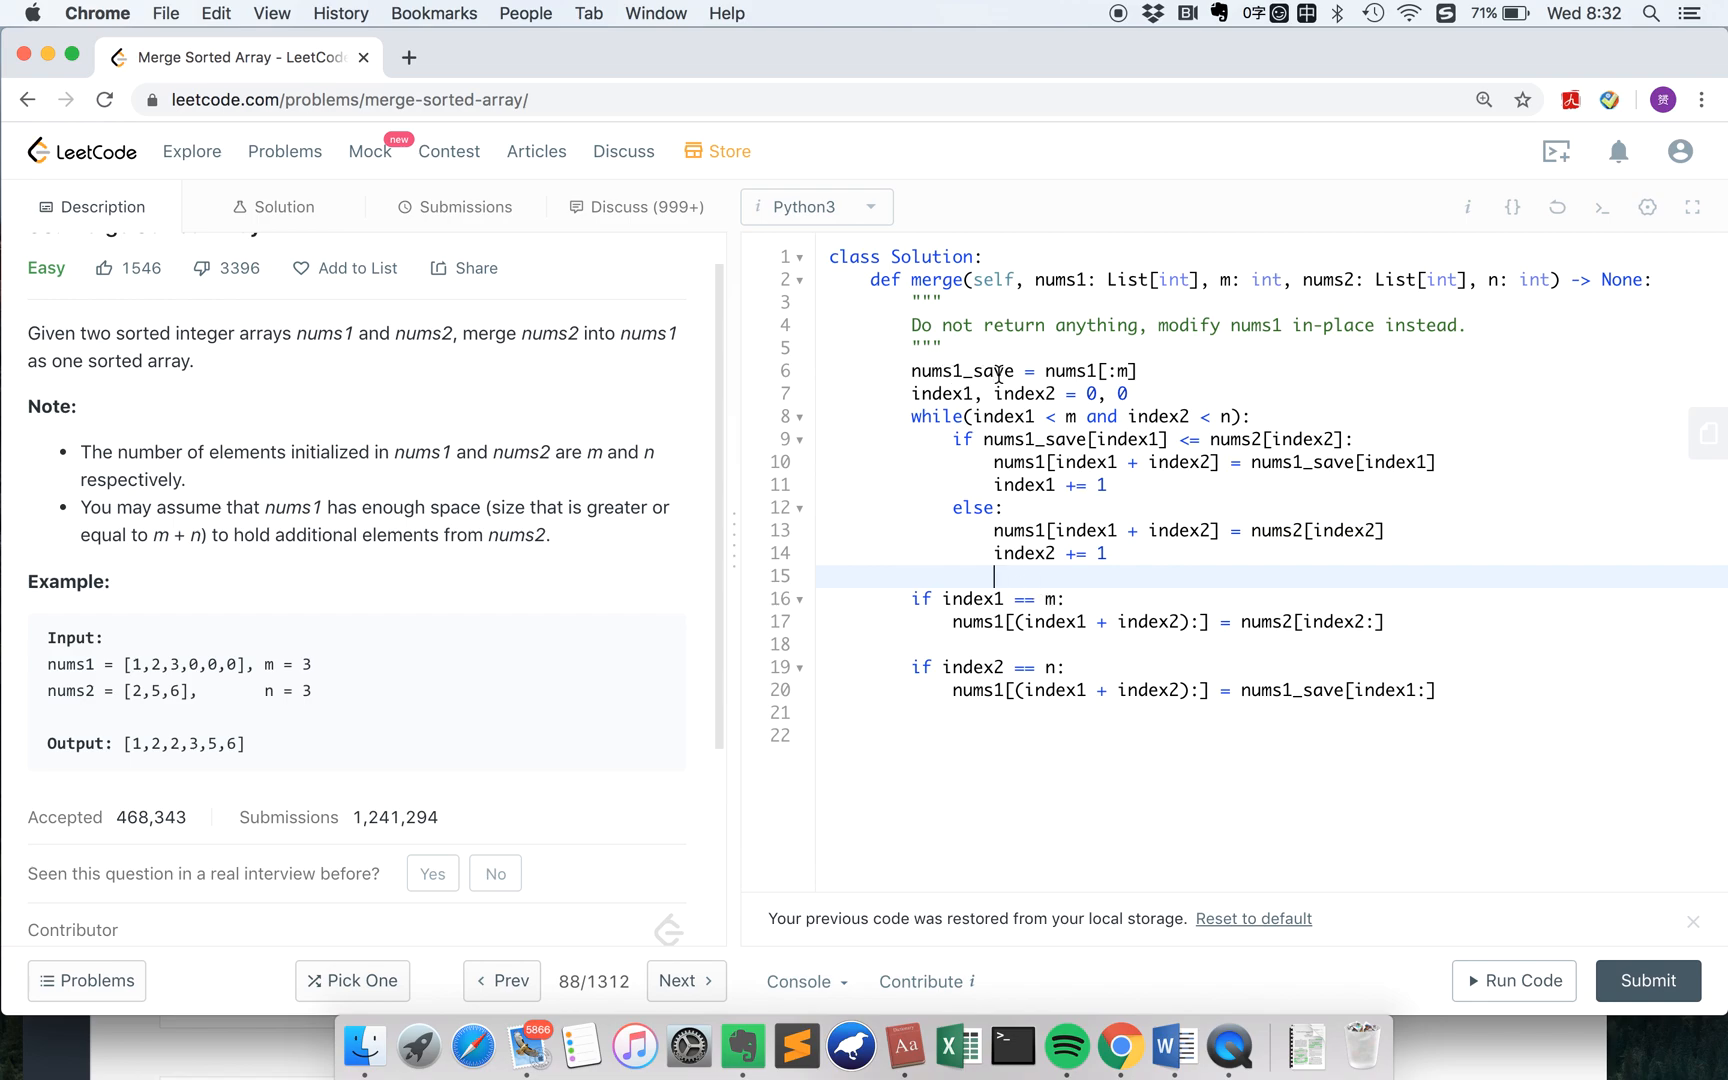
mouse_move(50, 691)
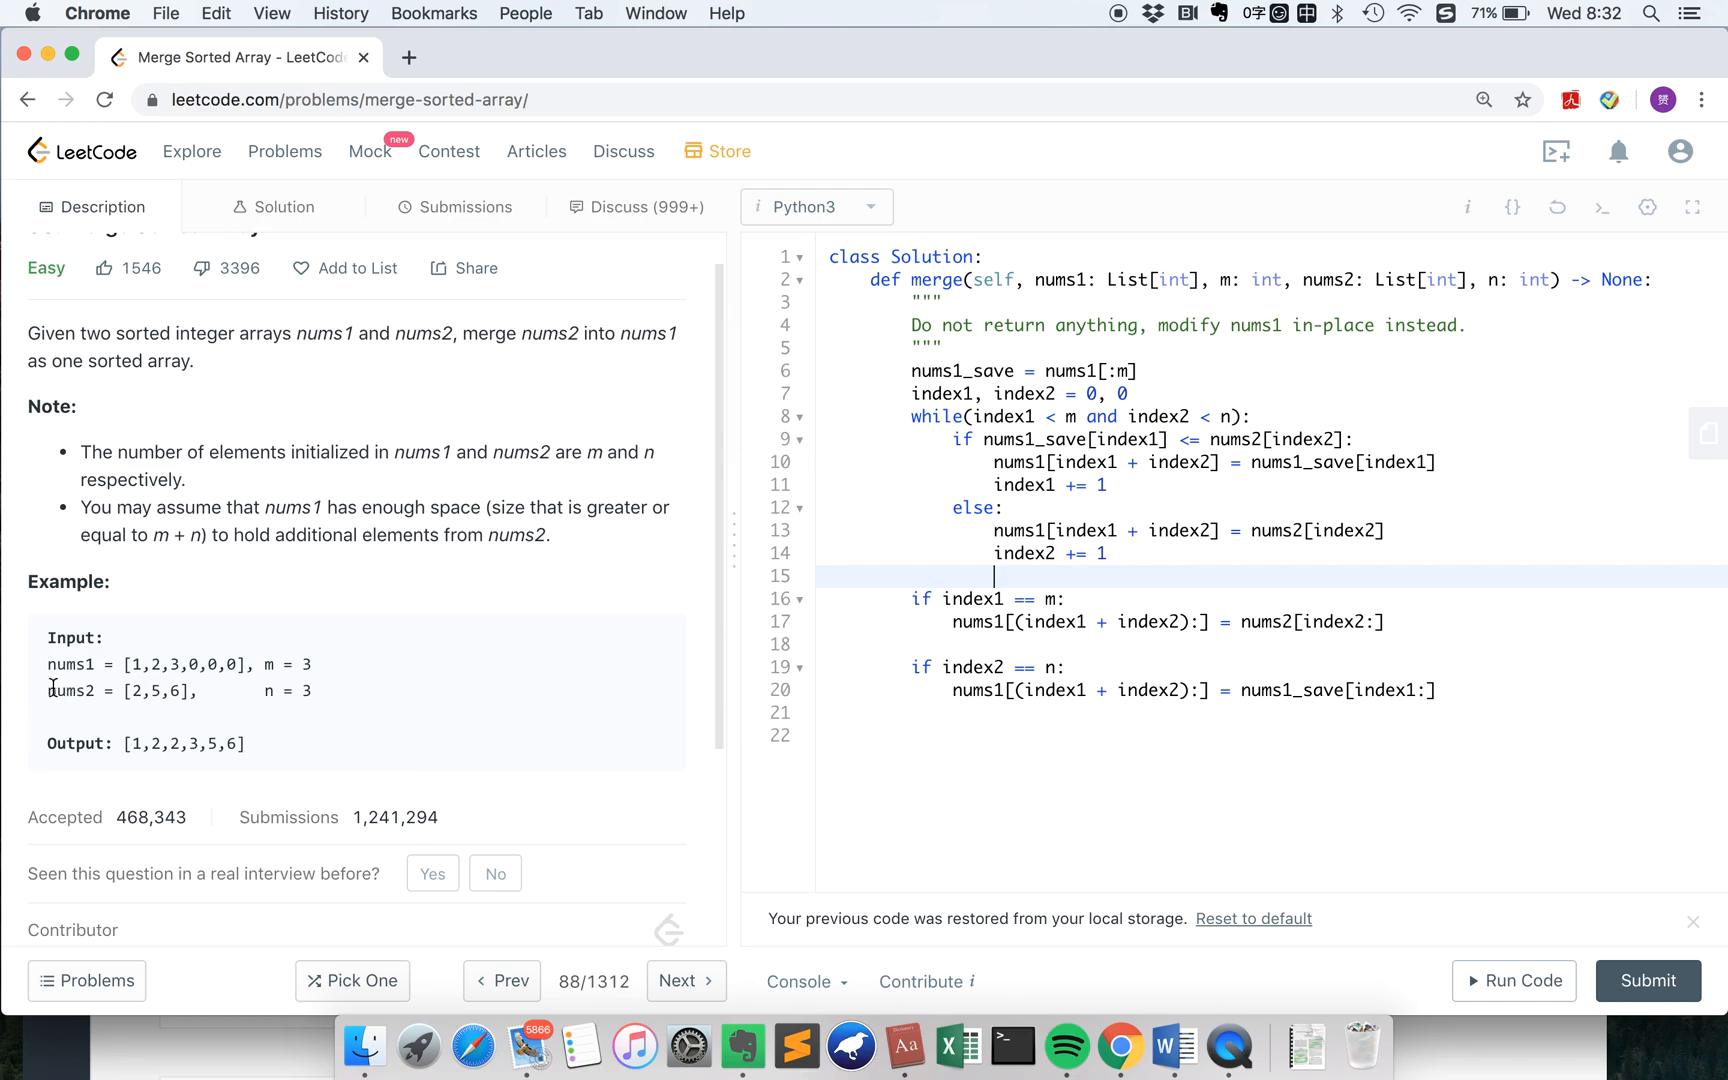
double_click(74, 691)
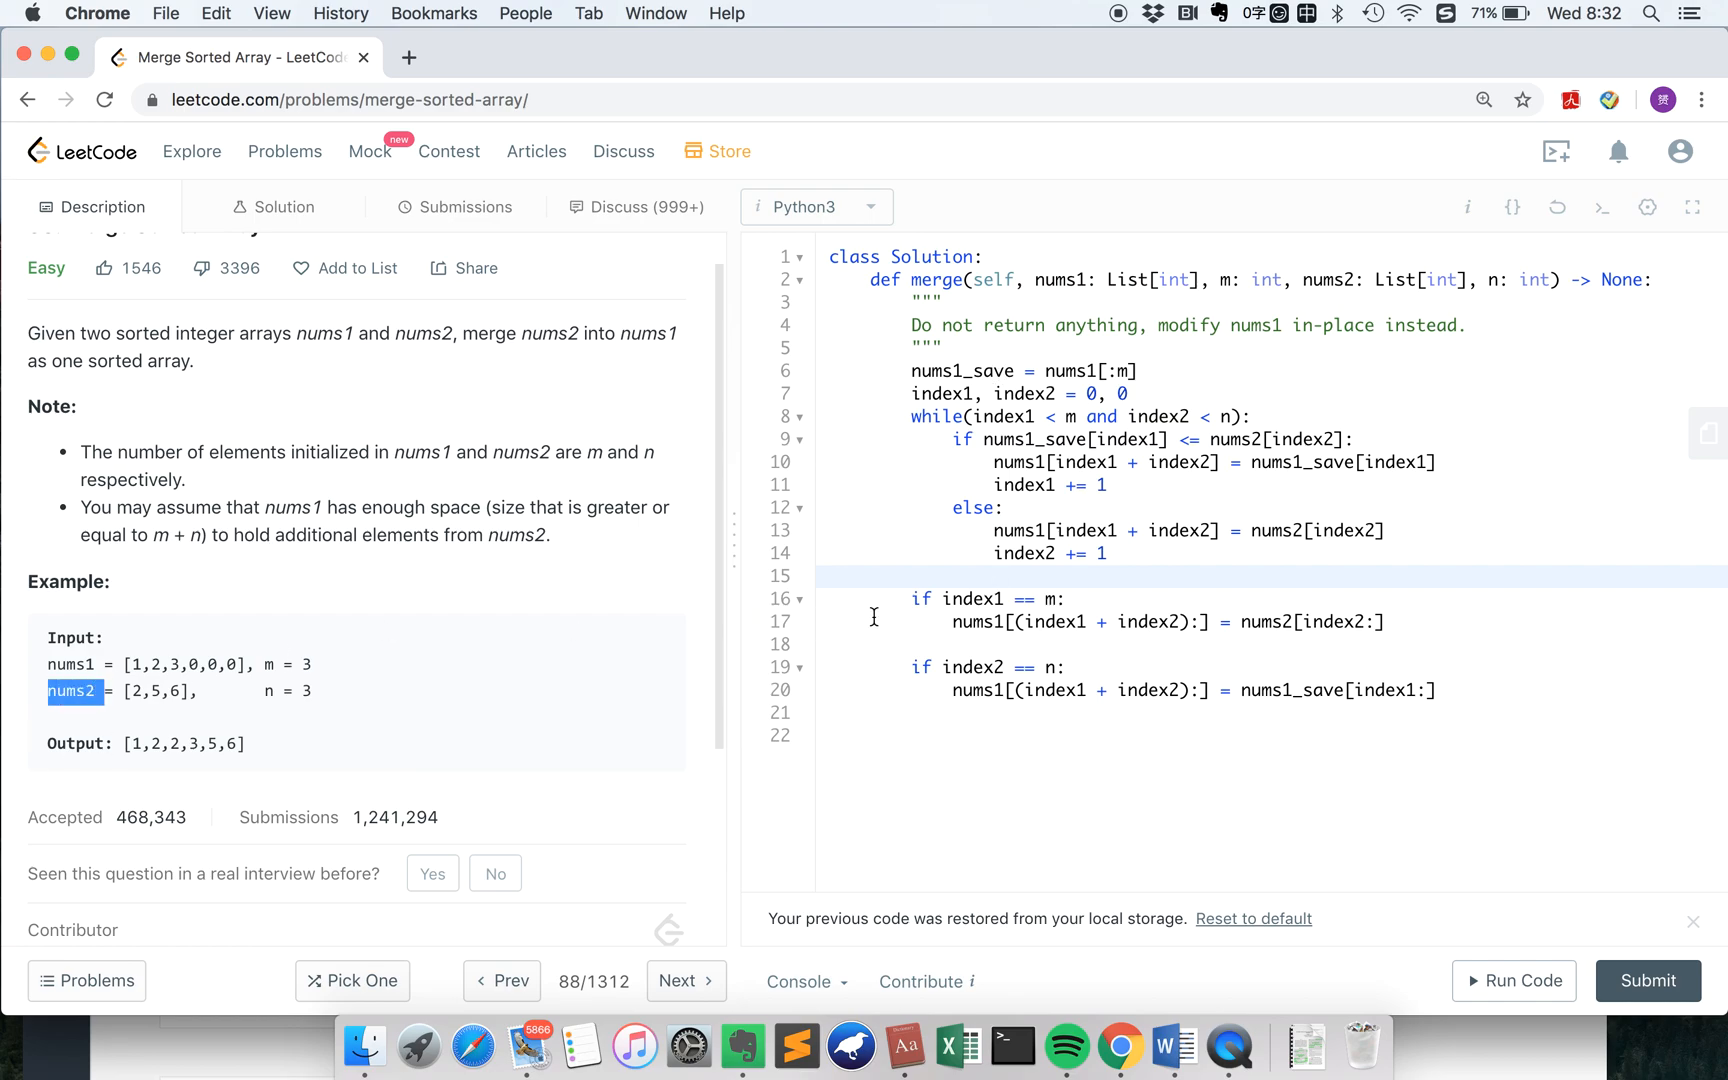
left_click(1273, 622)
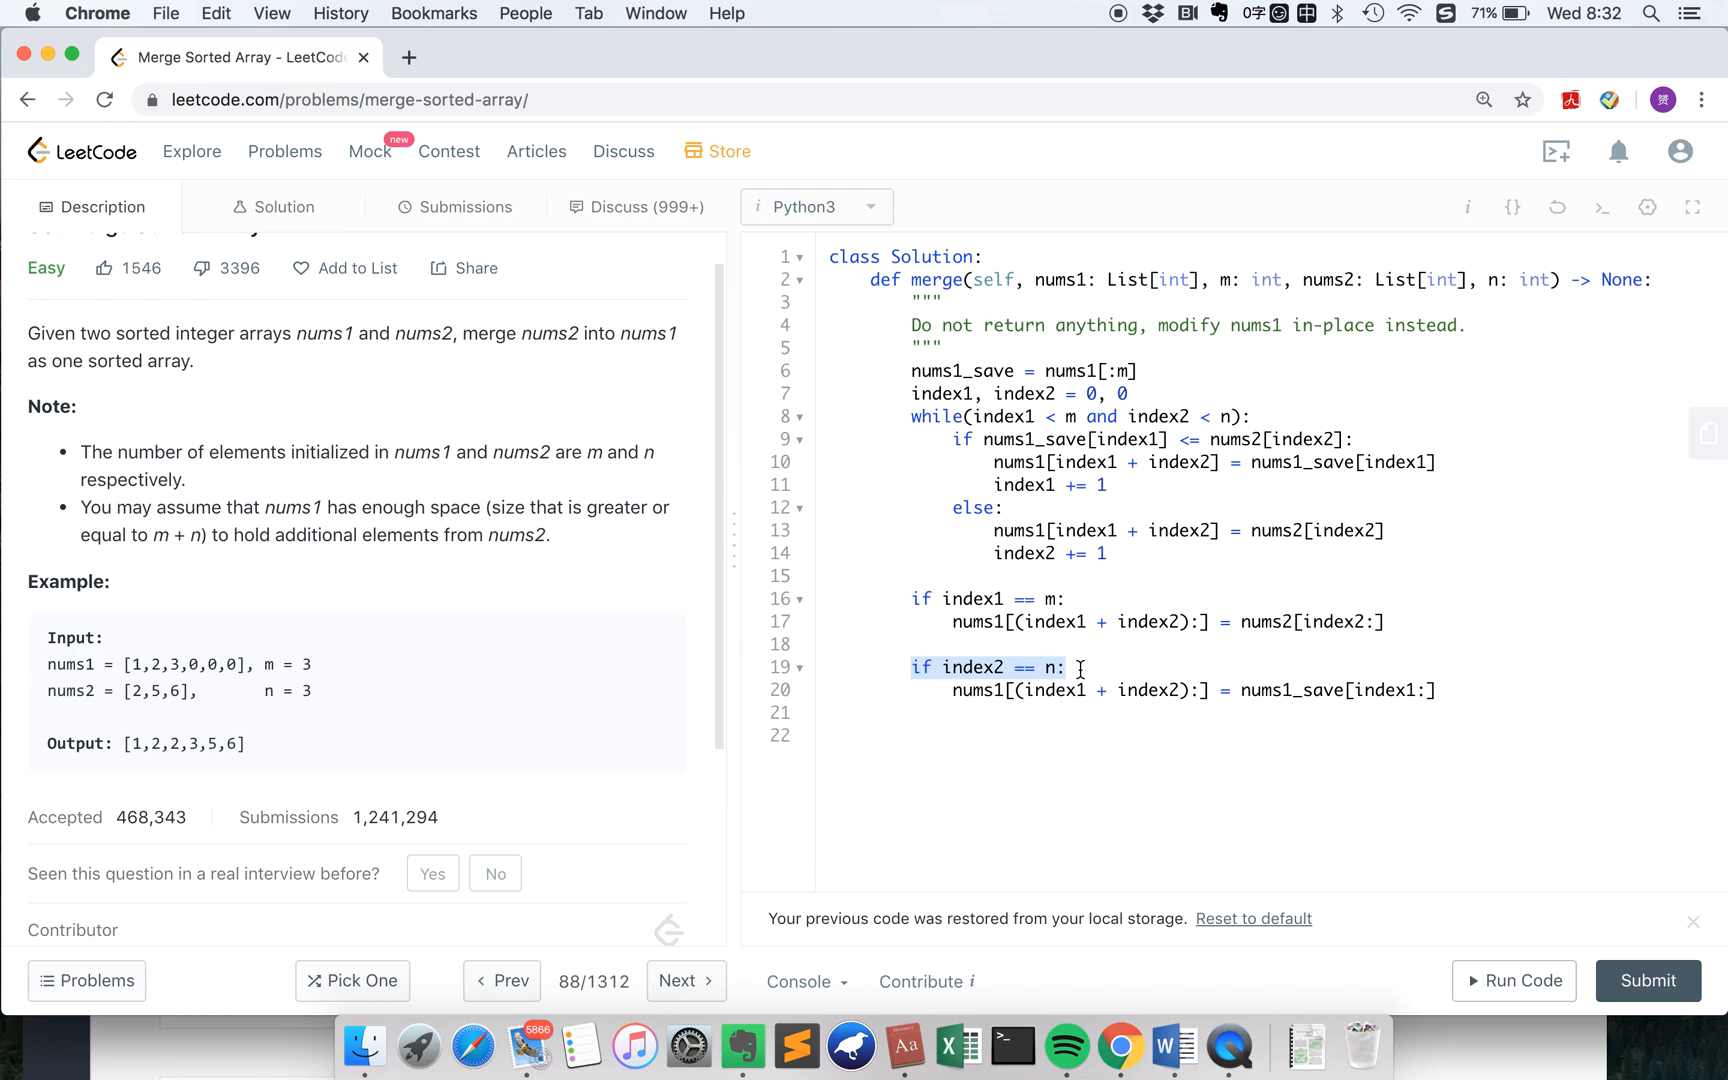
mouse_move(1044, 668)
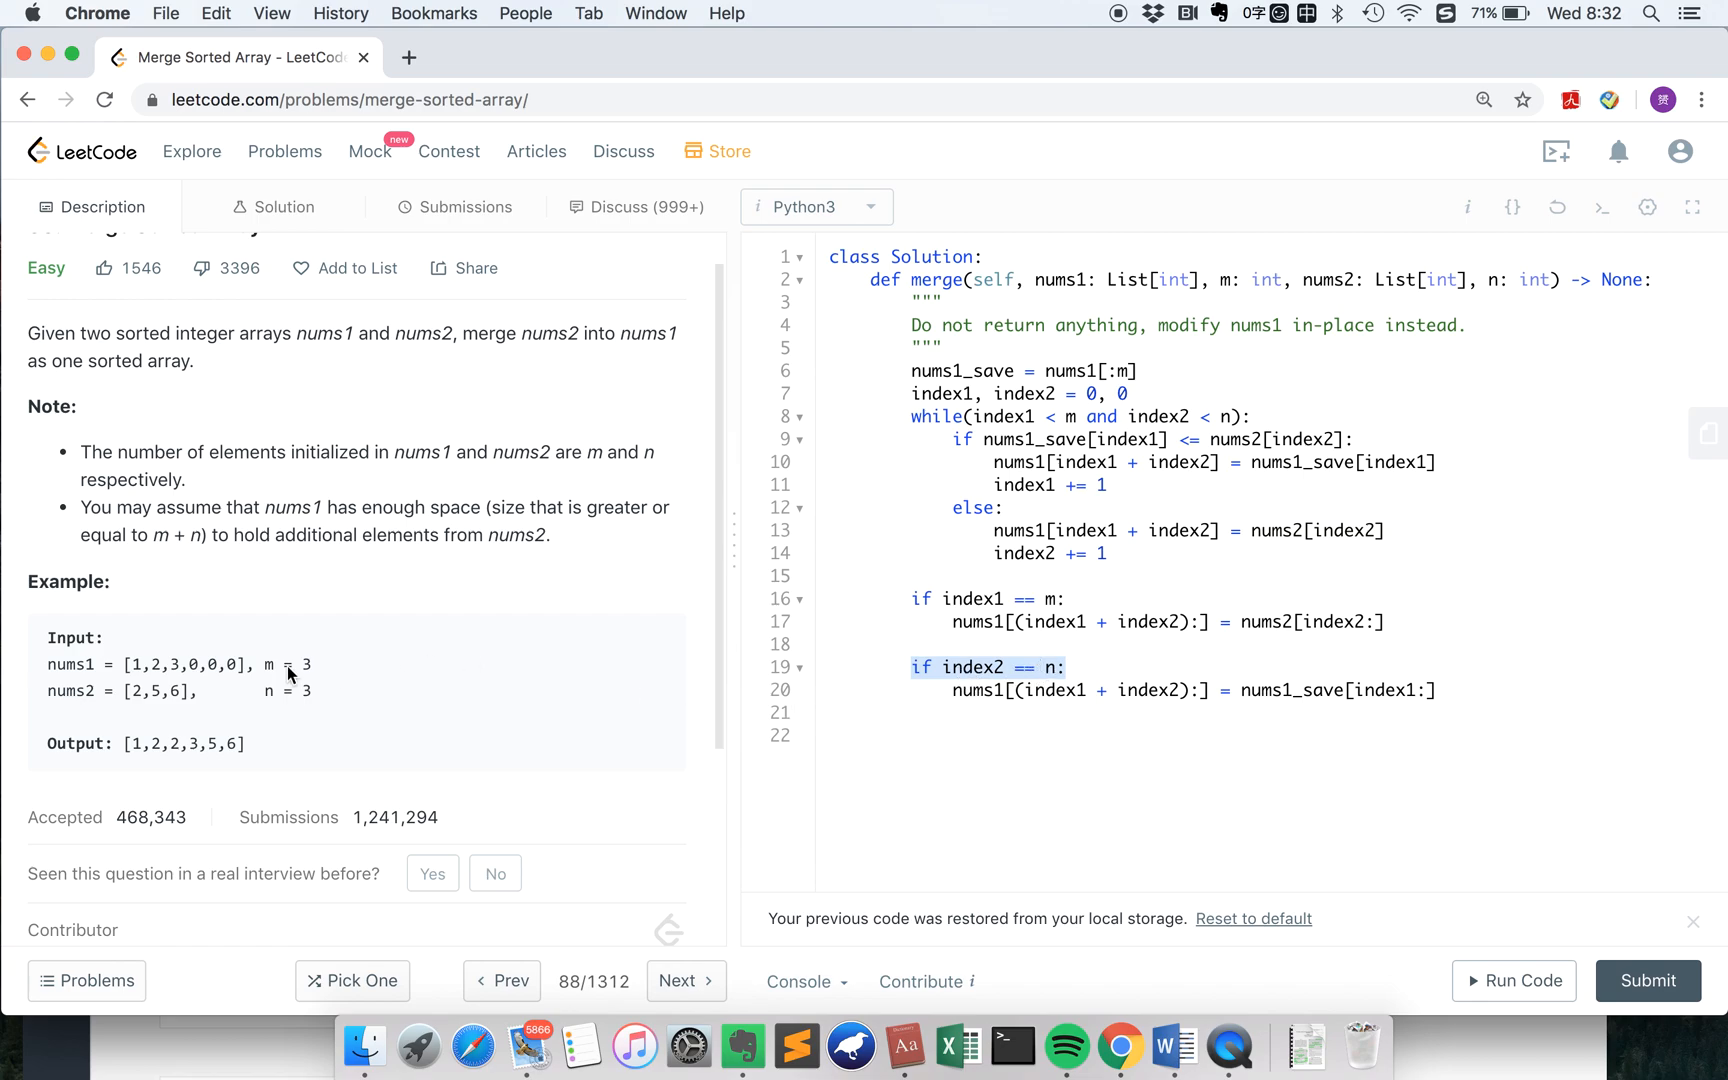
double_click(74, 691)
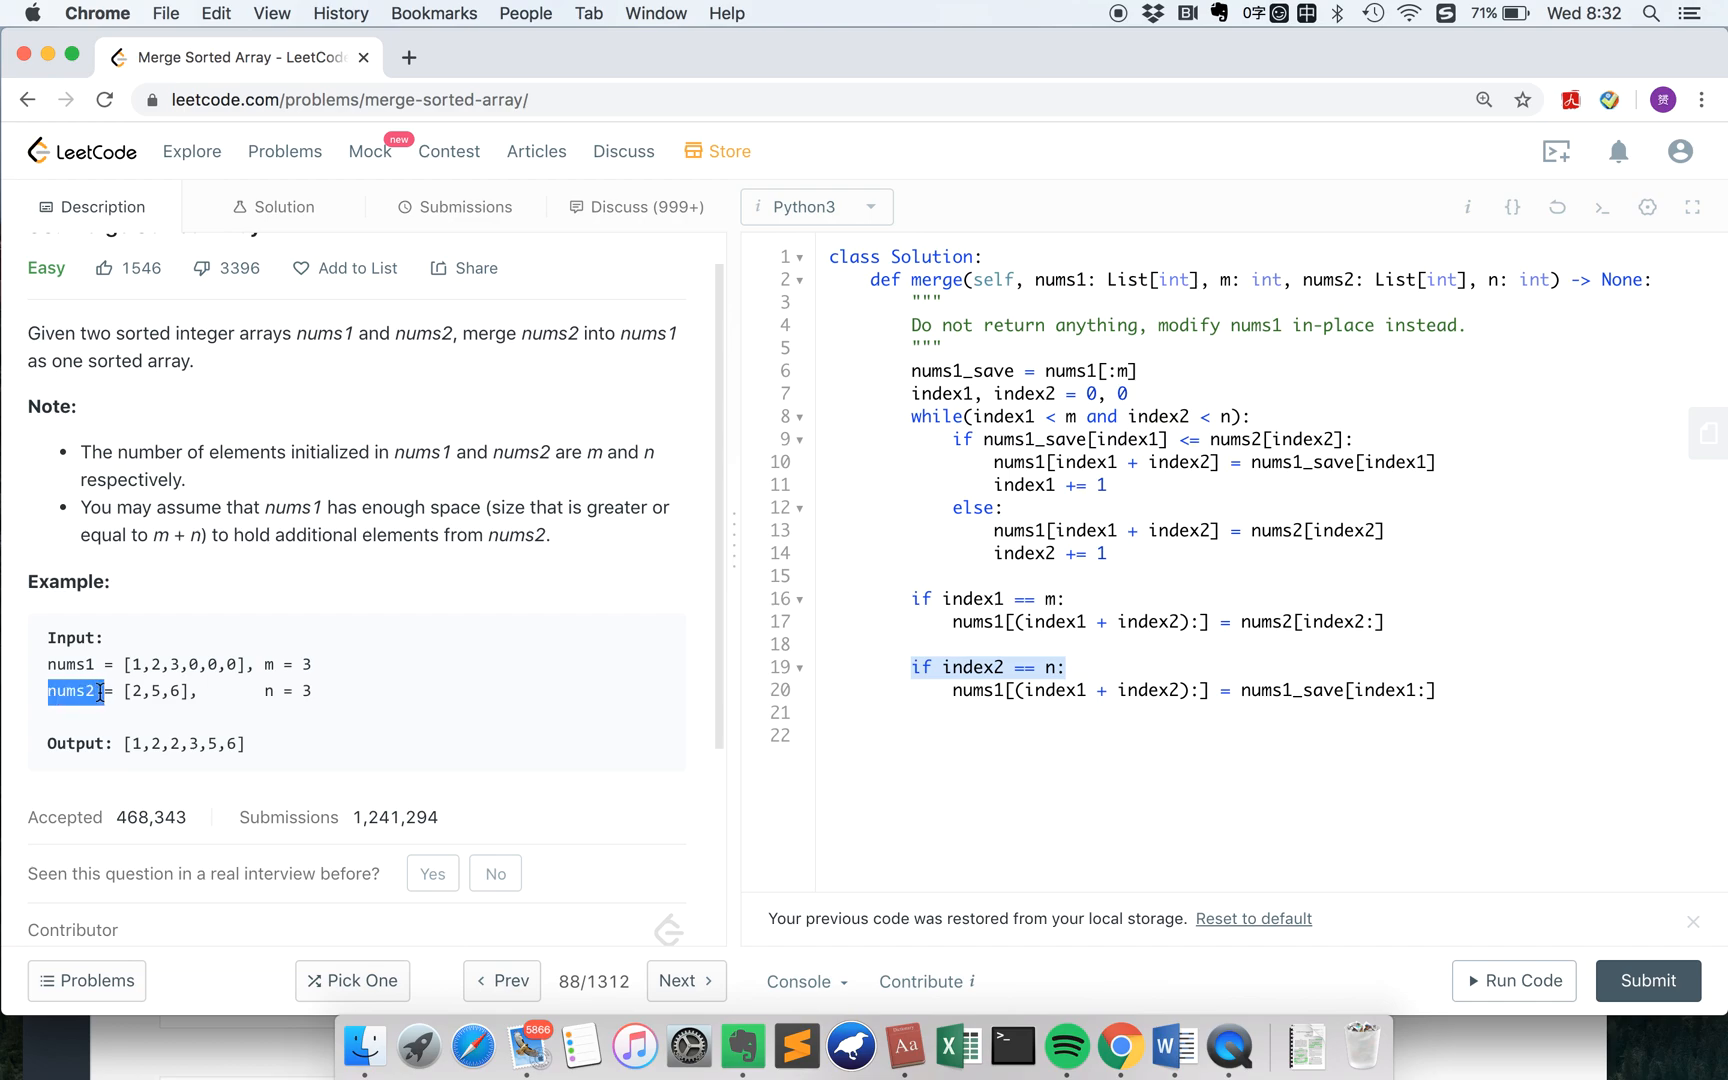